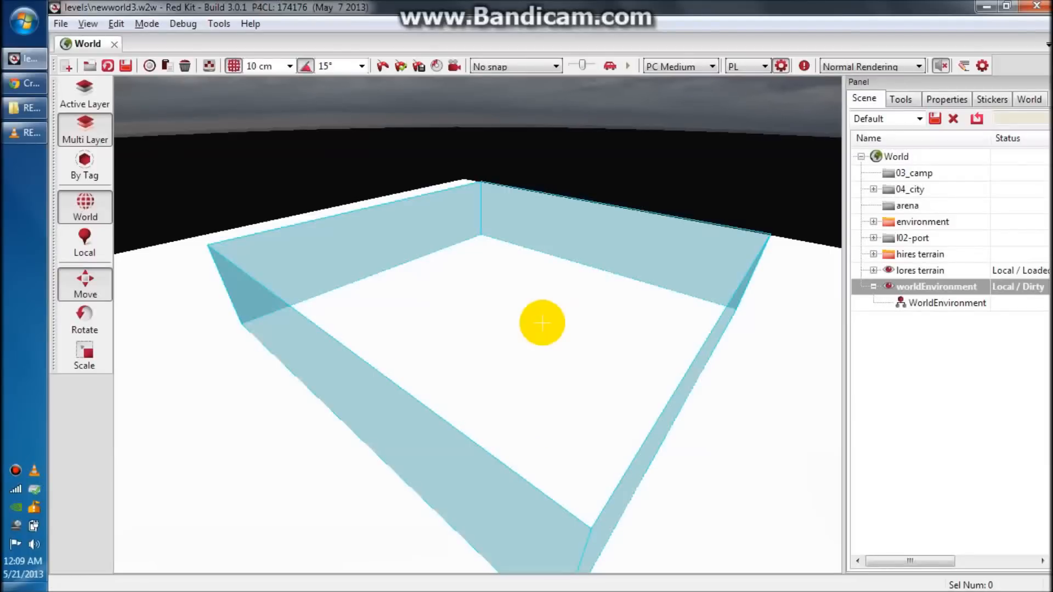
pyautogui.moveTo(564, 384)
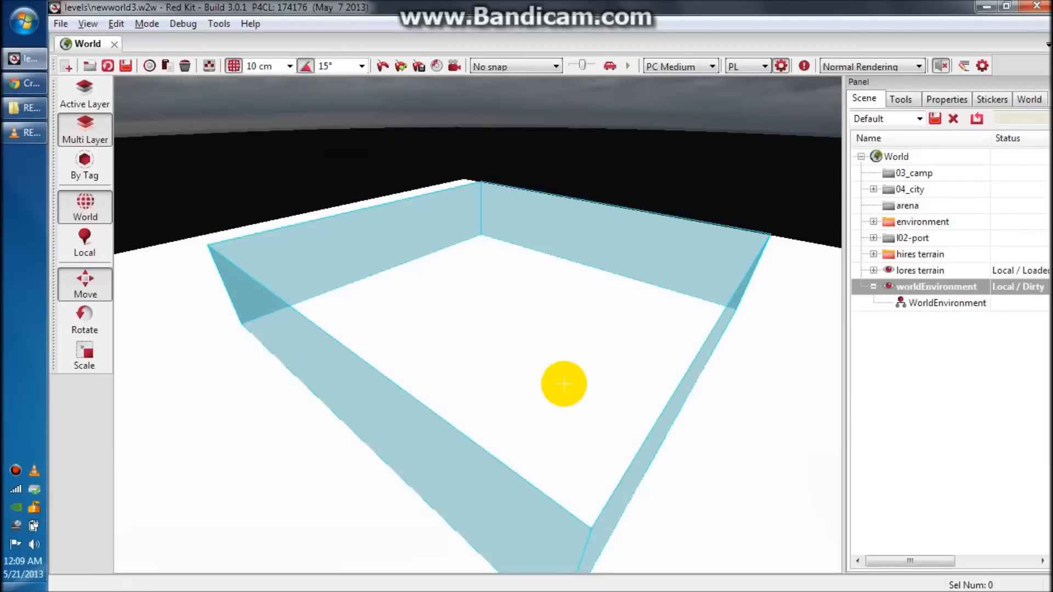
pyautogui.moveTo(580, 359)
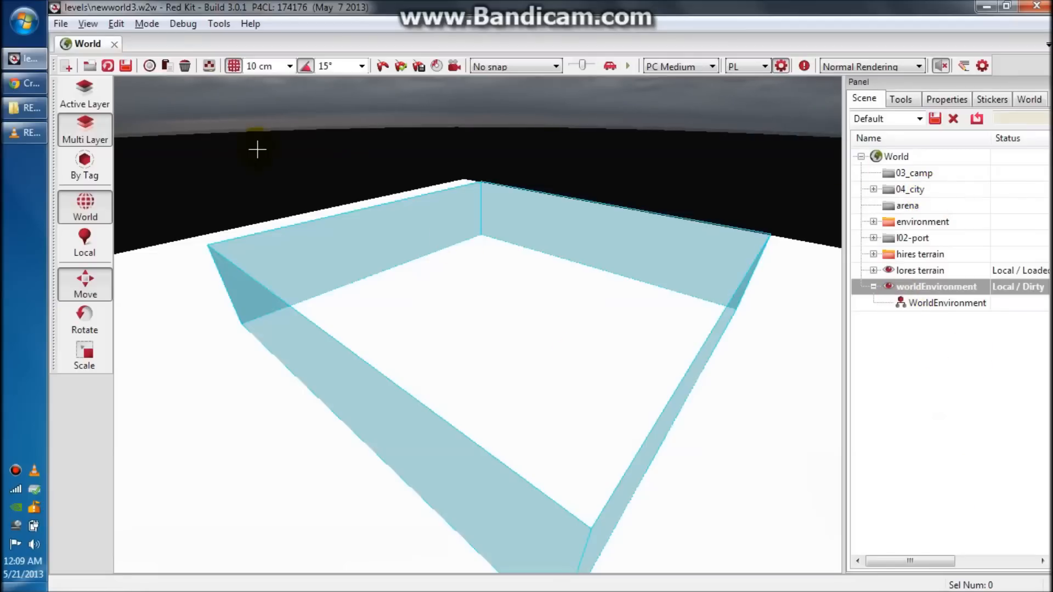
pyautogui.moveTo(804, 177)
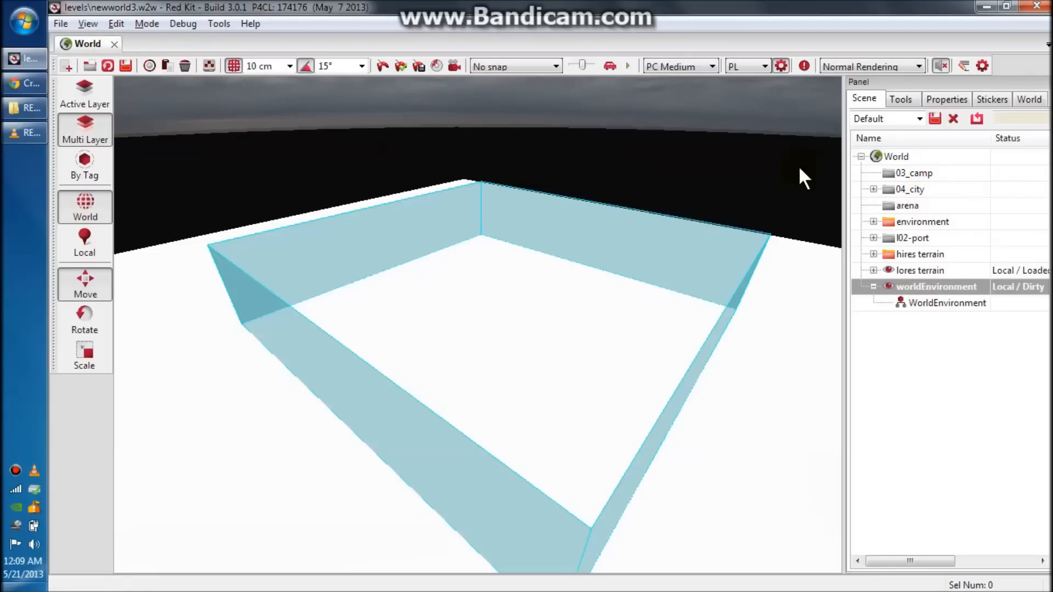
# Glance at the File menu, then remove the 03_camp layer via its context menu in the Scene tree
pyautogui.click(60, 24)
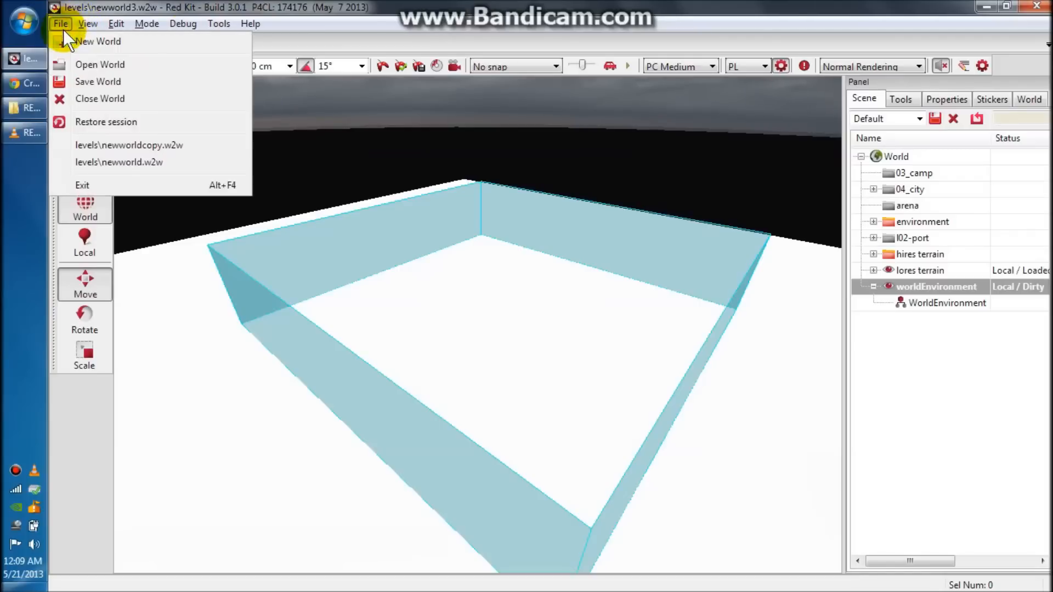
pyautogui.moveTo(168, 145)
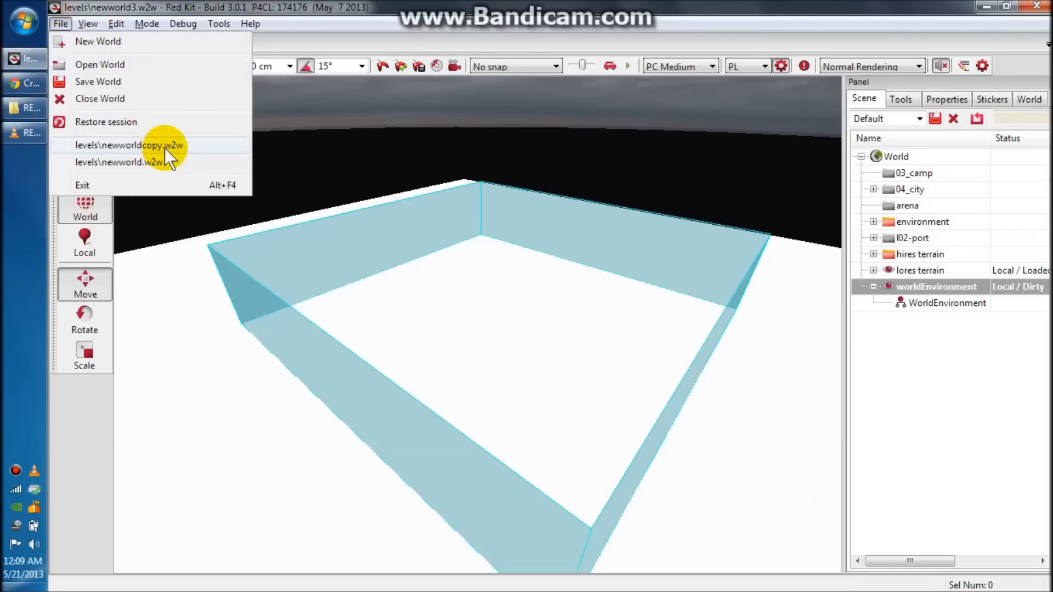
pyautogui.click(129, 144)
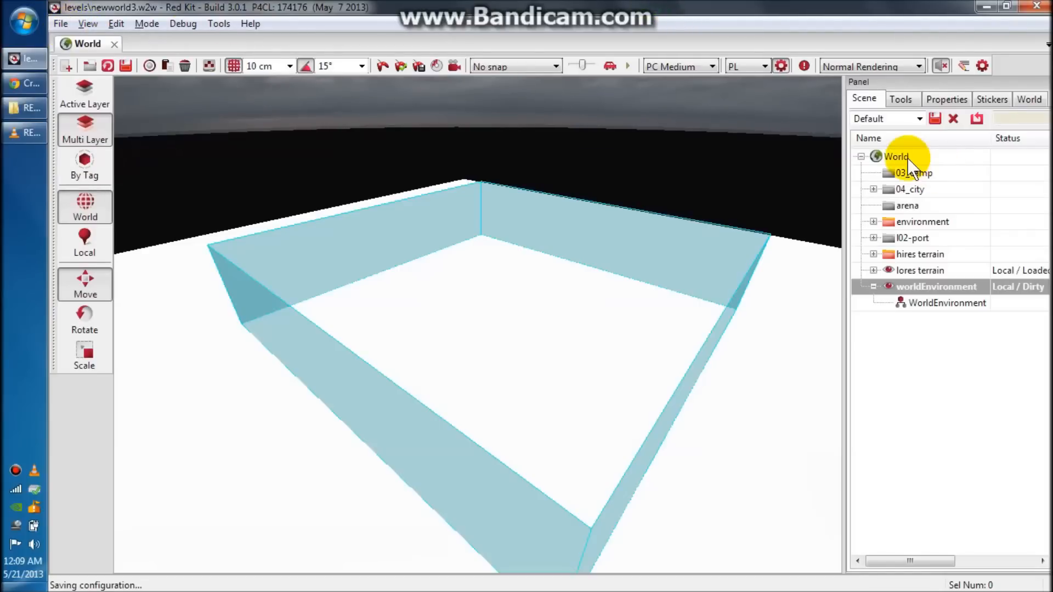
pyautogui.rightClick(897, 157)
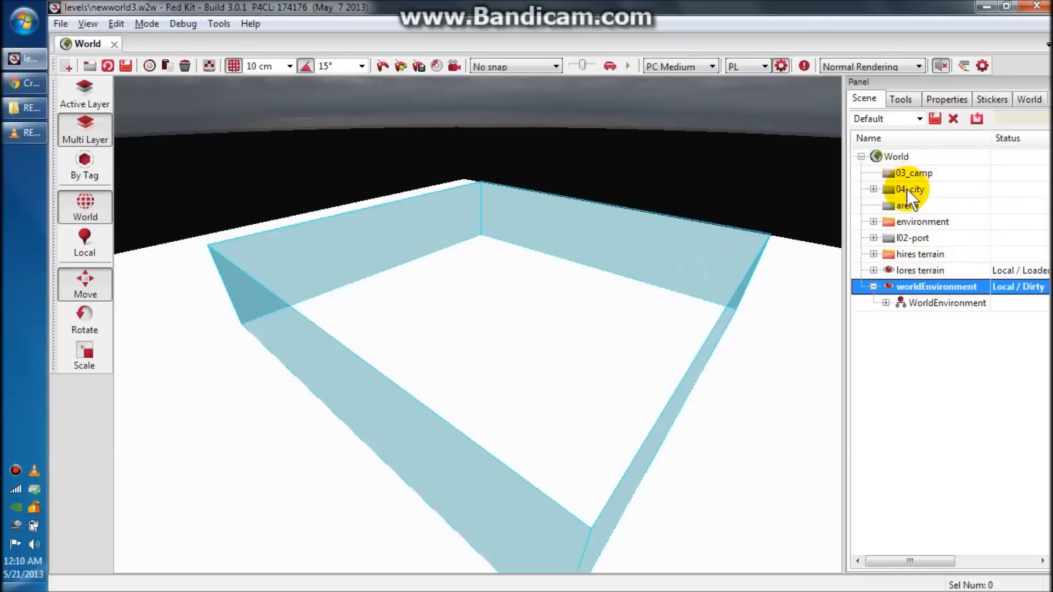
pyautogui.rightClick(913, 173)
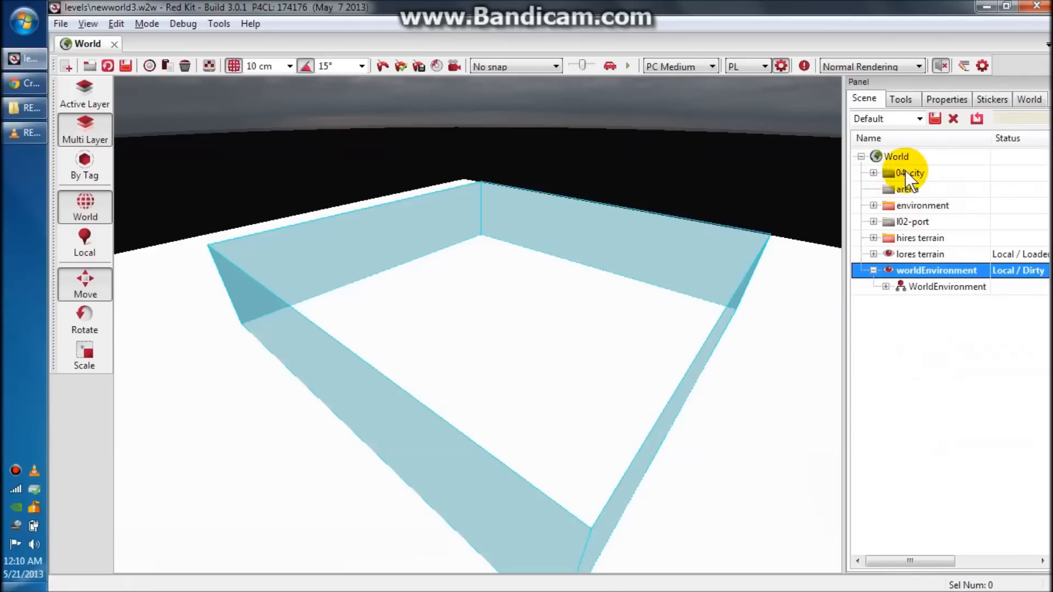
pyautogui.moveTo(937, 185)
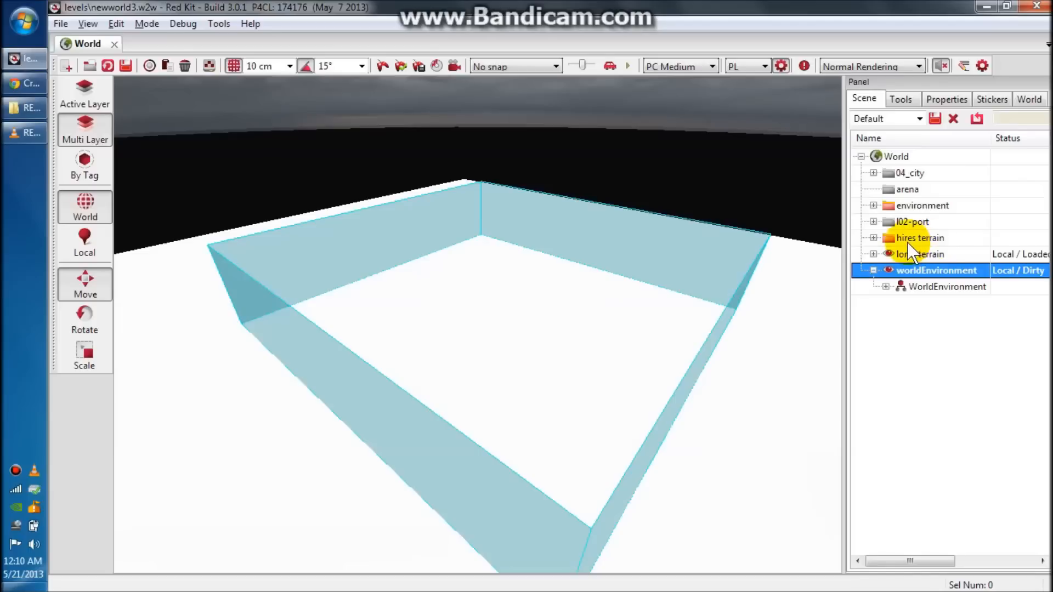
pyautogui.moveTo(913, 293)
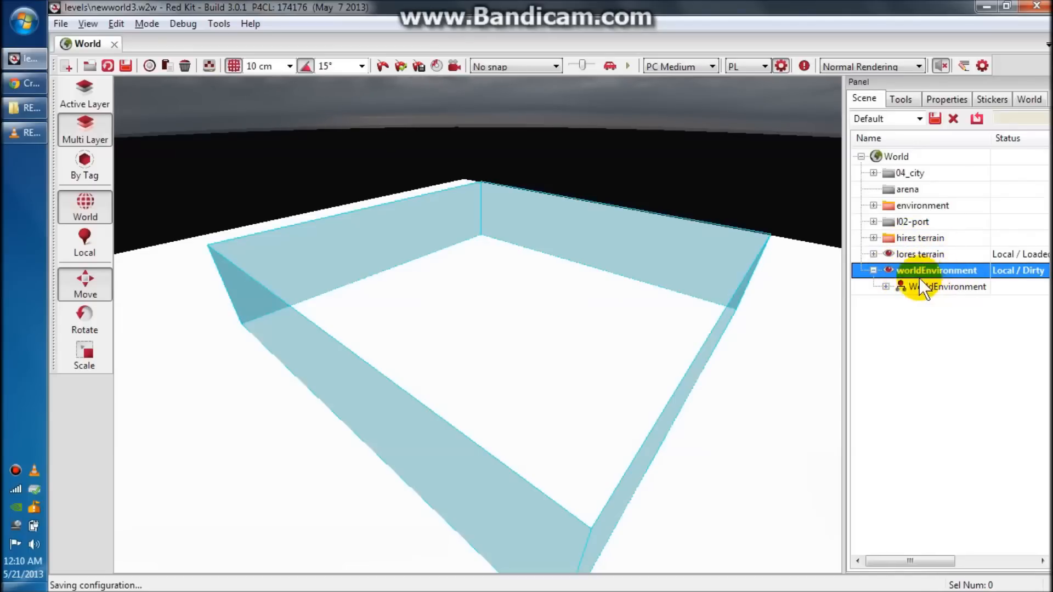
pyautogui.moveTo(930, 206)
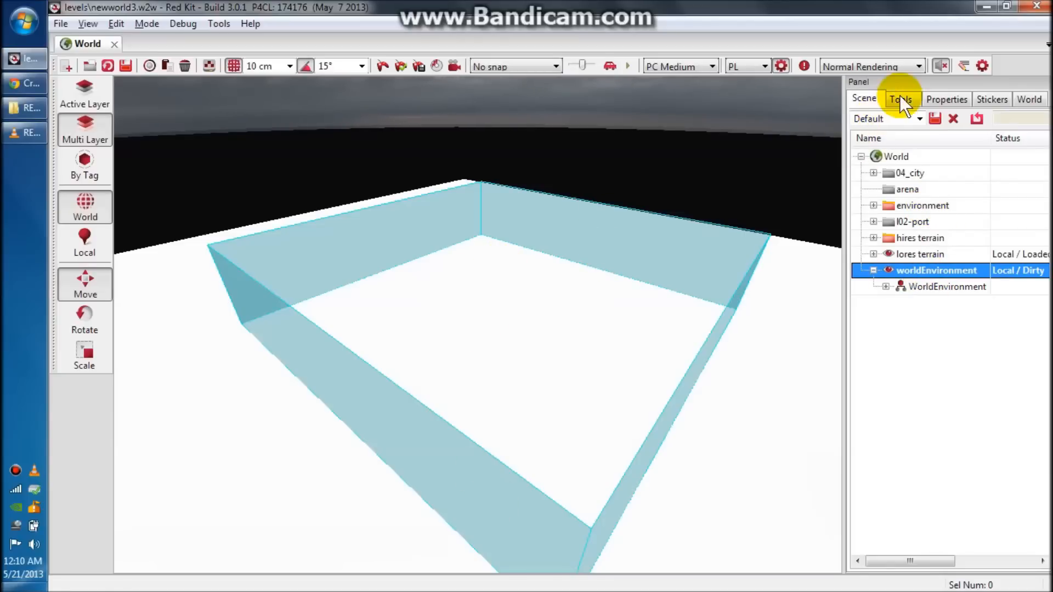
# In the Tools tab's World Environment, tick AreaEnvironment0 under Global area environments
pyautogui.click(900, 99)
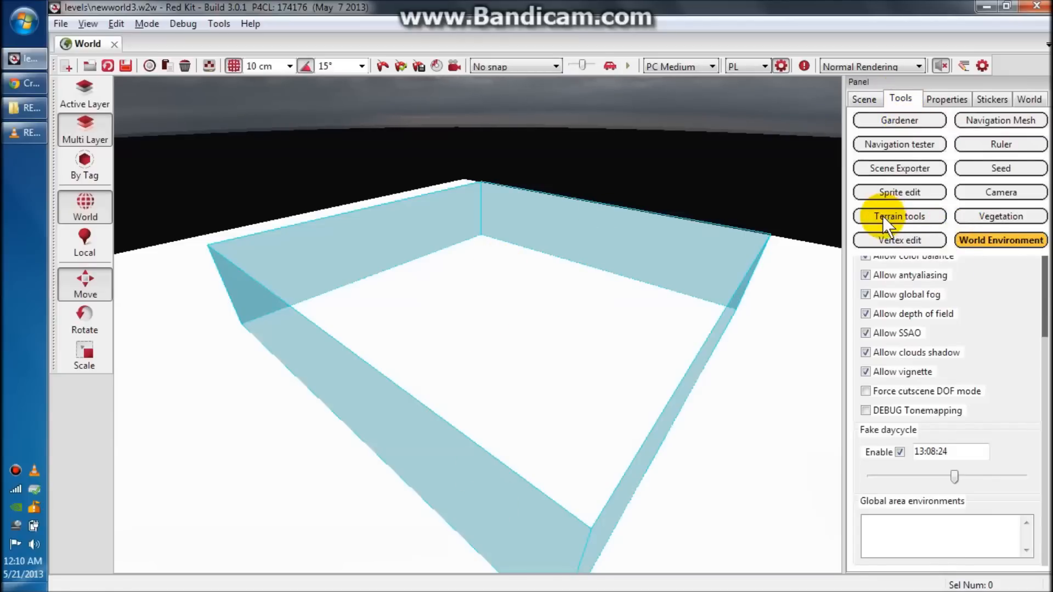
pyautogui.click(898, 215)
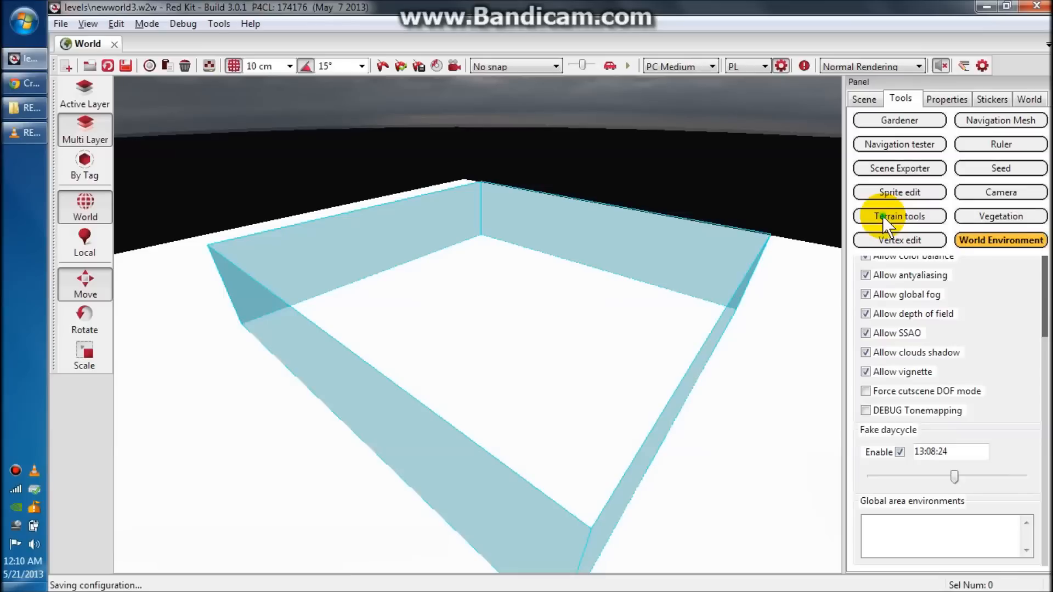
pyautogui.click(898, 216)
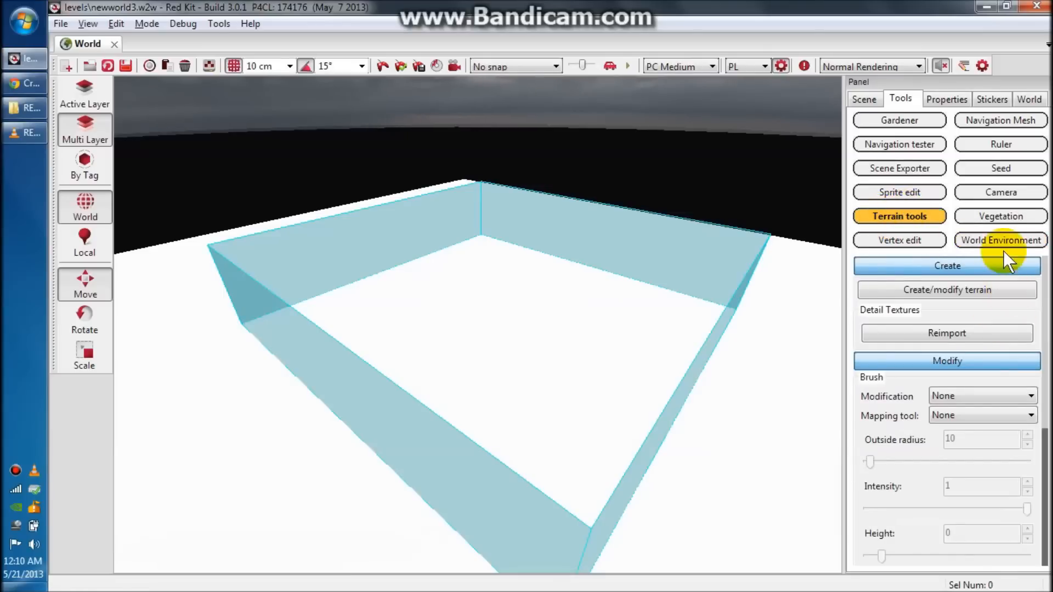
pyautogui.click(1000, 240)
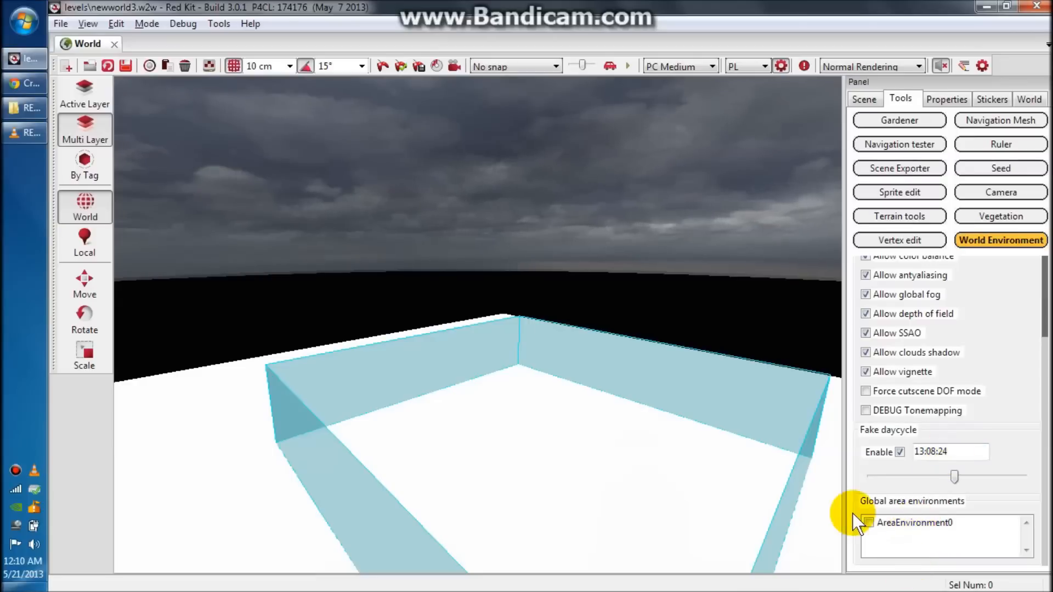
pyautogui.click(868, 524)
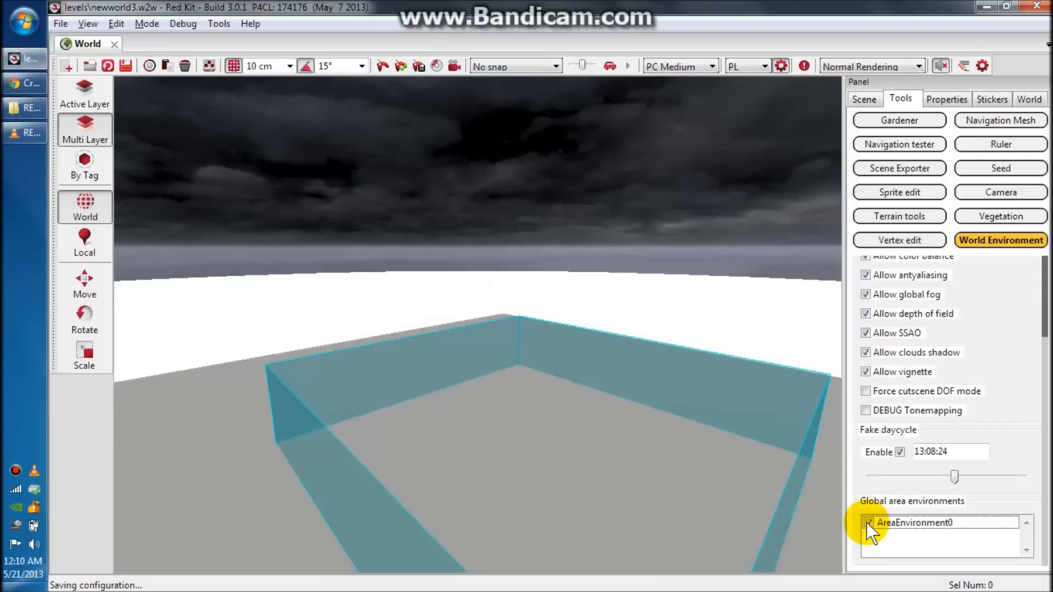
pyautogui.click(869, 522)
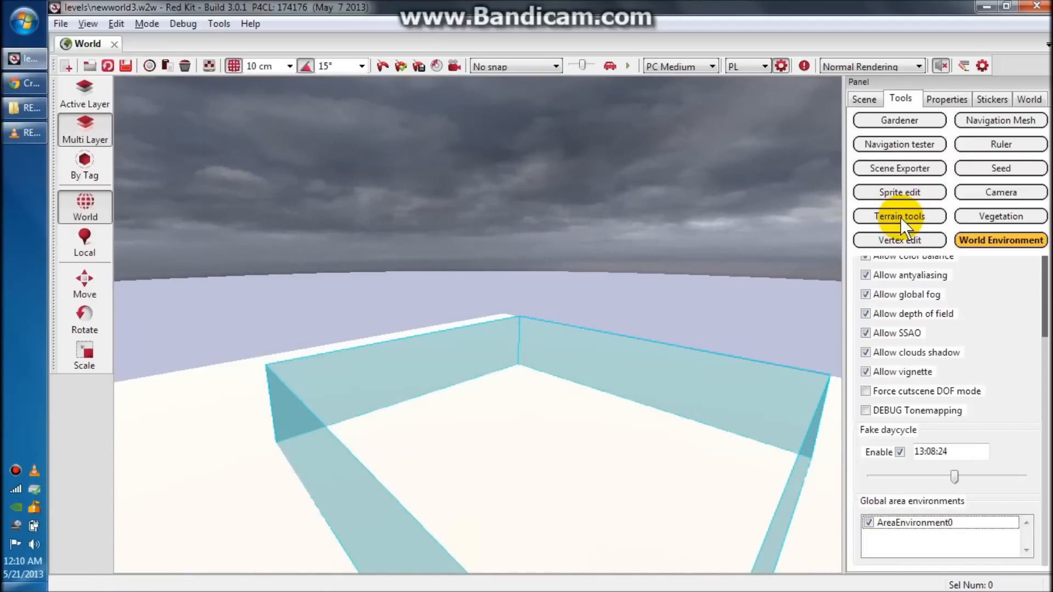
# In Terrain tools, set the brush Modification mode to SetScaledBiased
pyautogui.click(898, 216)
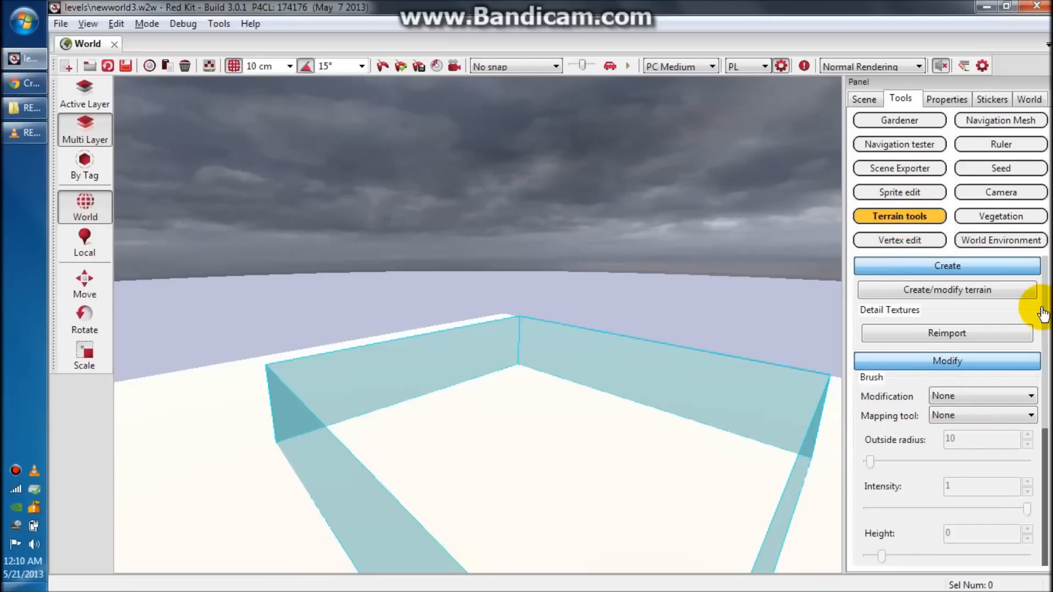
pyautogui.scroll(-3)
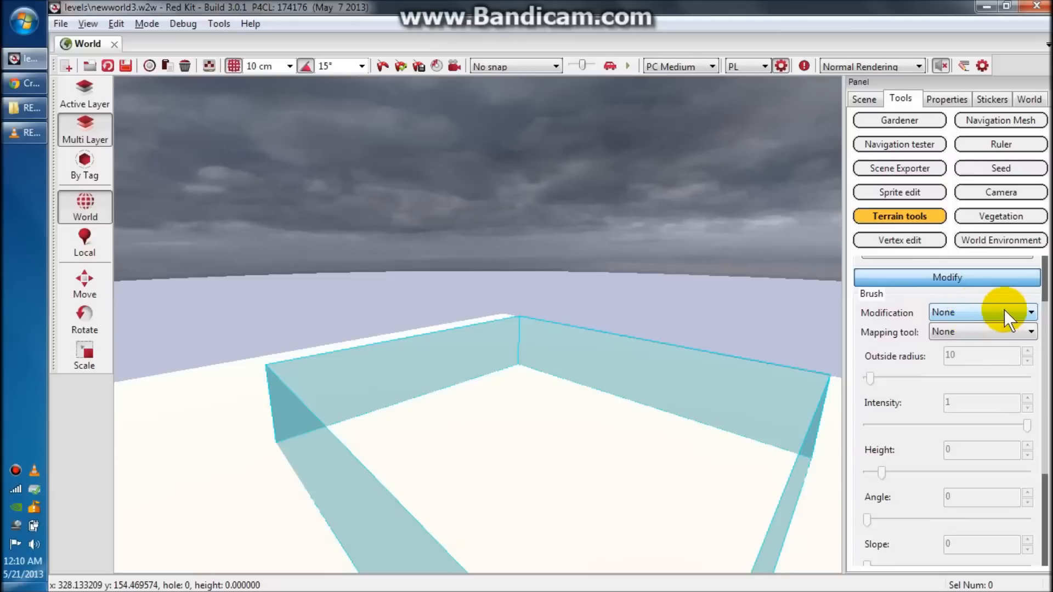
pyautogui.click(977, 312)
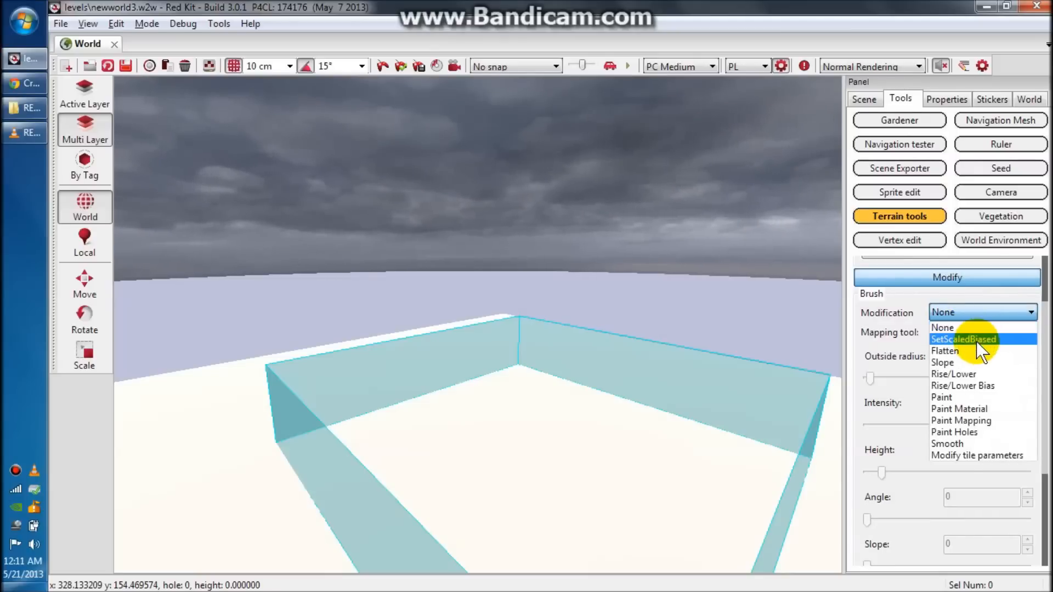
pyautogui.moveTo(980, 328)
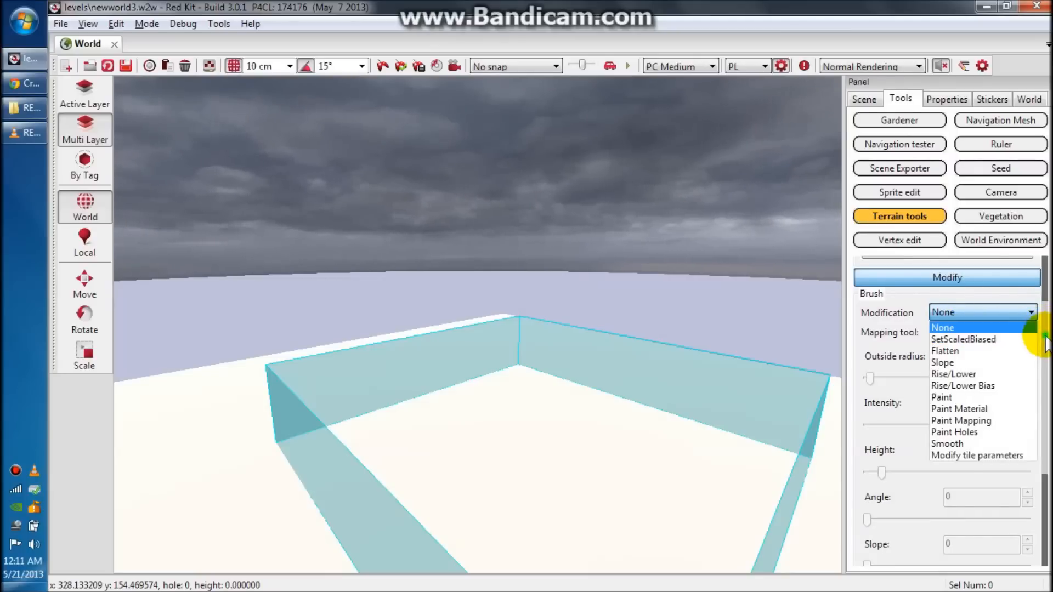
pyautogui.click(943, 328)
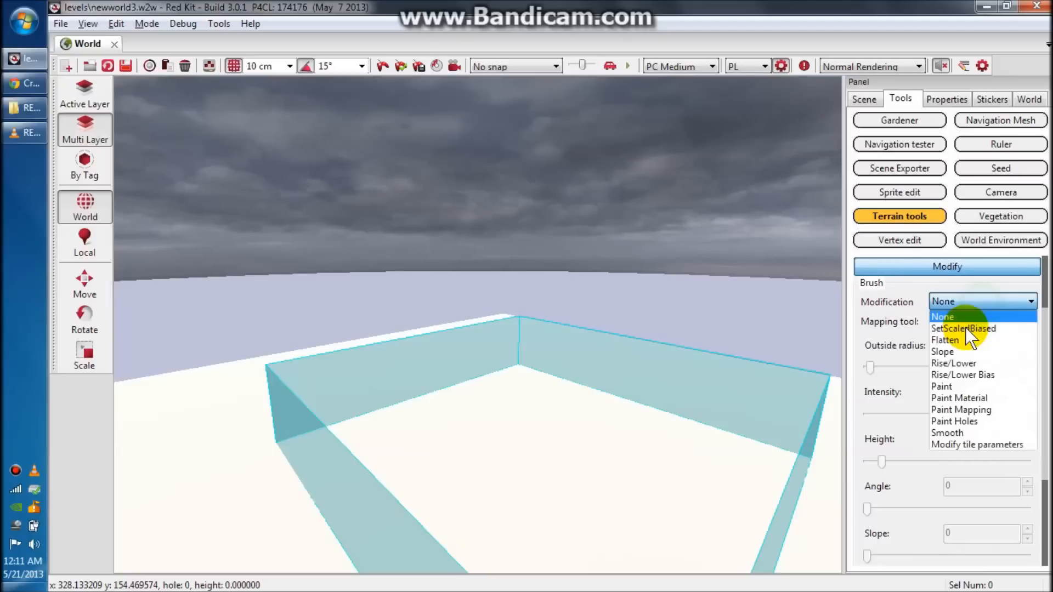
pyautogui.click(963, 329)
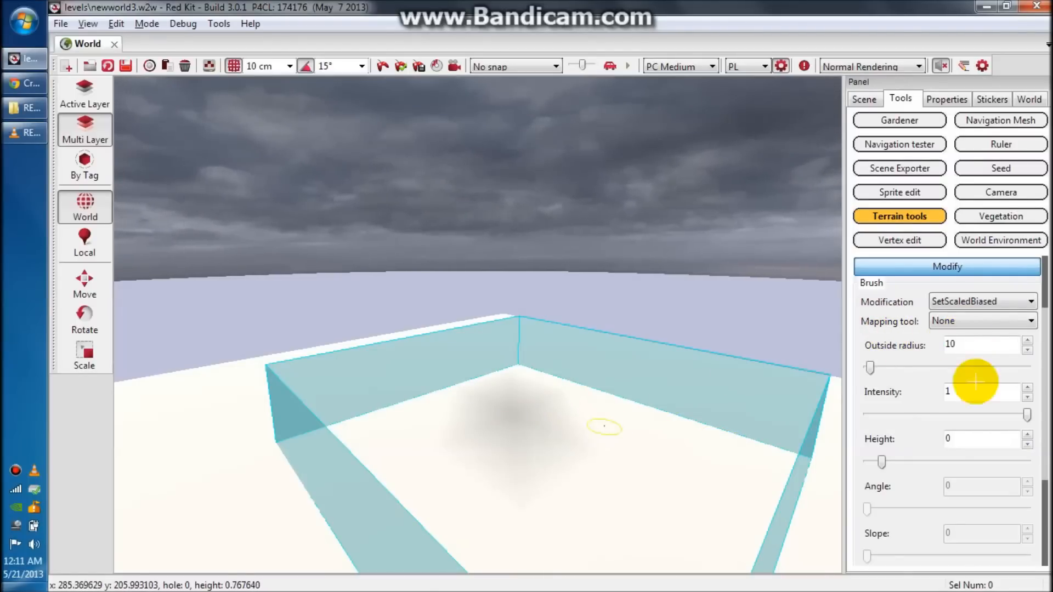
# Adjust the brush target height and sculpt raised blocky terrain across the bounded area
pyautogui.moveTo(881, 462); pyautogui.dragTo(889, 462)
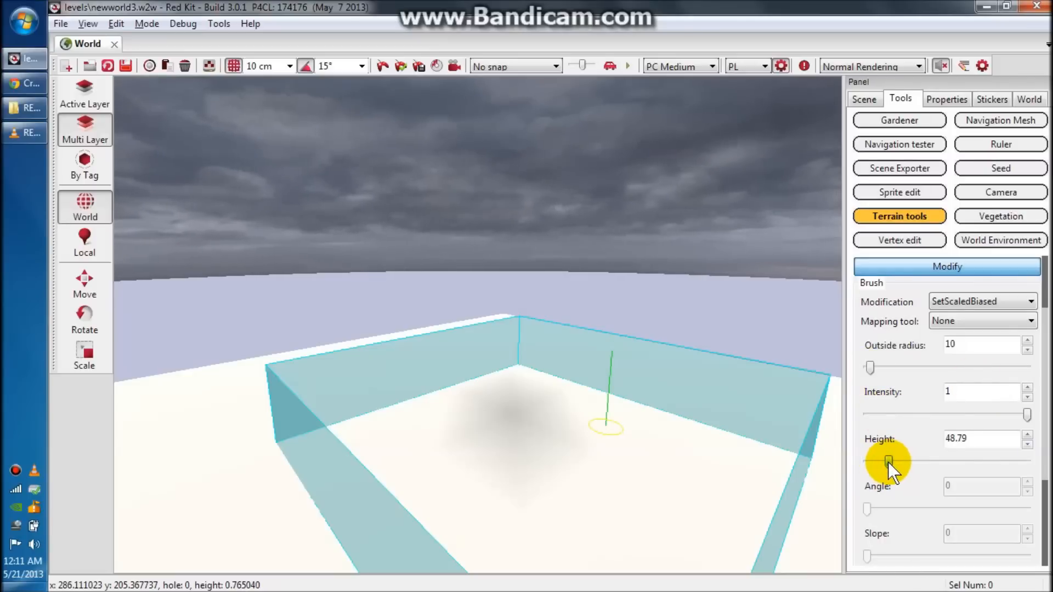
pyautogui.moveTo(887, 464); pyautogui.dragTo(888, 465)
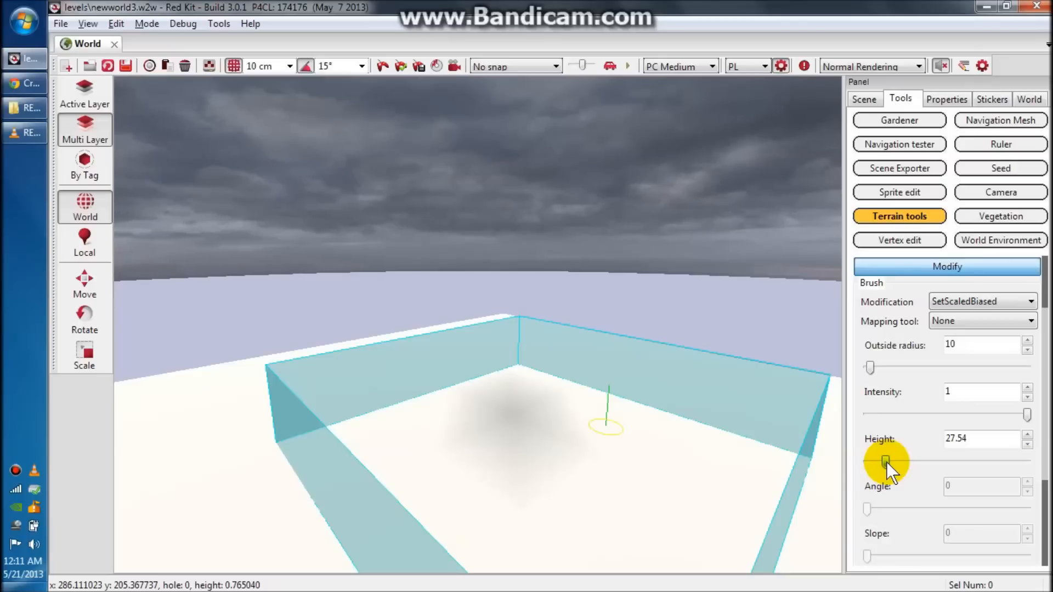
pyautogui.moveTo(886, 462); pyautogui.dragTo(893, 462)
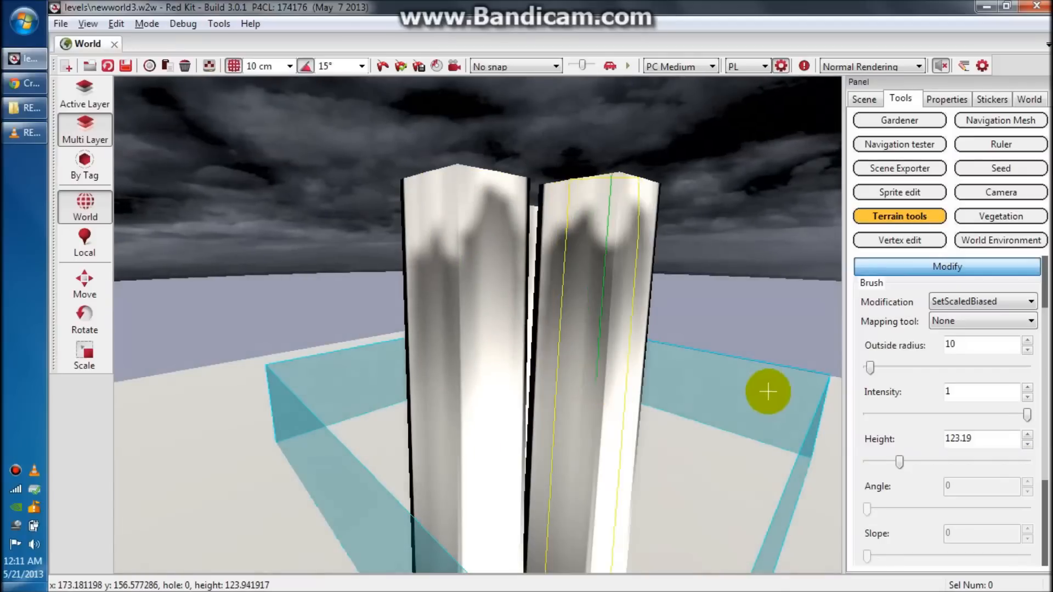
pyautogui.moveTo(899, 461); pyautogui.dragTo(899, 463)
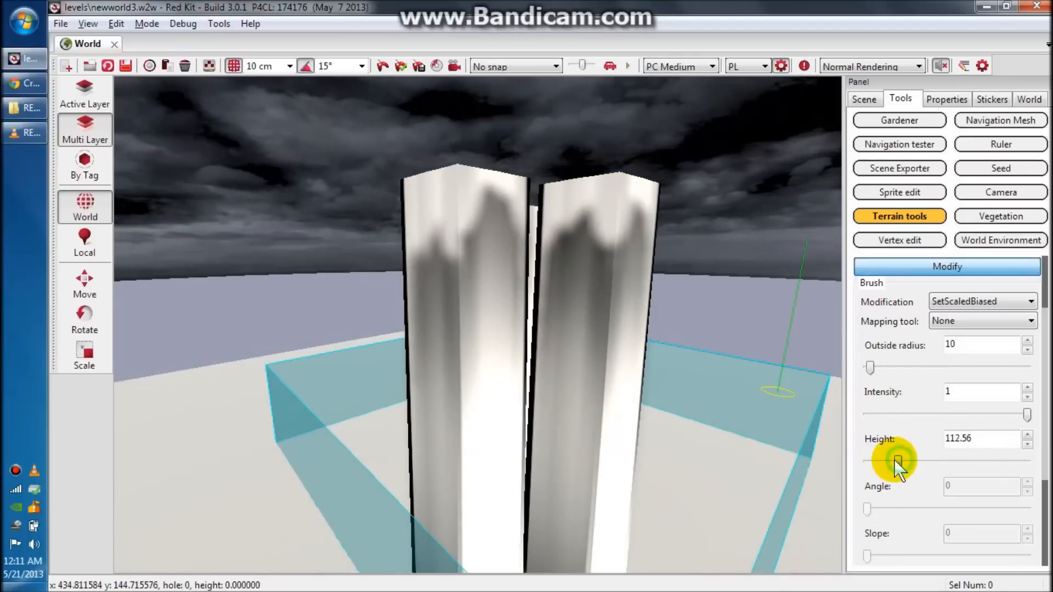
pyautogui.moveTo(913, 460); pyautogui.dragTo(886, 460)
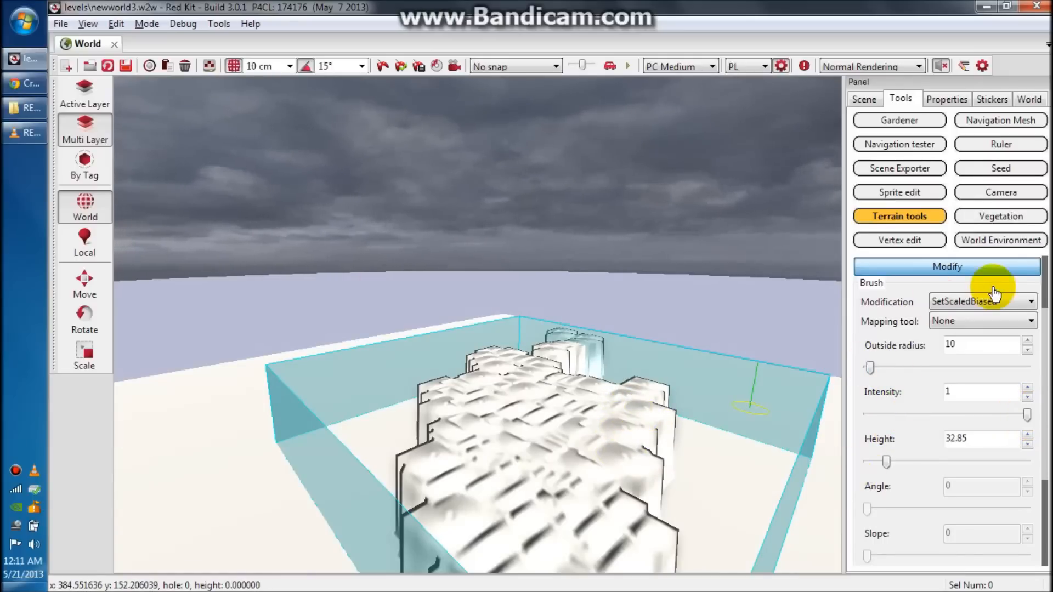
# Switch the brush to Flatten at about 48.79 height and widen Outside radius to about 50
pyautogui.click(982, 301)
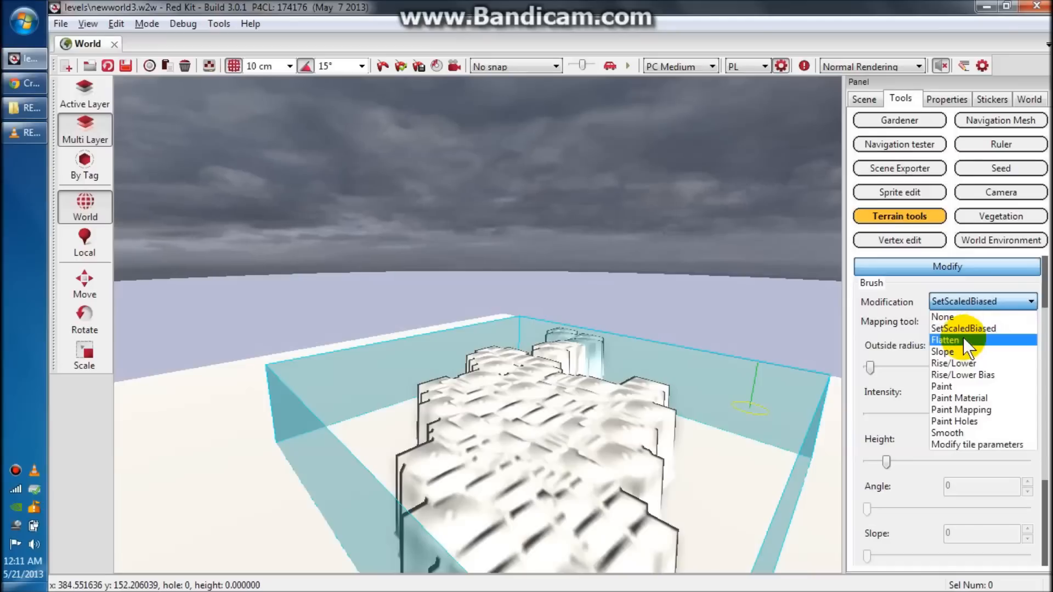
pyautogui.click(946, 340)
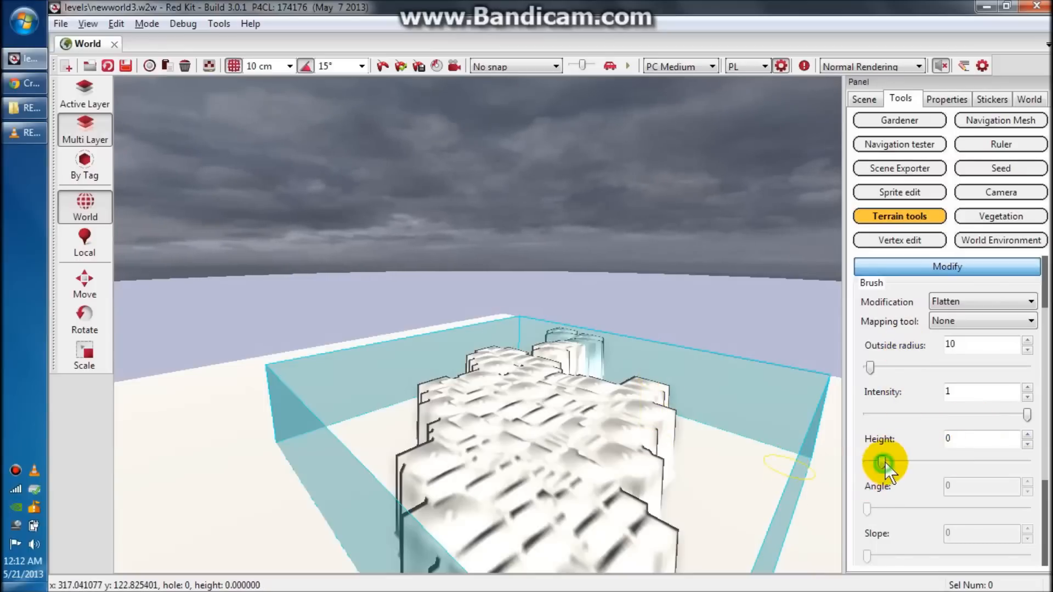
pyautogui.moveTo(885, 463); pyautogui.dragTo(885, 463)
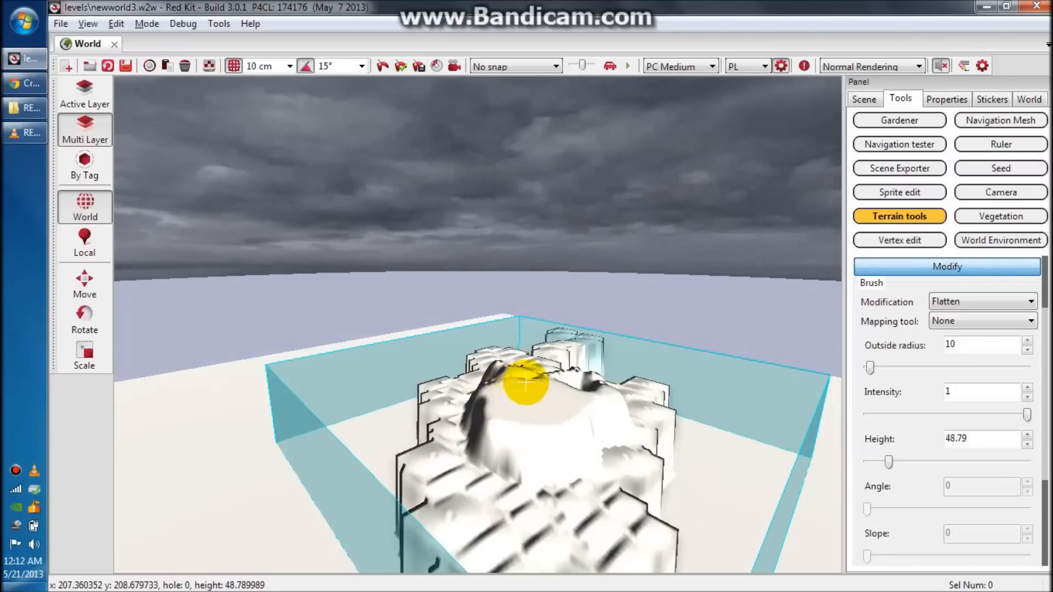
pyautogui.moveTo(557, 373)
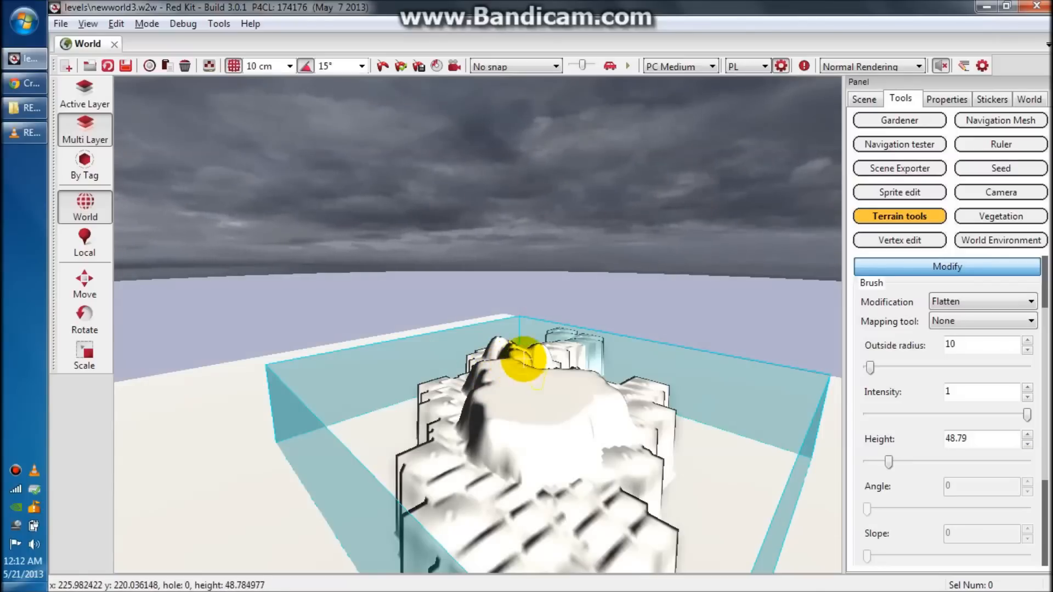
pyautogui.moveTo(551, 363)
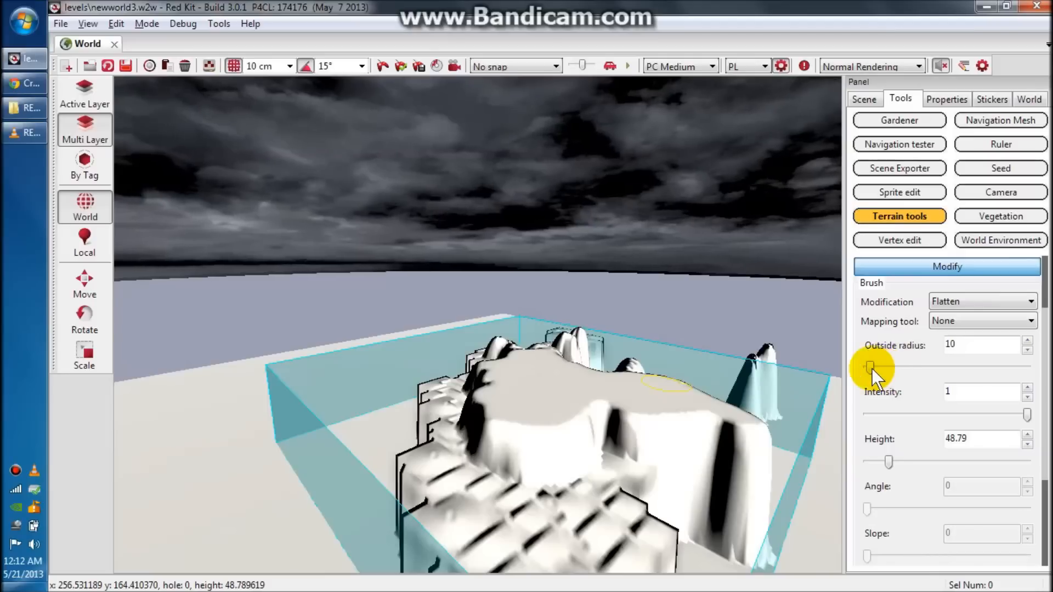
pyautogui.moveTo(873, 367); pyautogui.dragTo(886, 368)
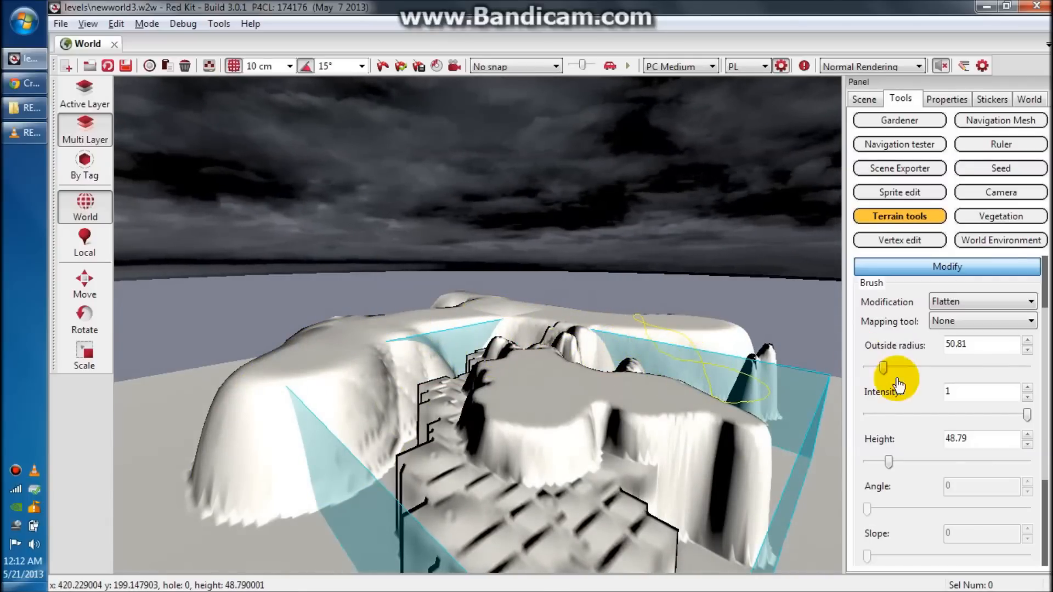
# Switch the brush to Slope and set the slope steepness to about 15
pyautogui.click(981, 301)
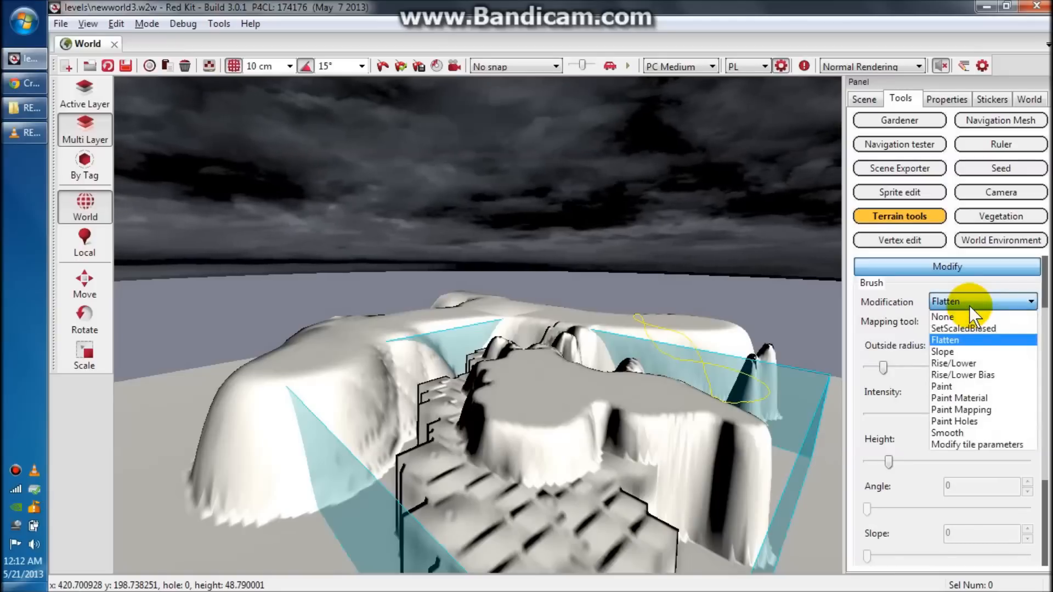
pyautogui.moveTo(967, 351)
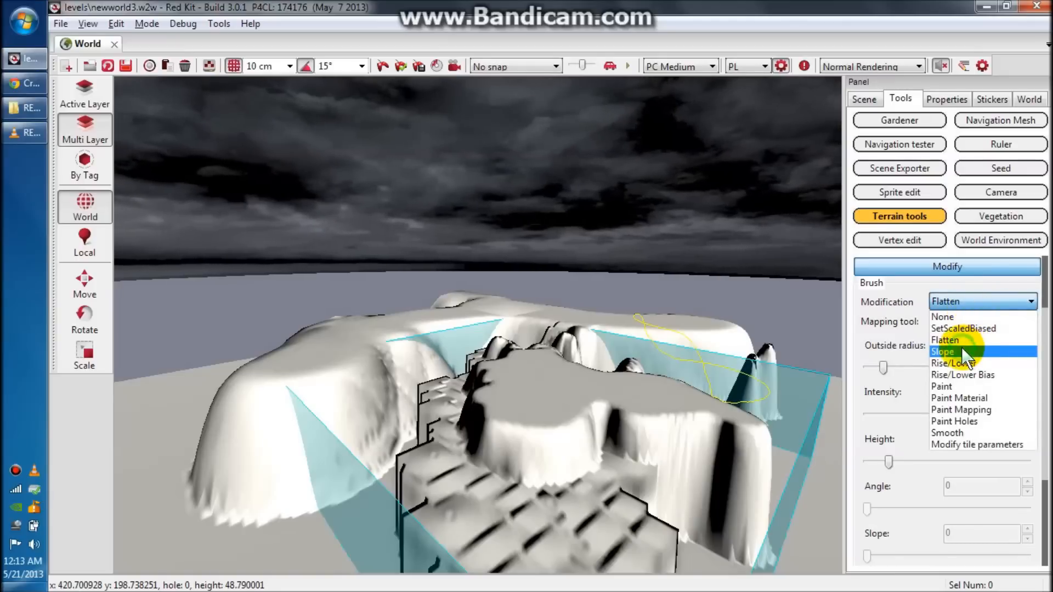
pyautogui.click(942, 350)
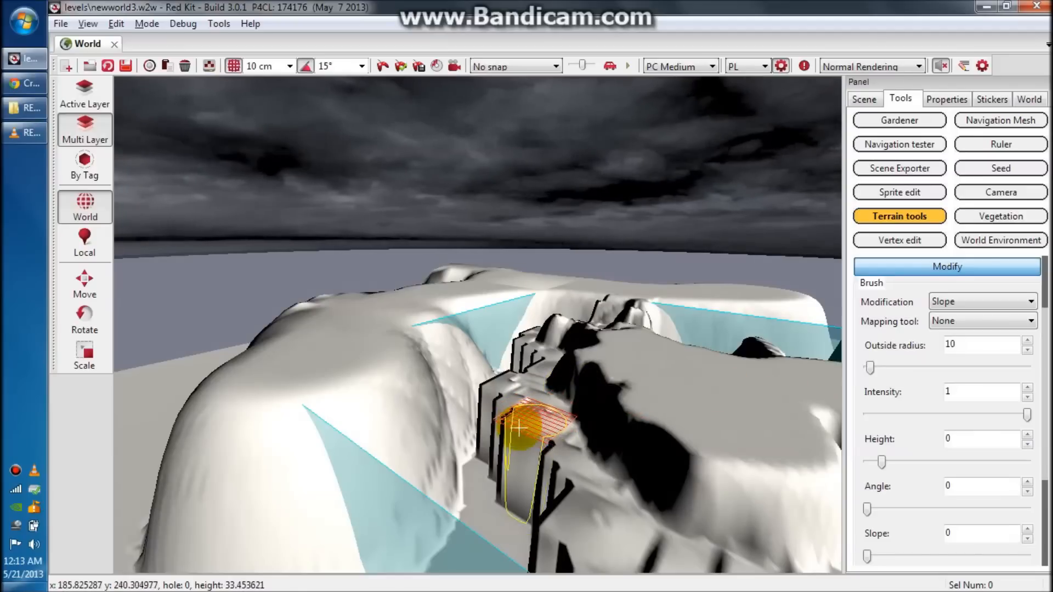
pyautogui.moveTo(389, 366)
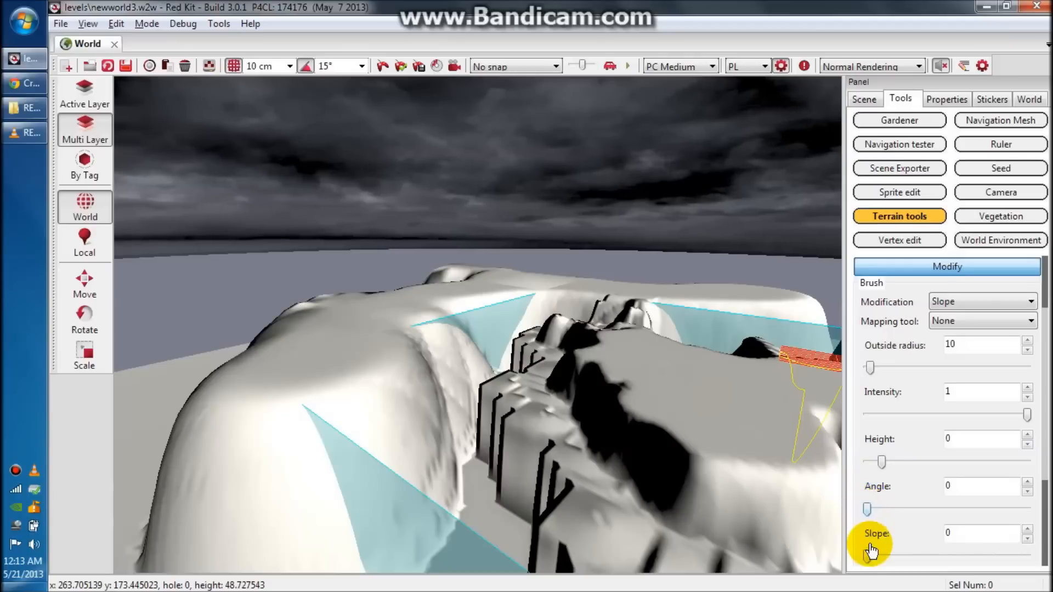
pyautogui.moveTo(867, 556); pyautogui.dragTo(896, 556)
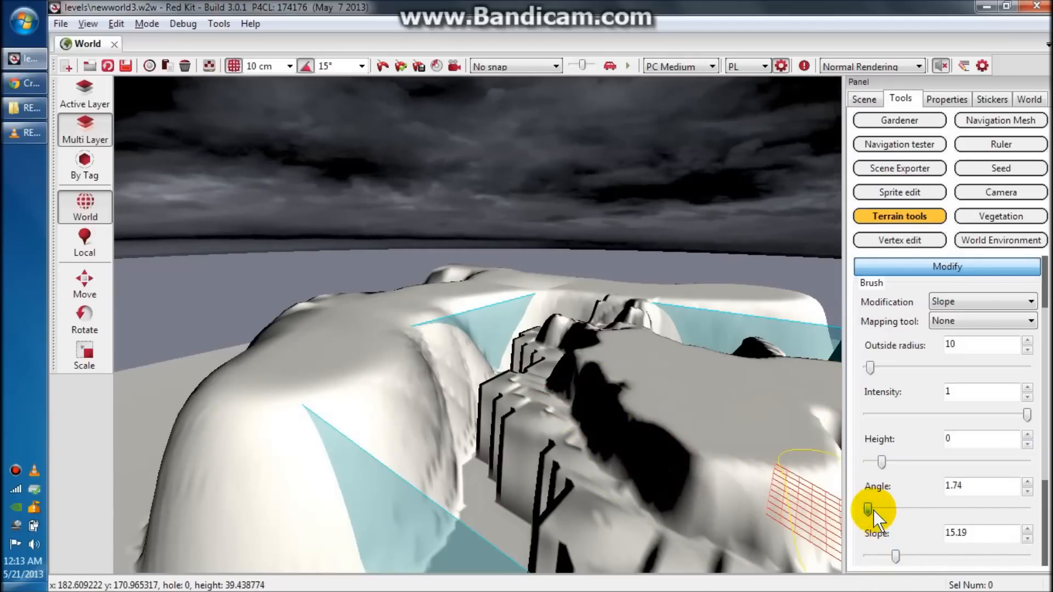
# Set the slope angle to about 340 degrees, paint the ramp, and raise Outside radius to about 53
pyautogui.moveTo(868, 510); pyautogui.dragTo(868, 509)
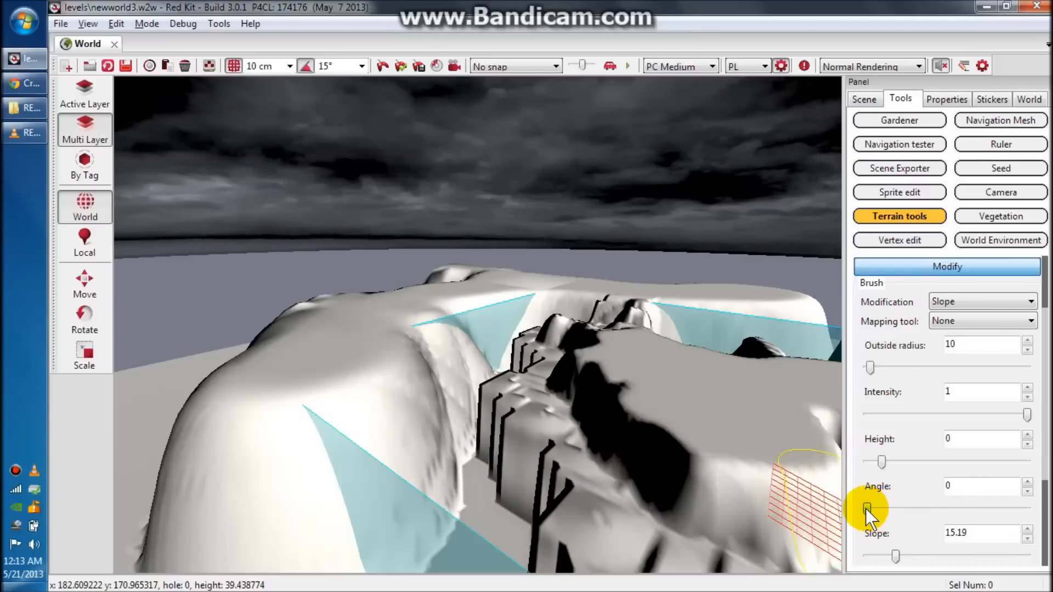
pyautogui.moveTo(866, 510); pyautogui.dragTo(984, 511)
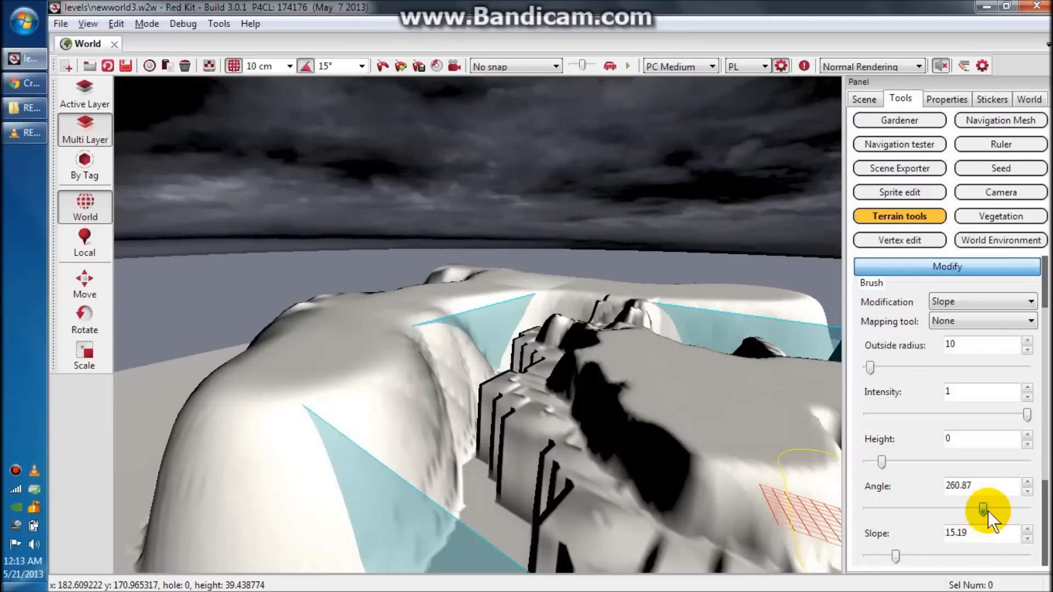
pyautogui.moveTo(987, 509); pyautogui.dragTo(1017, 509)
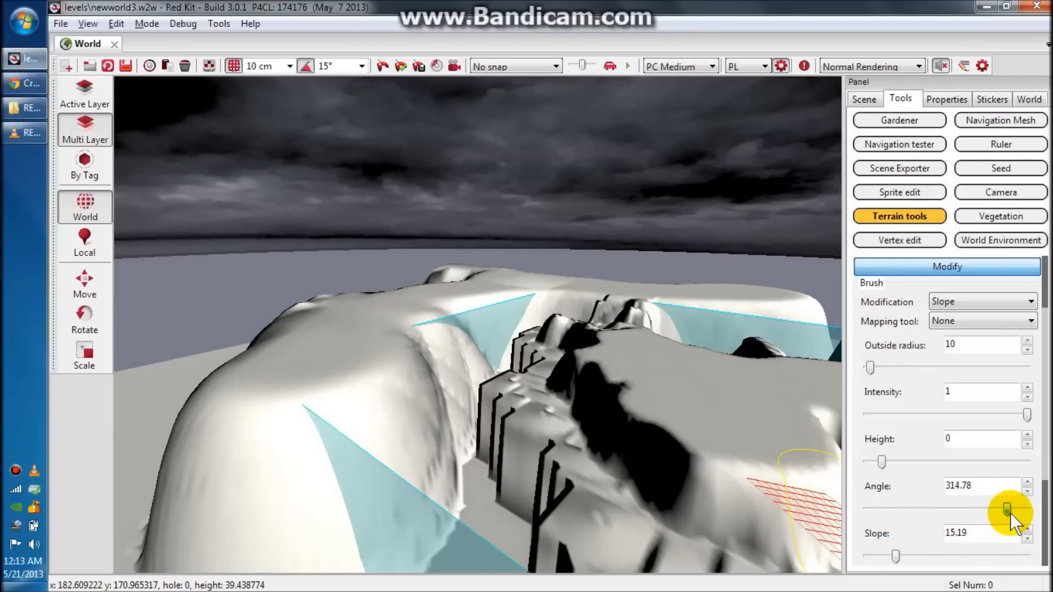
pyautogui.moveTo(1014, 511); pyautogui.dragTo(990, 511)
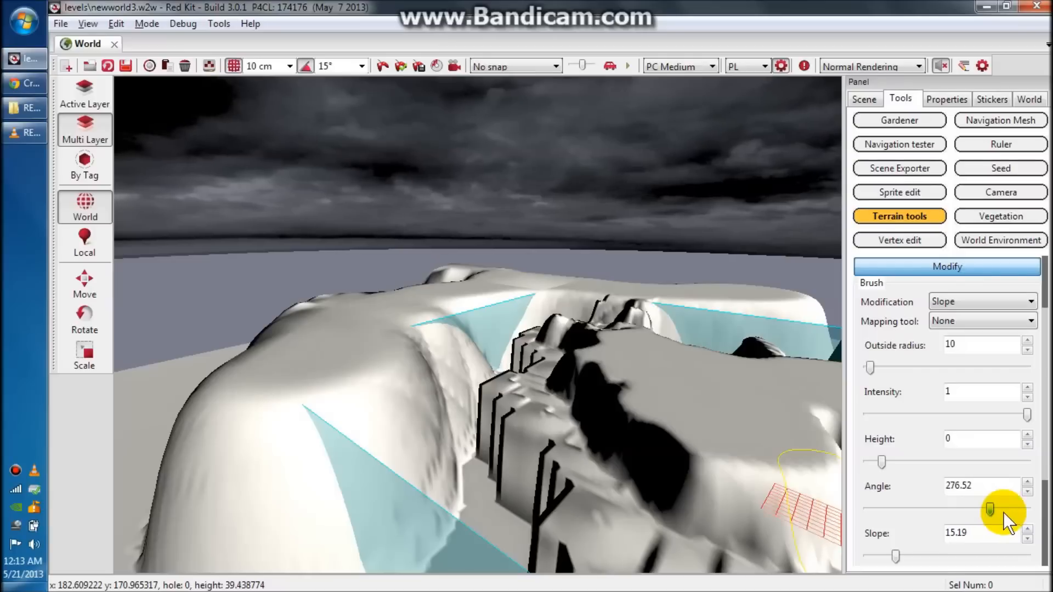
pyautogui.moveTo(987, 510); pyautogui.dragTo(1018, 511)
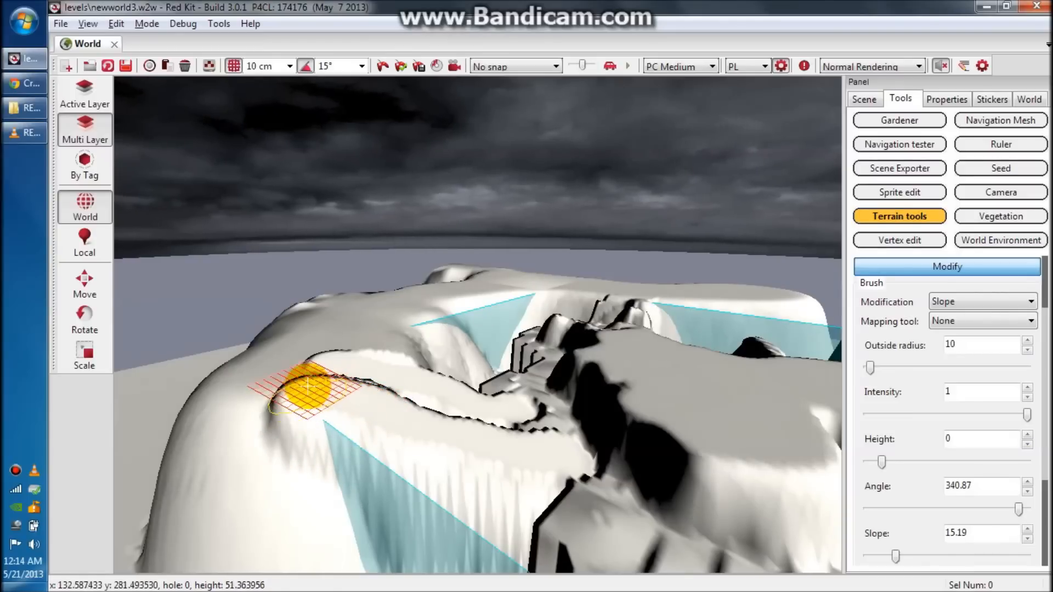
pyautogui.moveTo(645, 403)
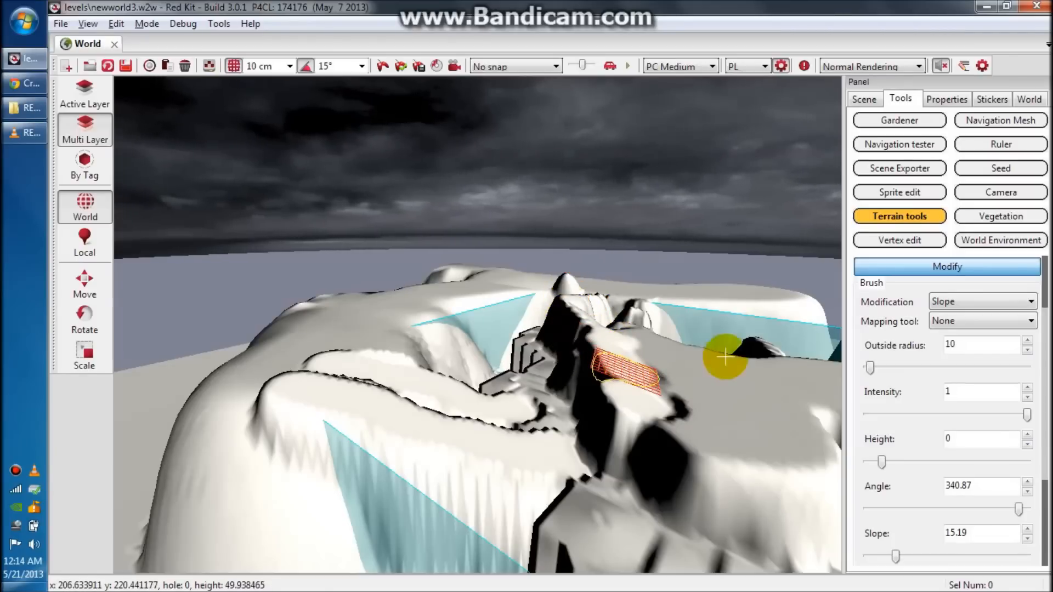
pyautogui.moveTo(869, 367); pyautogui.dragTo(886, 367)
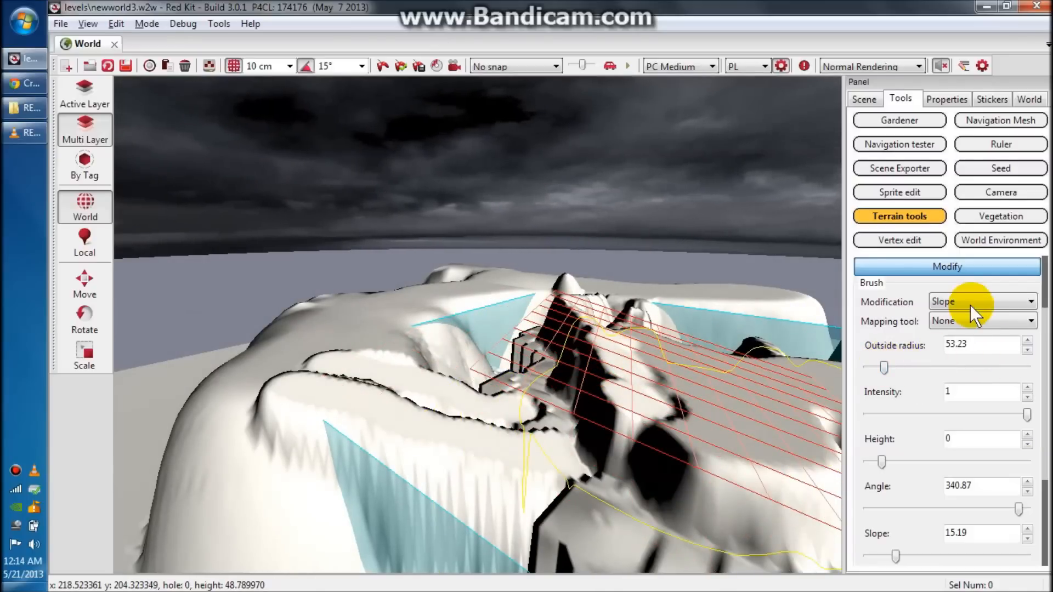
# Switch the brush to Rise/Lower and widen the radius to about 51 to raise ridge peaks
pyautogui.click(981, 301)
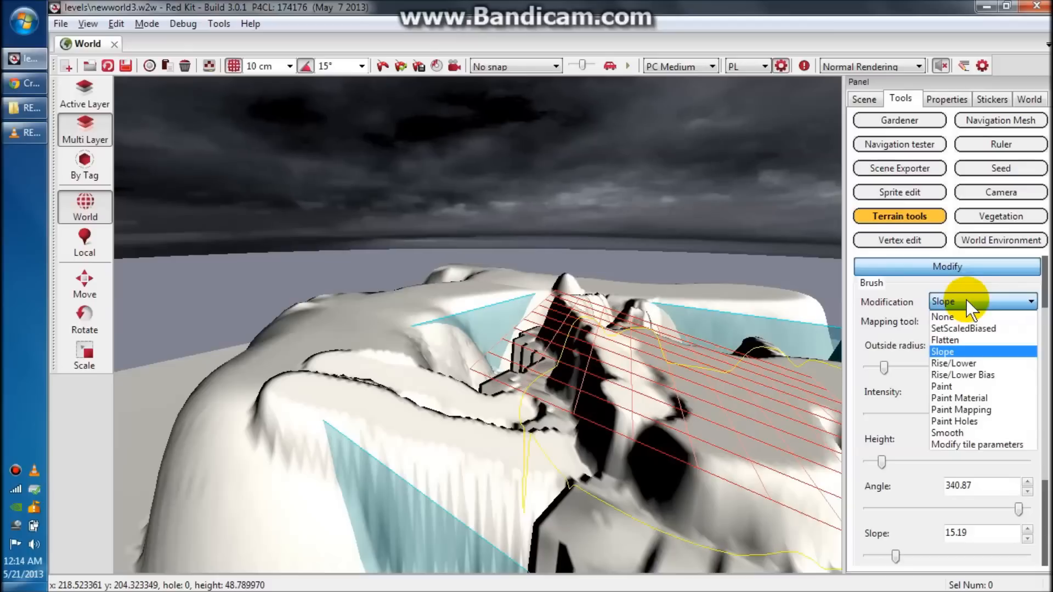
pyautogui.moveTo(967, 363)
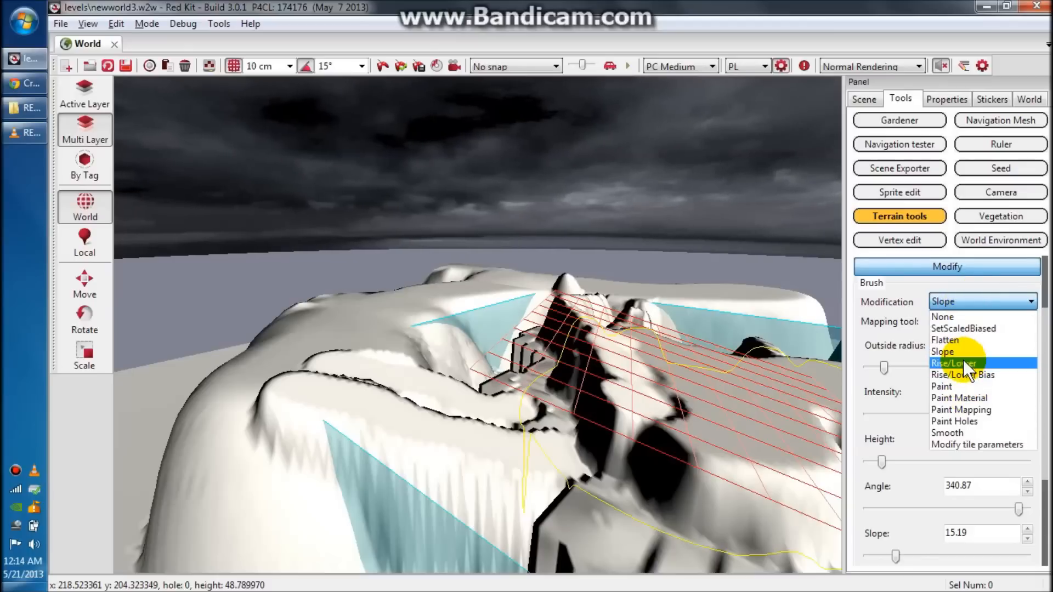
pyautogui.moveTo(963, 432)
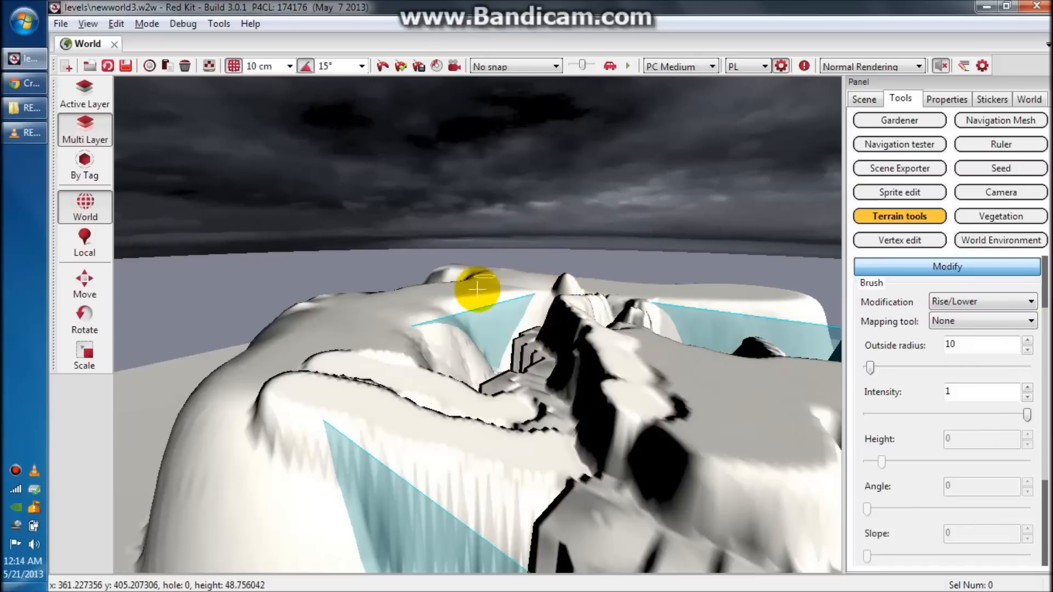
pyautogui.moveTo(413, 297)
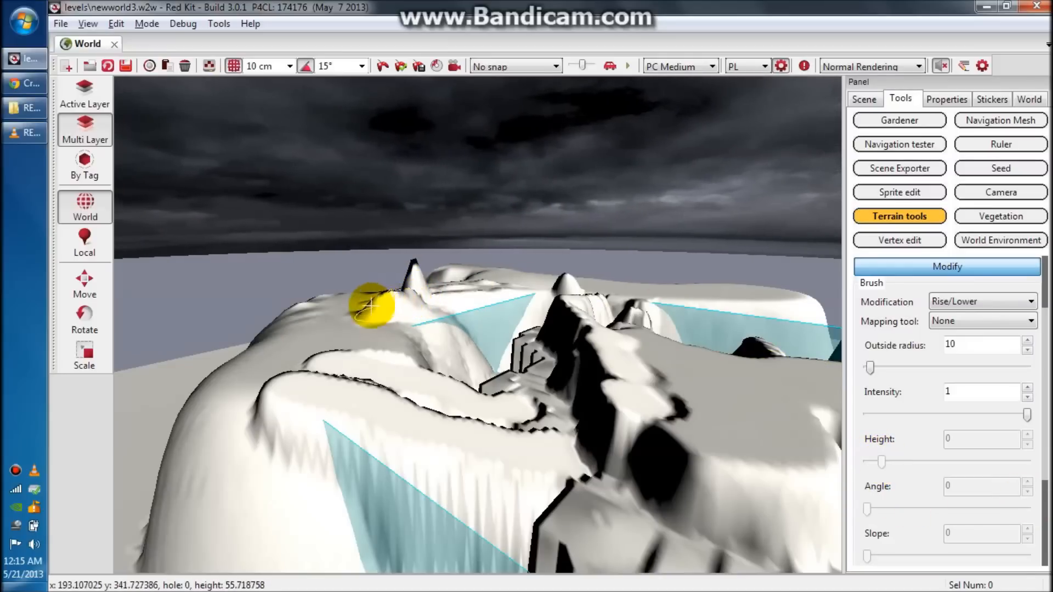
pyautogui.moveTo(870, 368); pyautogui.dragTo(887, 368)
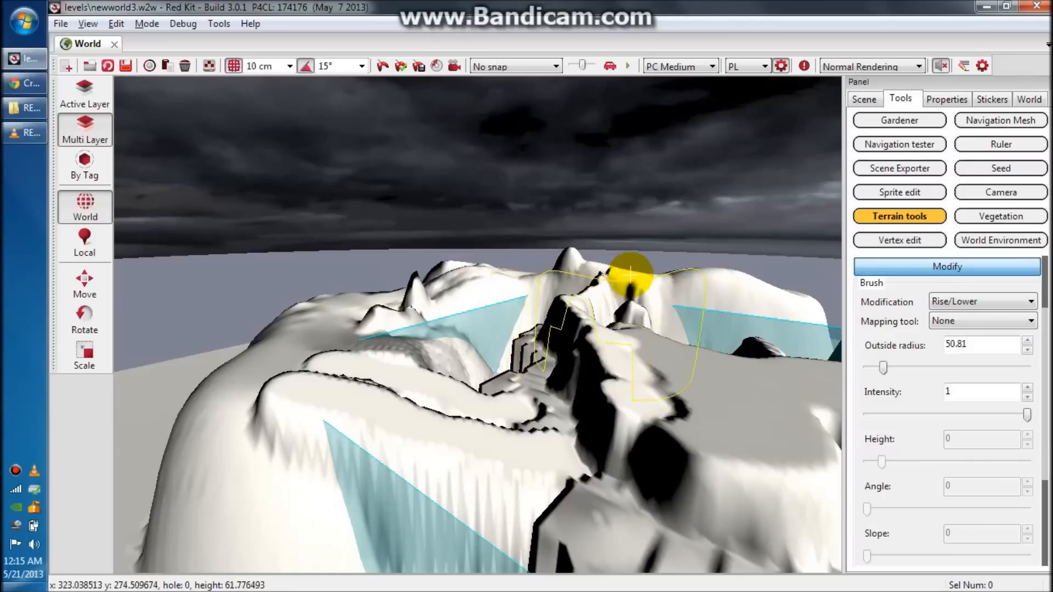
pyautogui.moveTo(752, 278)
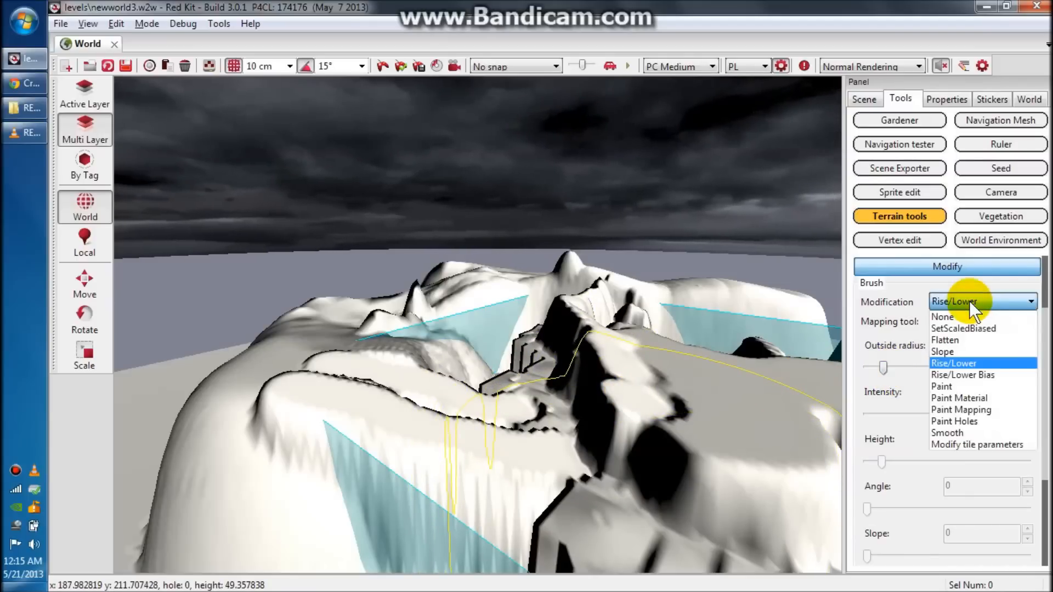
pyautogui.moveTo(964, 433)
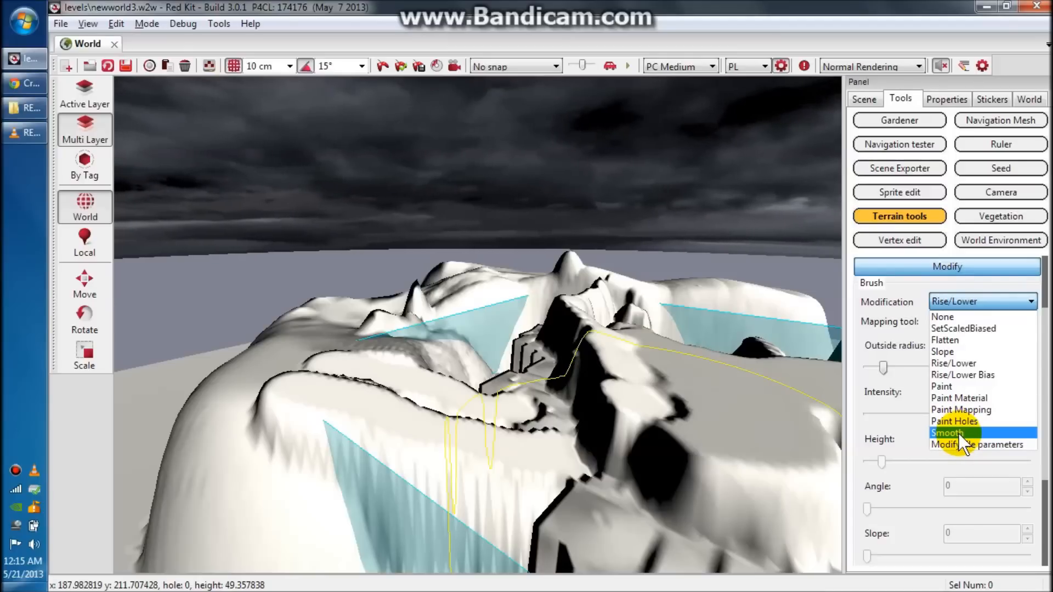
# Switch the brush to Smooth to soften the jagged terrain edges
pyautogui.click(947, 433)
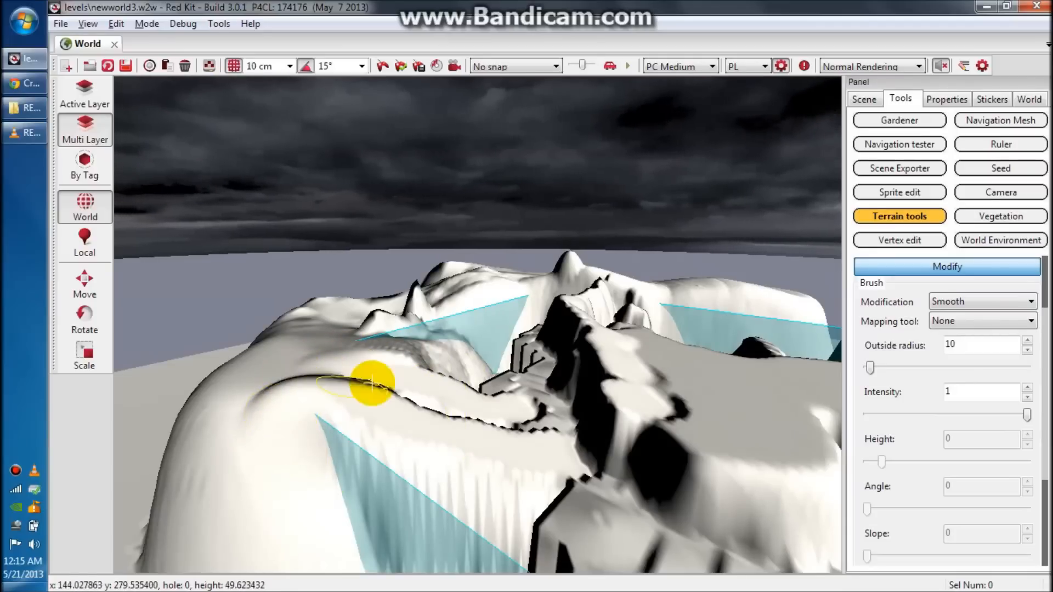
pyautogui.moveTo(332, 383)
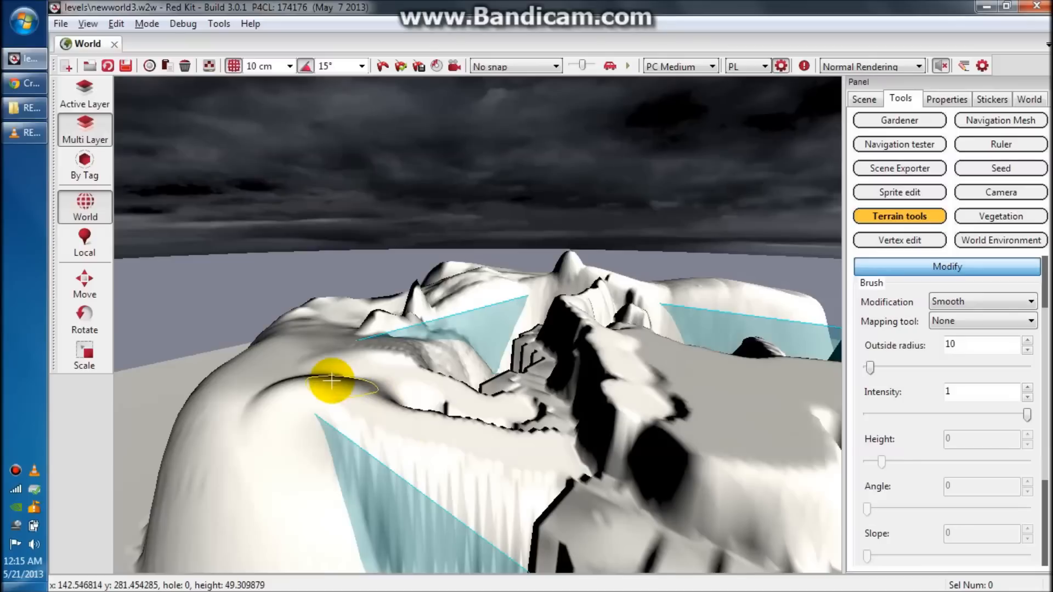
pyautogui.moveTo(282, 379)
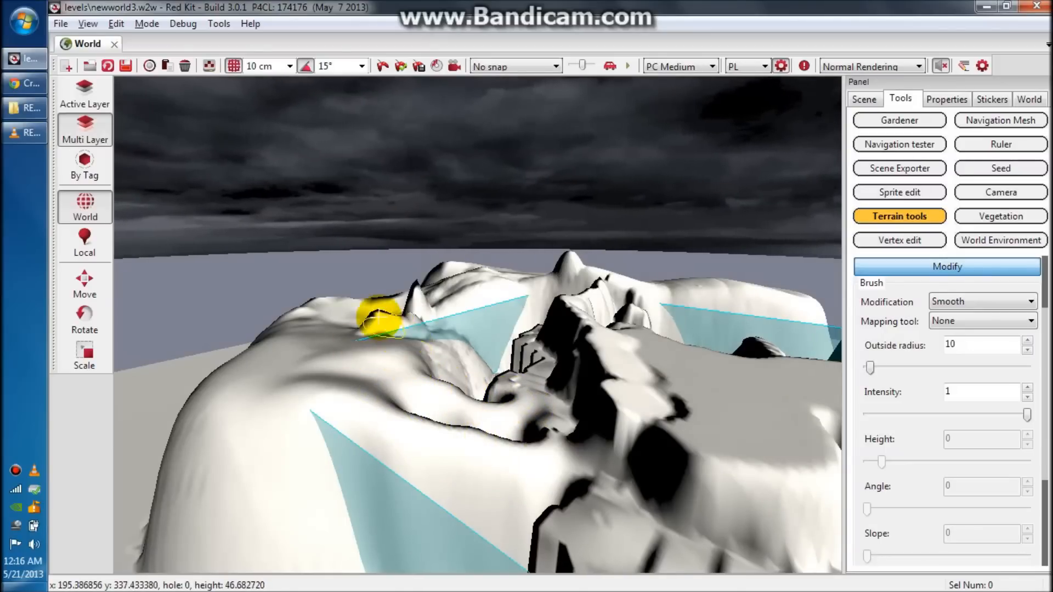
pyautogui.moveTo(419, 353)
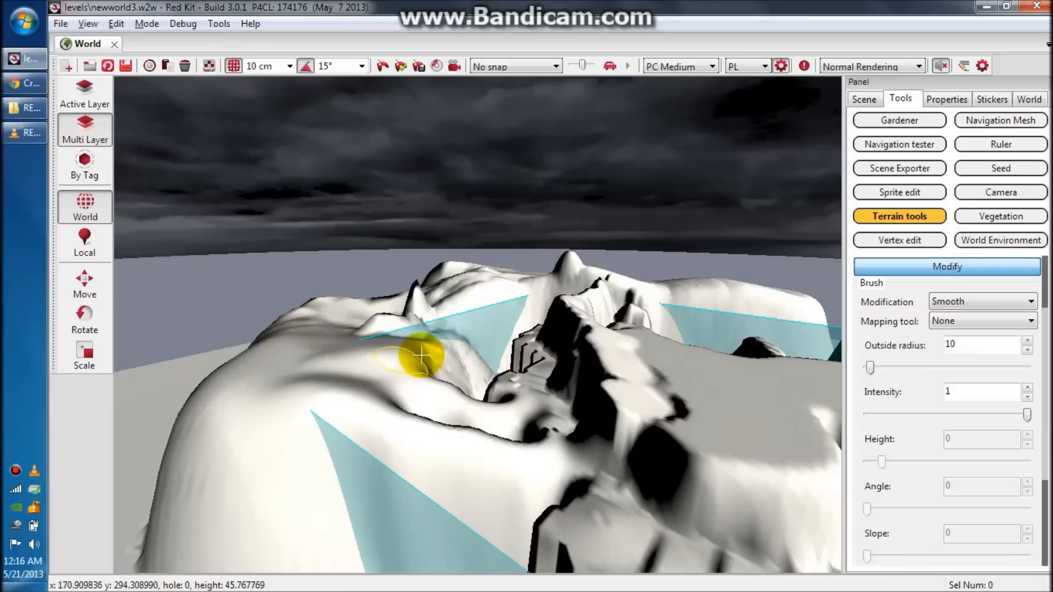
pyautogui.moveTo(454, 342)
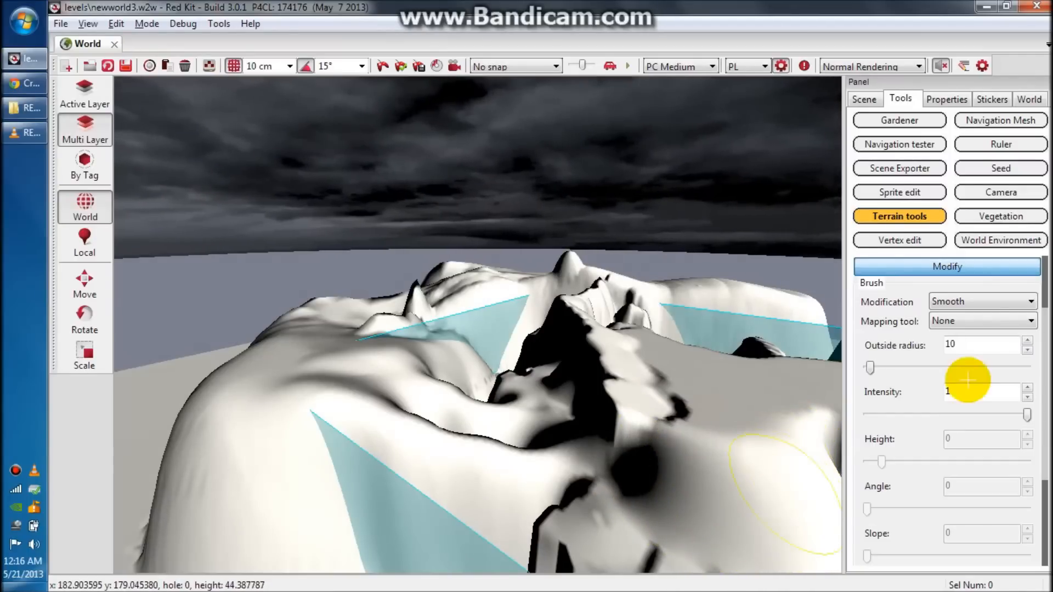
# Set the brush Modification to Paint Material (after briefly trying Paint Color)
pyautogui.click(981, 302)
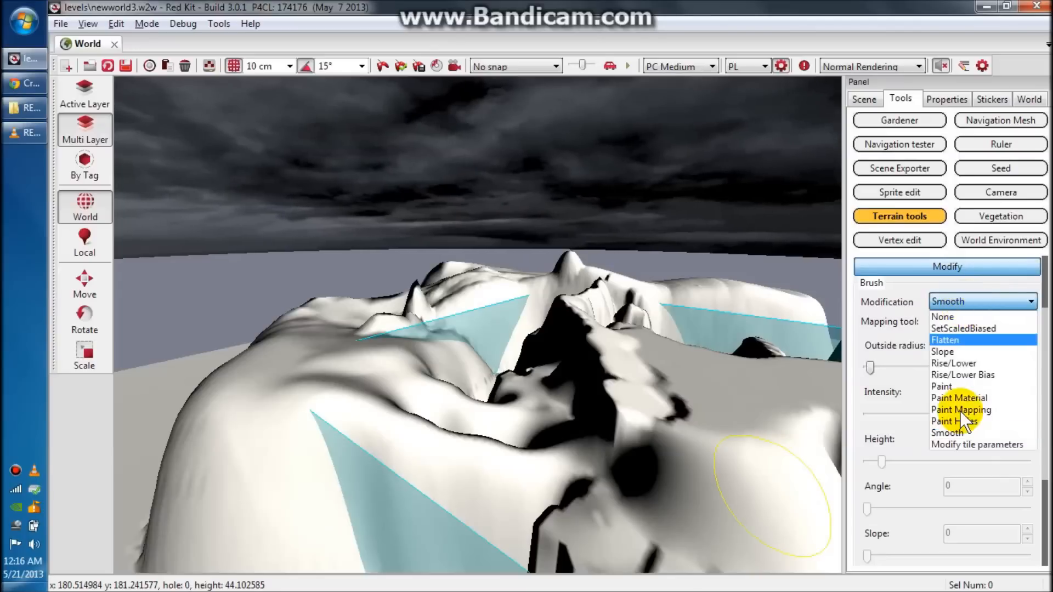
pyautogui.moveTo(978, 445)
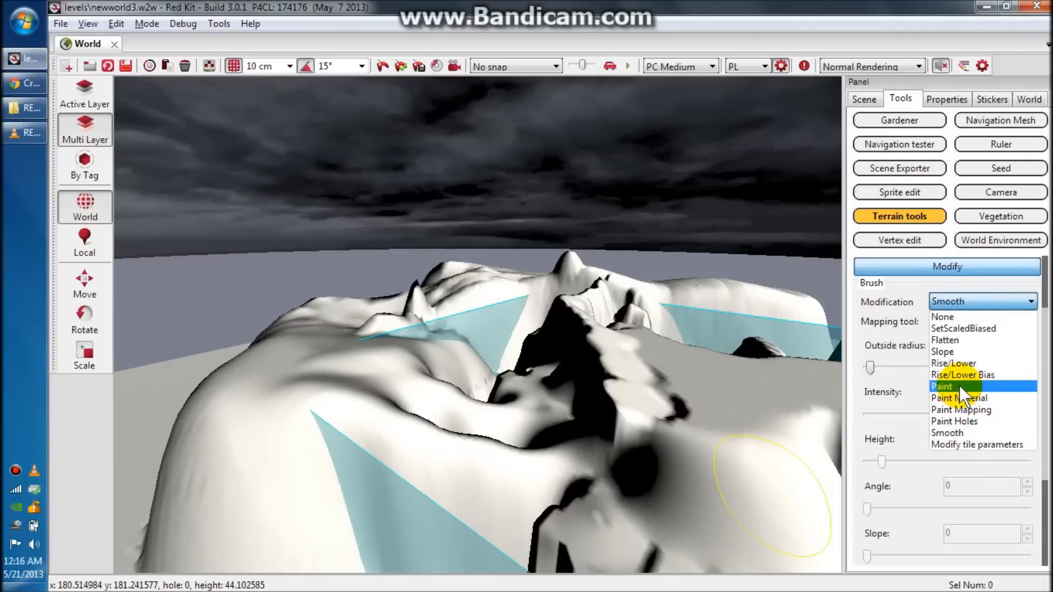
pyautogui.click(943, 386)
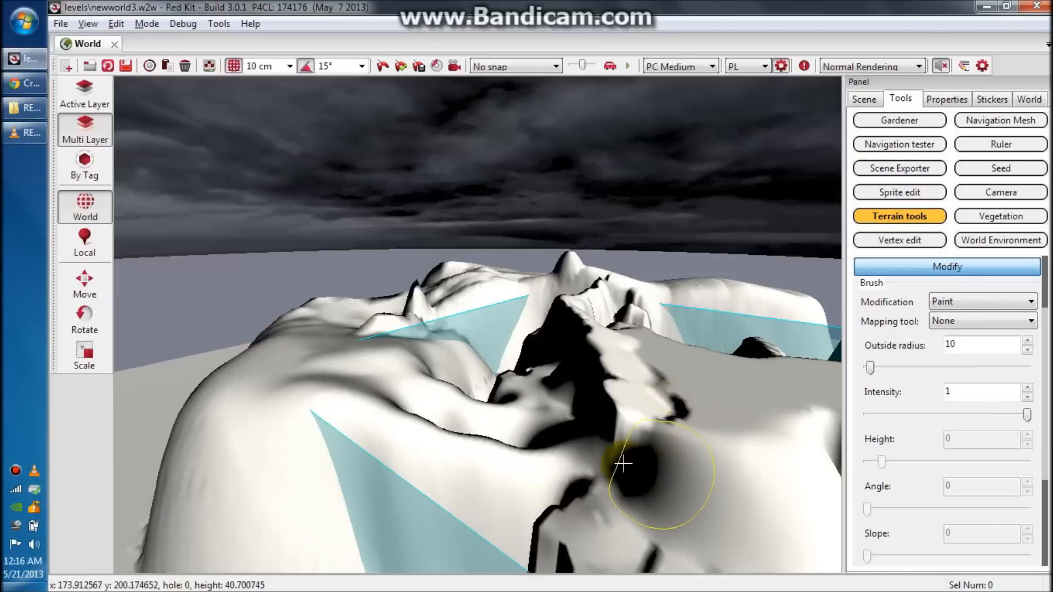
pyautogui.click(981, 301)
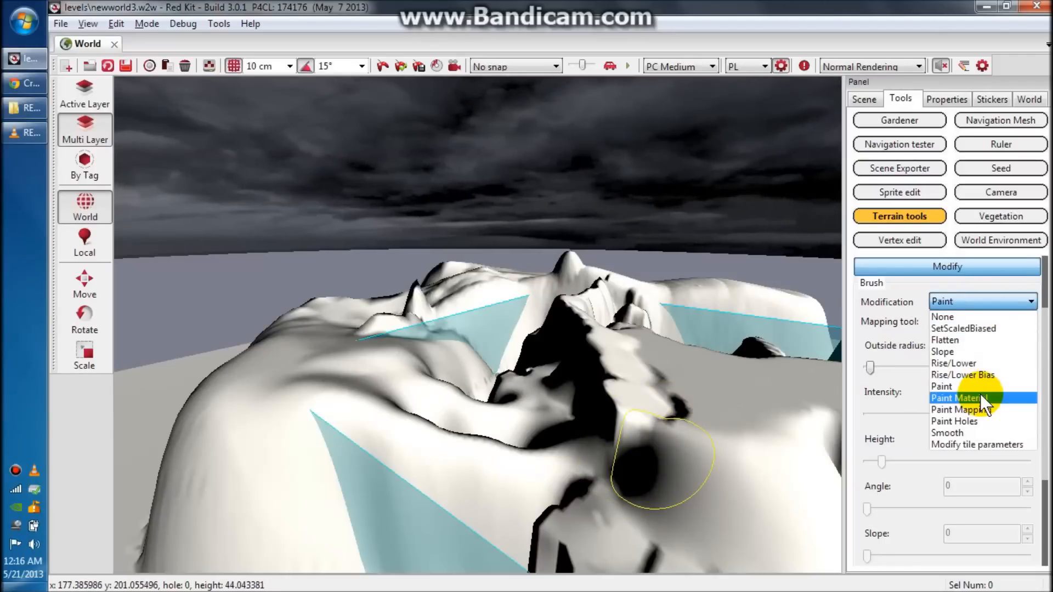
pyautogui.click(960, 398)
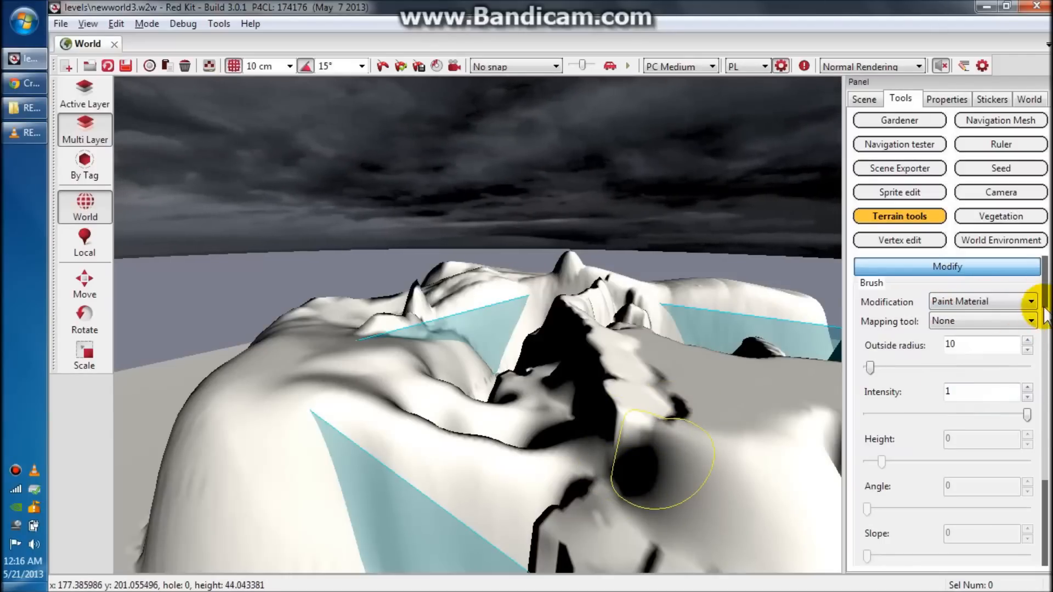
# Under Materials, choose the terrain tile entry instead of lores terrain
pyautogui.scroll(-3)
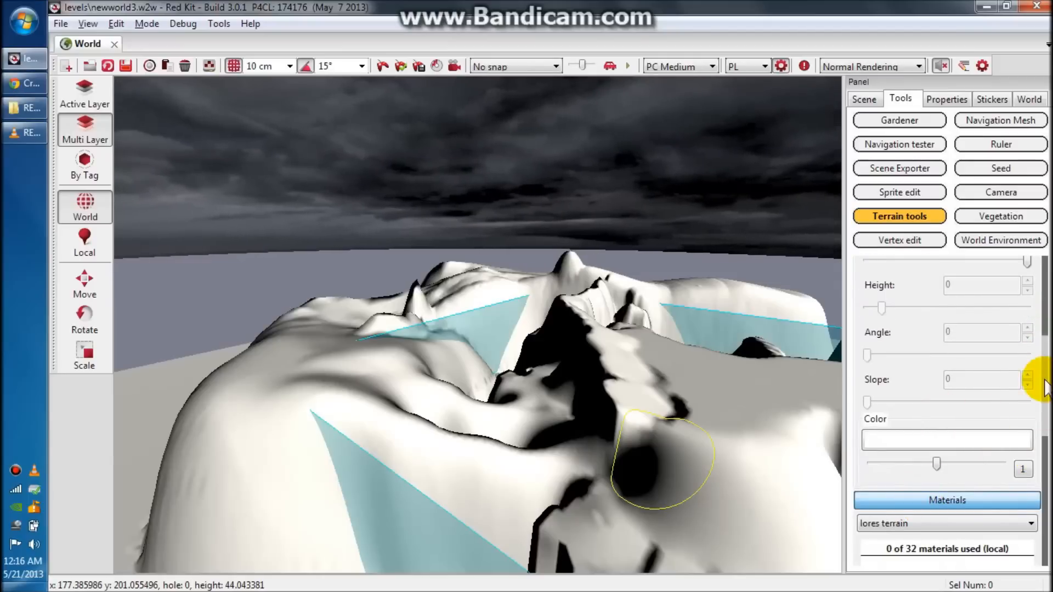
pyautogui.scroll(-3)
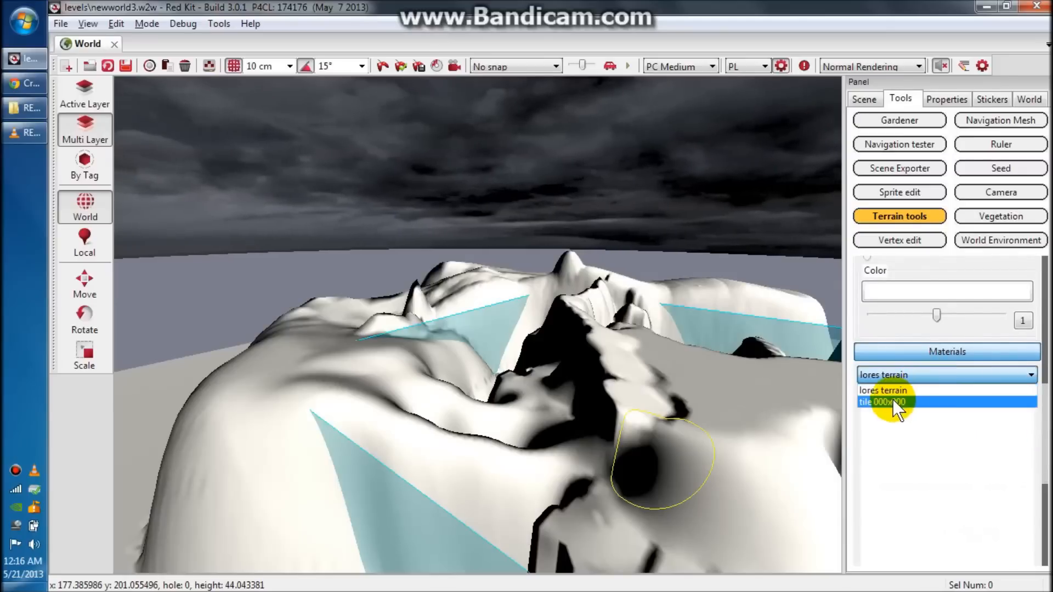
pyautogui.click(893, 401)
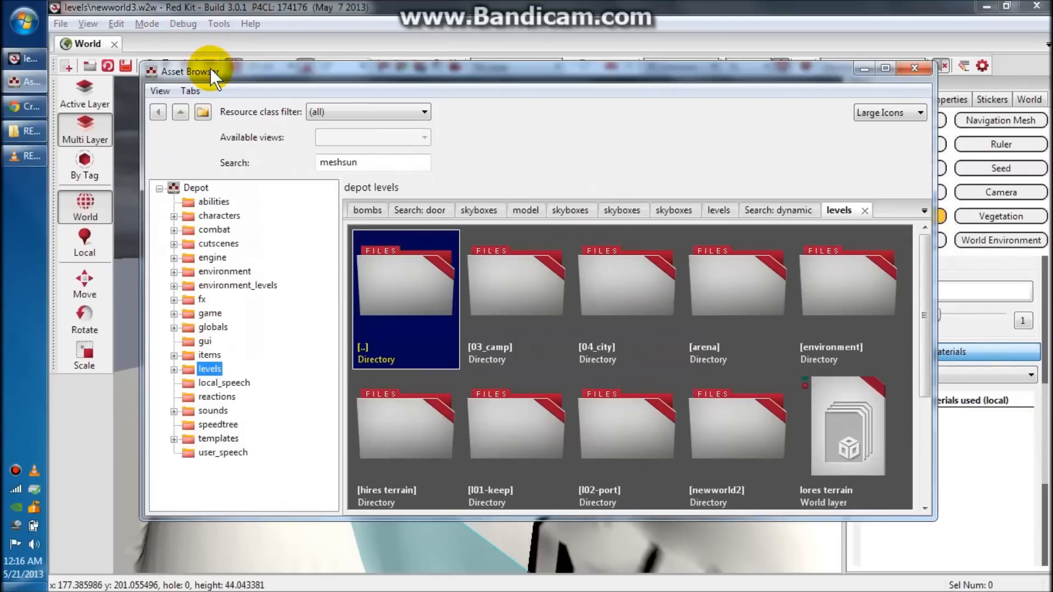
pyautogui.moveTo(225, 293)
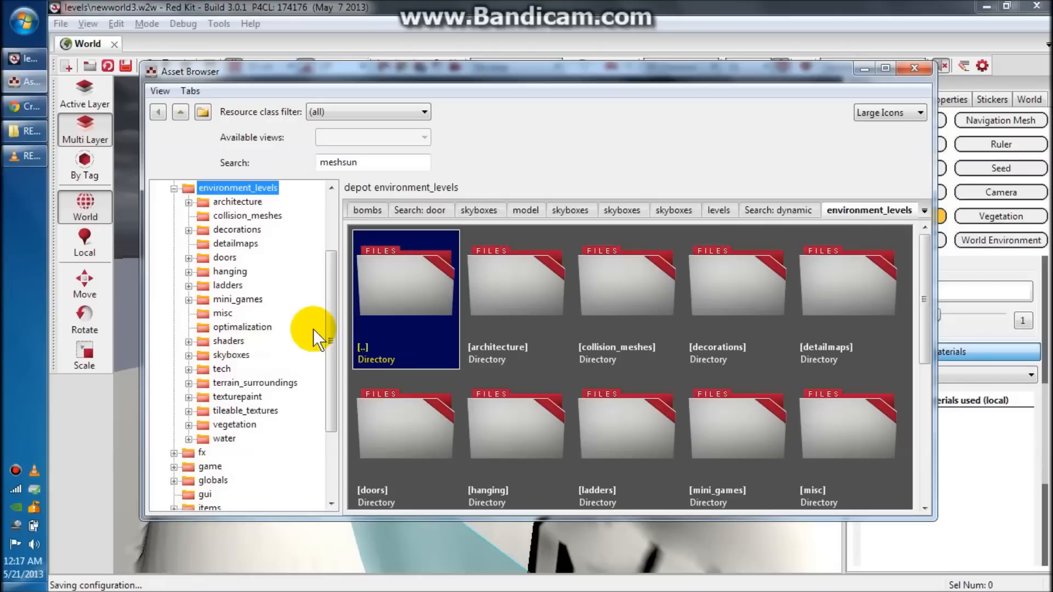
# Select dragon_floor_temp in environment_levels > texturepaint and add it as a terrain material from the asset browser
pyautogui.click(237, 396)
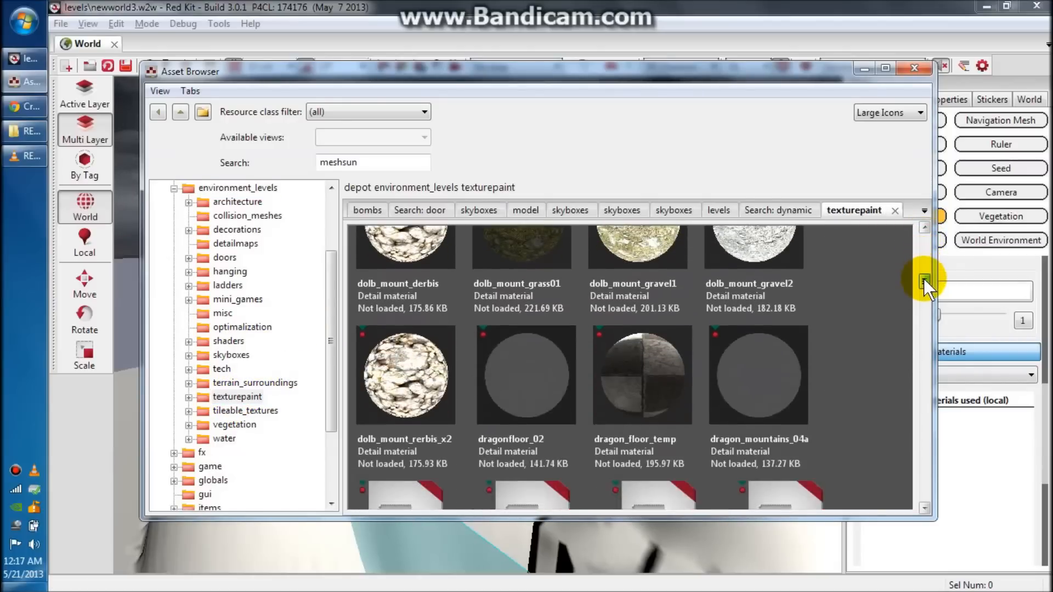
pyautogui.click(924, 282)
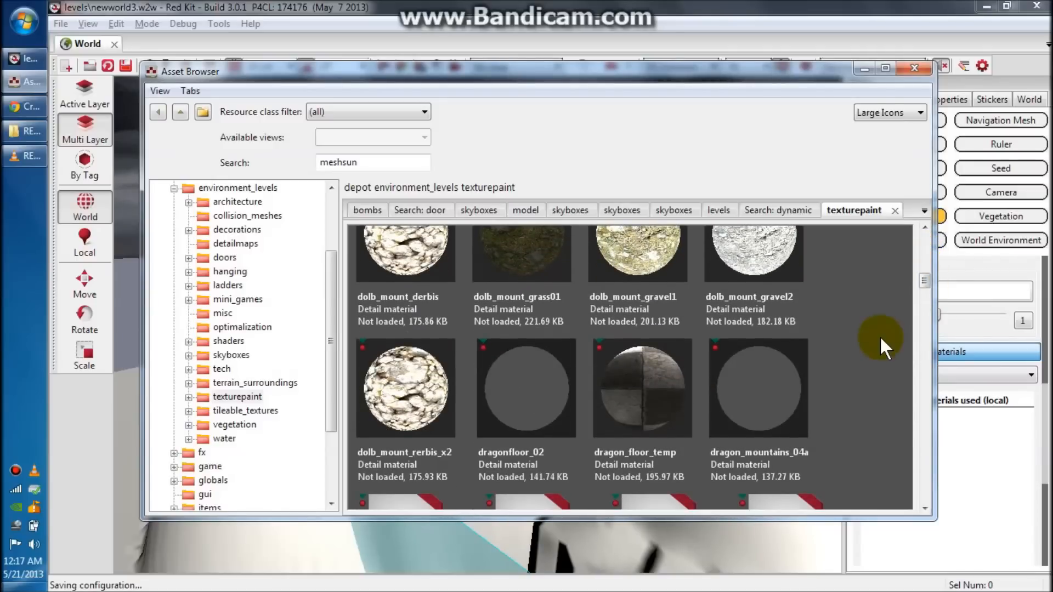
pyautogui.moveTo(682, 383)
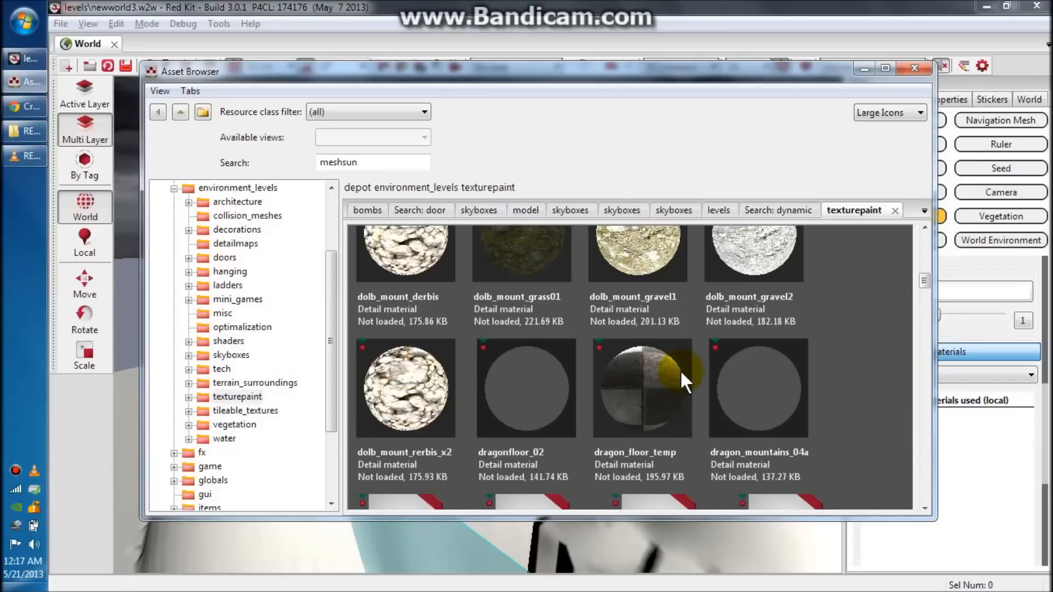
pyautogui.click(641, 389)
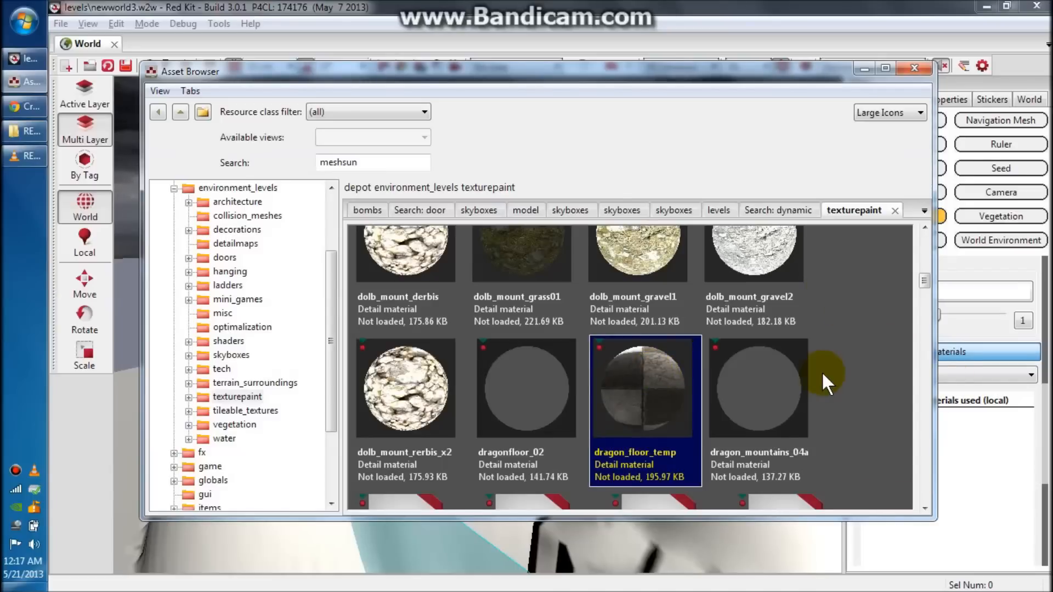
pyautogui.click(914, 68)
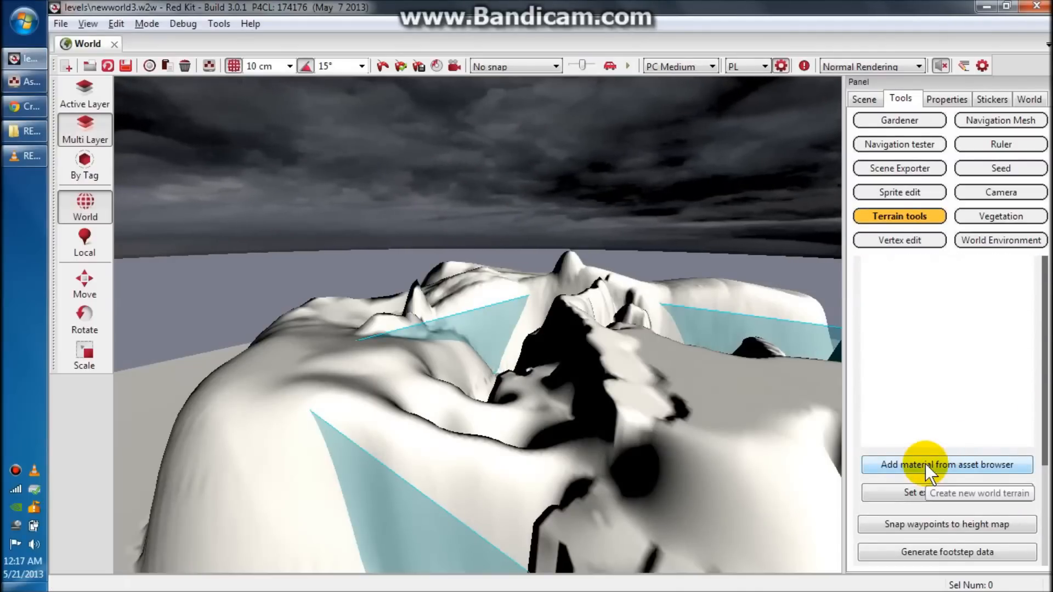
pyautogui.click(946, 465)
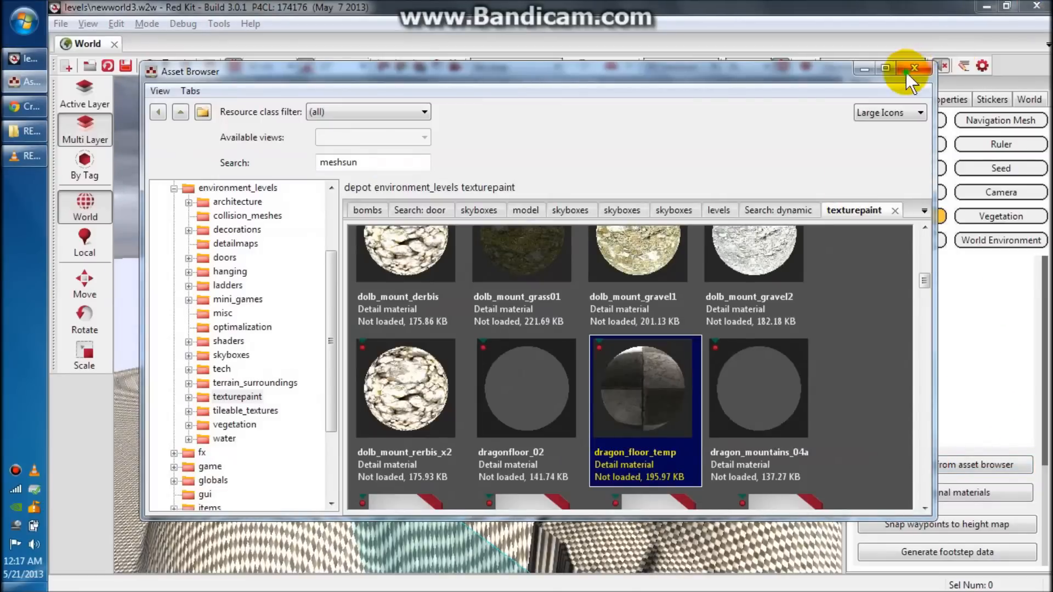
# Close the Asset Browser, leaving the checkered material visible on the terrain
pyautogui.click(913, 68)
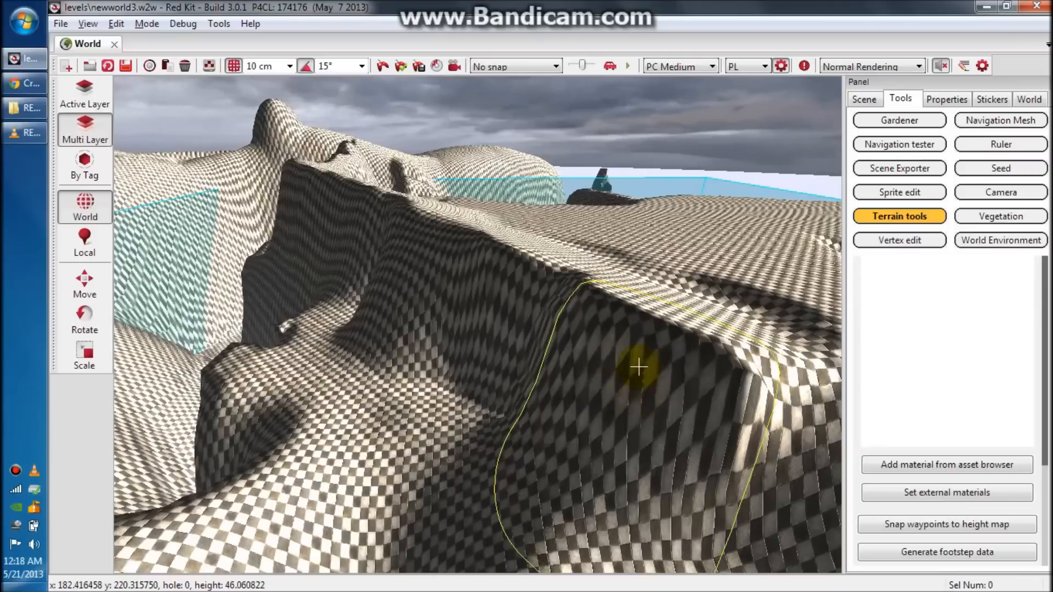
pyautogui.moveTo(907, 335)
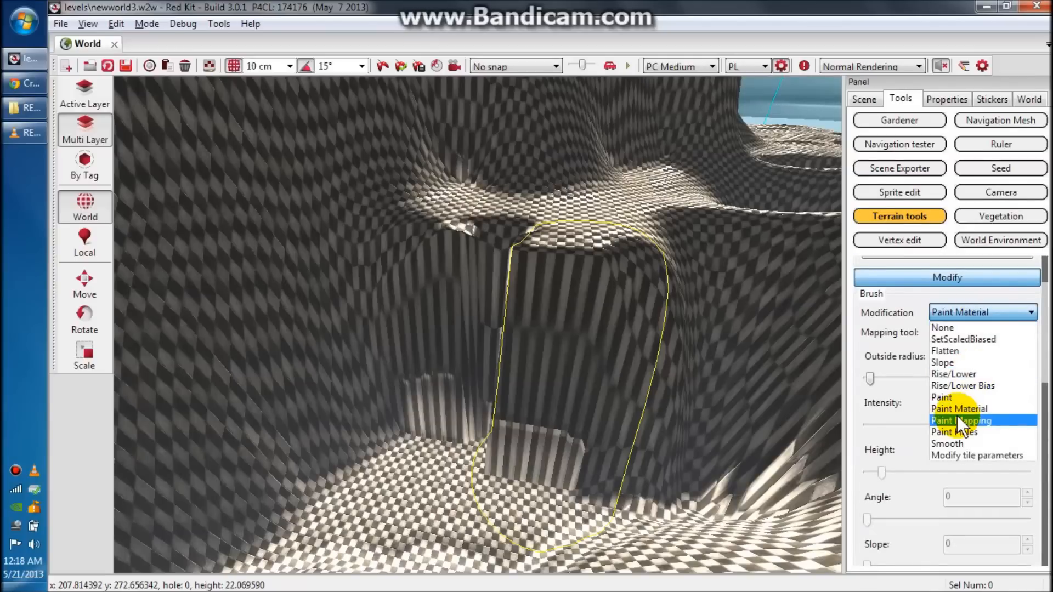
# Switch the brush to Paint Mapping, try Default projection, then PlaneXZ to square the cliff-wall checks
pyautogui.click(961, 421)
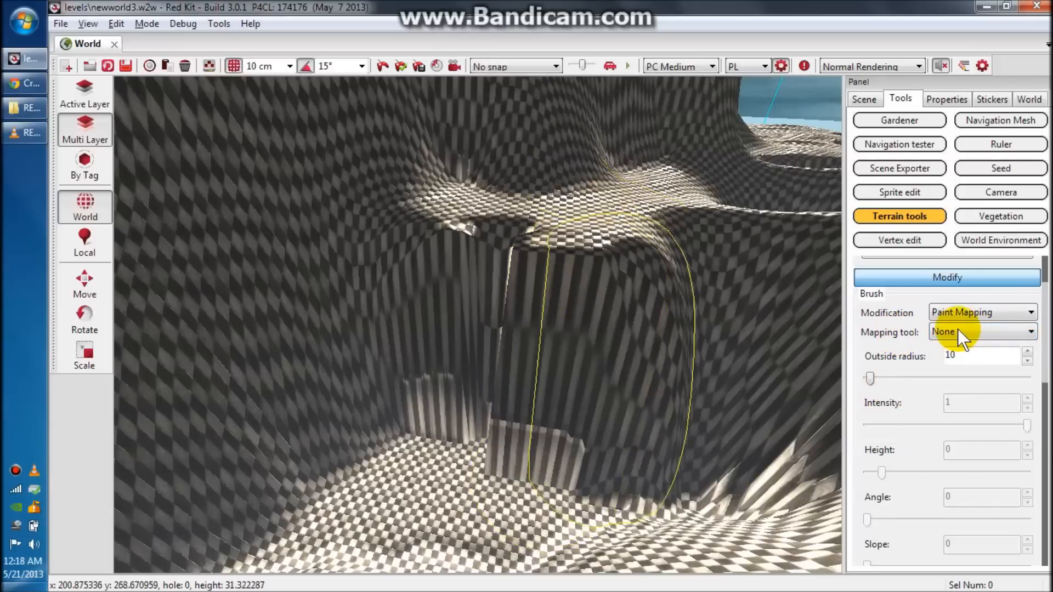
pyautogui.click(981, 332)
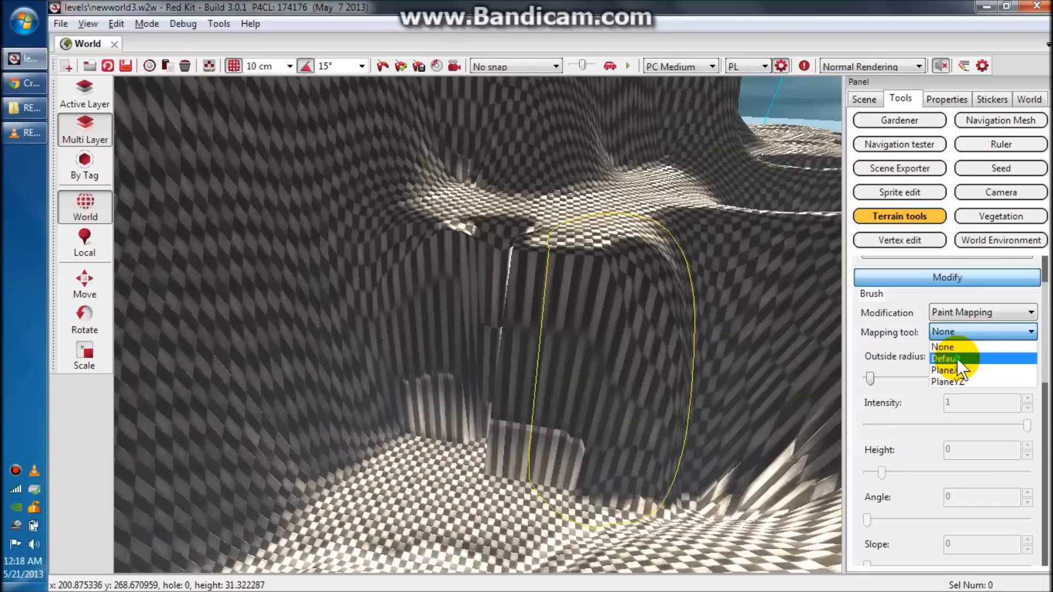
pyautogui.click(947, 359)
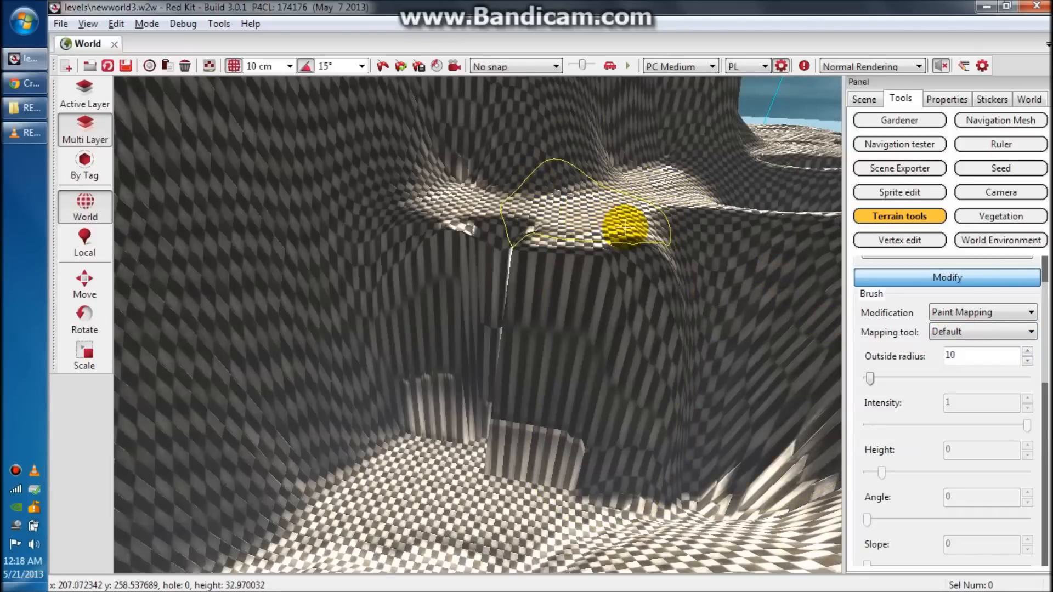
pyautogui.moveTo(457, 494)
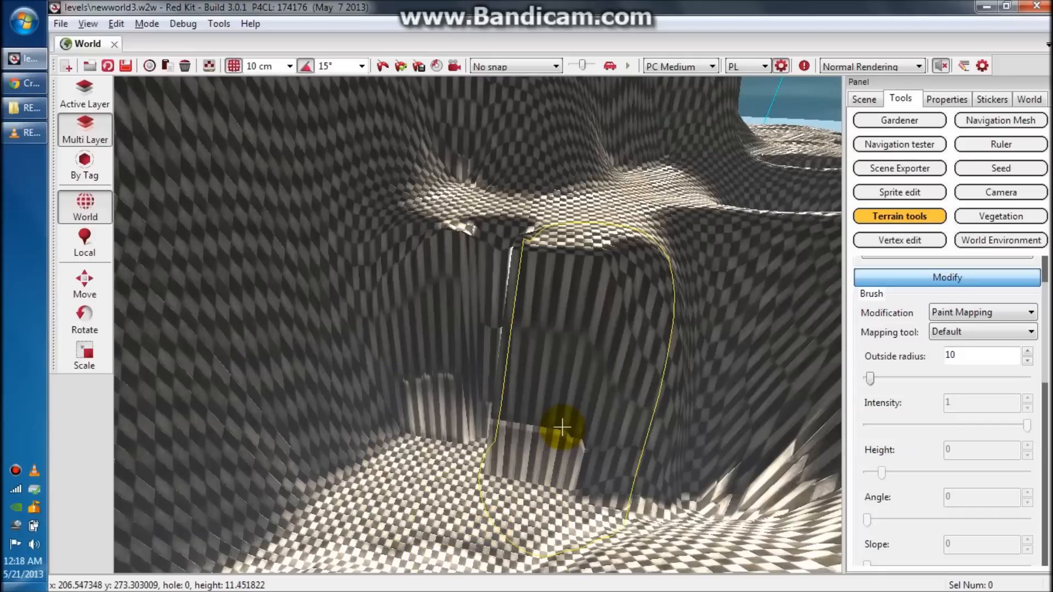
pyautogui.moveTo(984, 346)
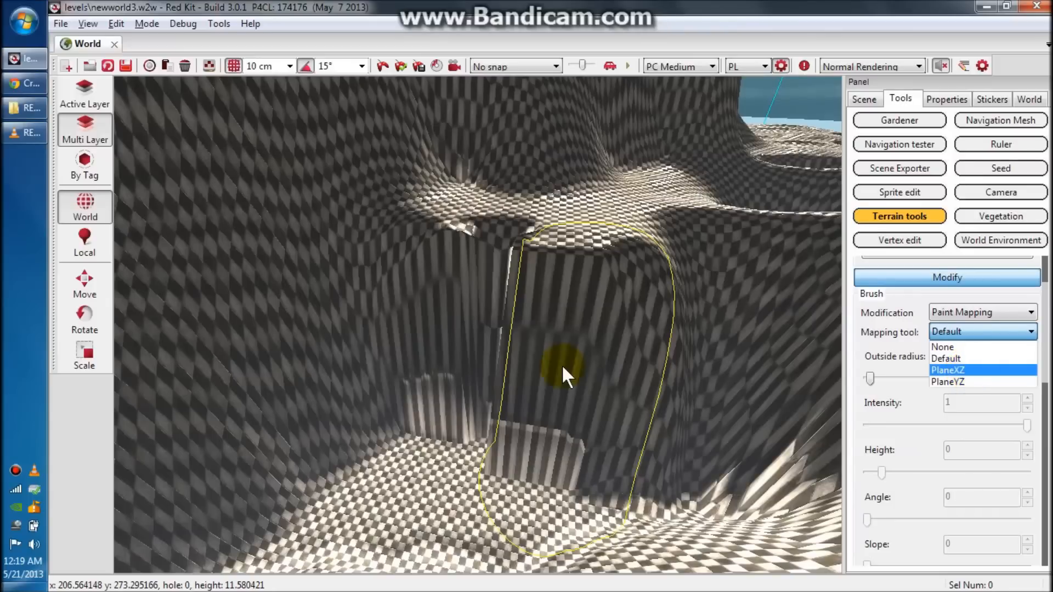
pyautogui.moveTo(561, 457)
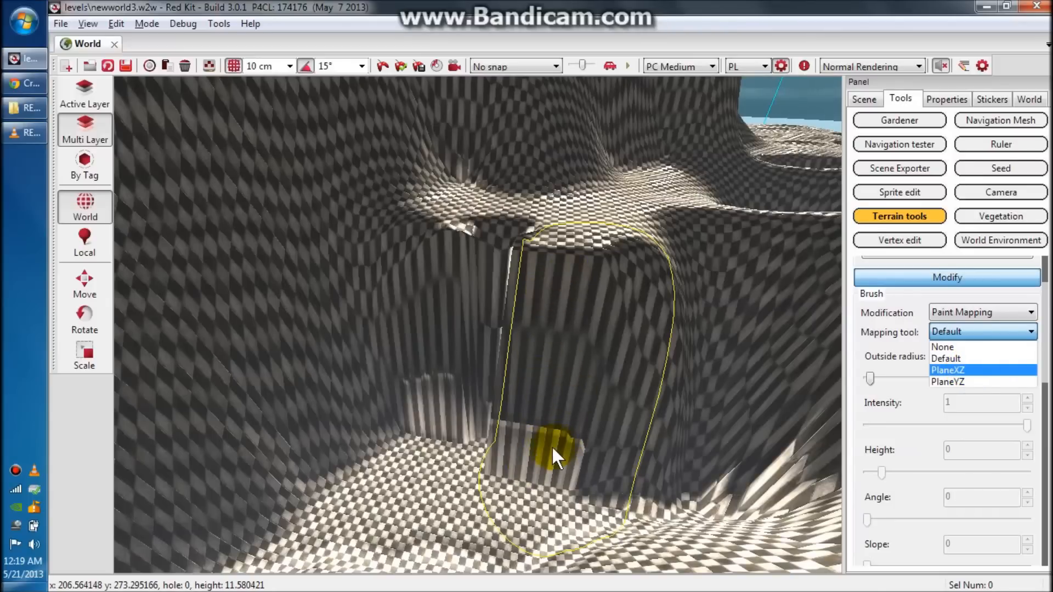
pyautogui.moveTo(574, 433)
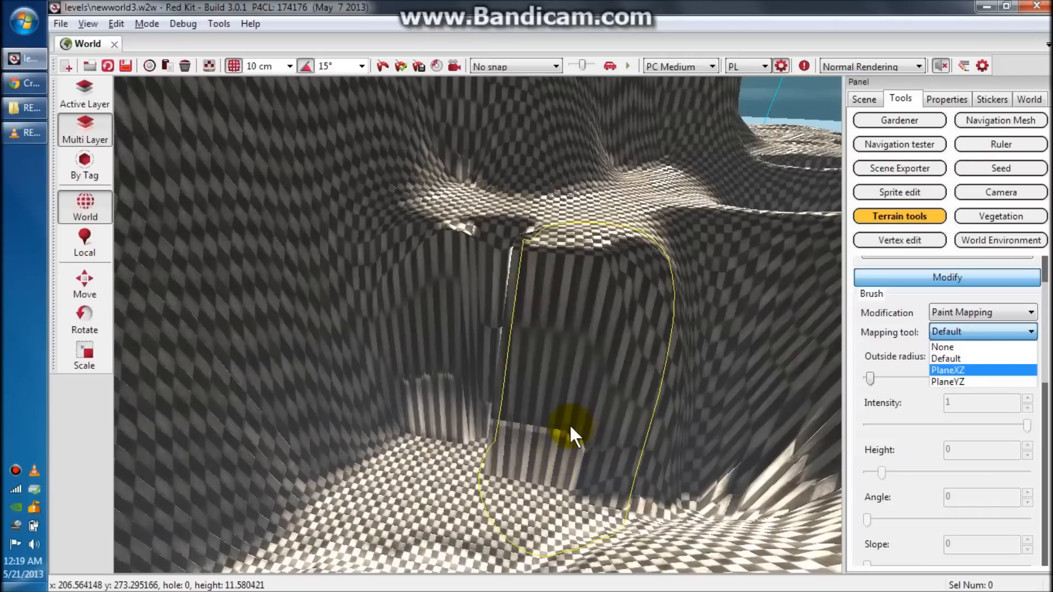
pyautogui.moveTo(561, 400)
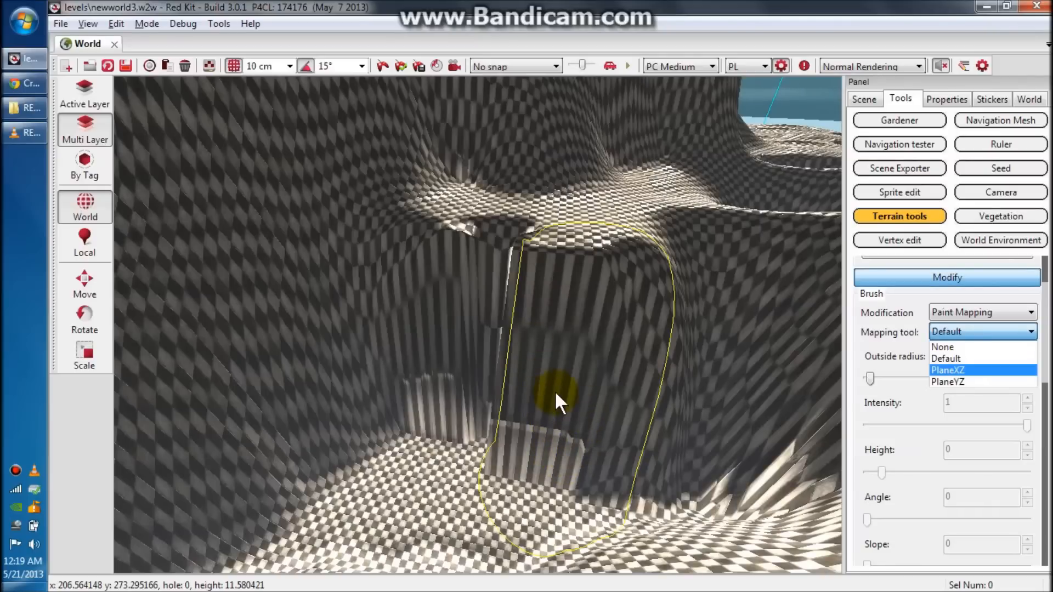
pyautogui.moveTo(604, 359)
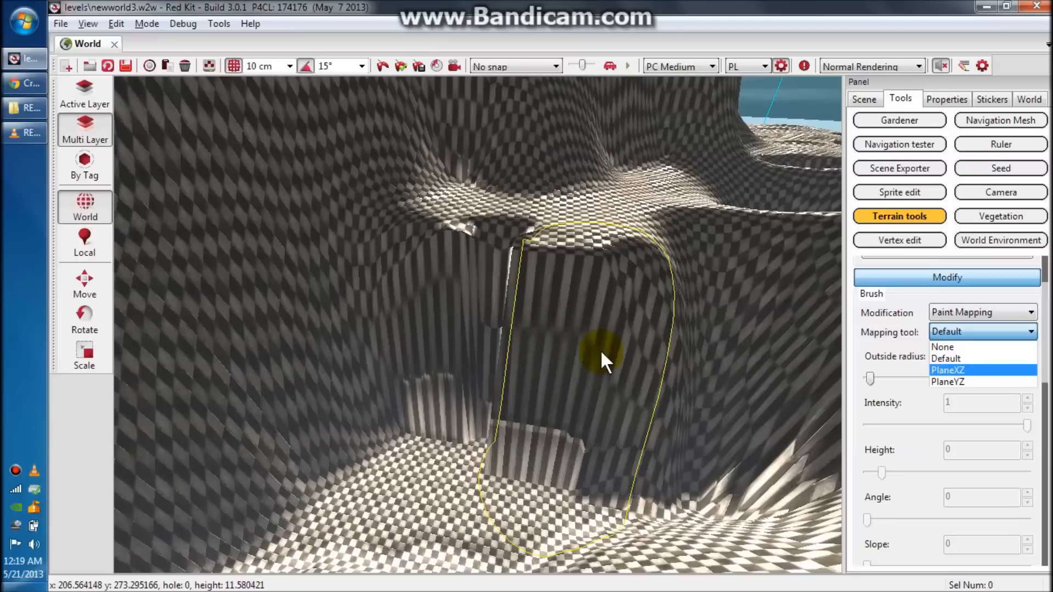
pyautogui.moveTo(964, 379)
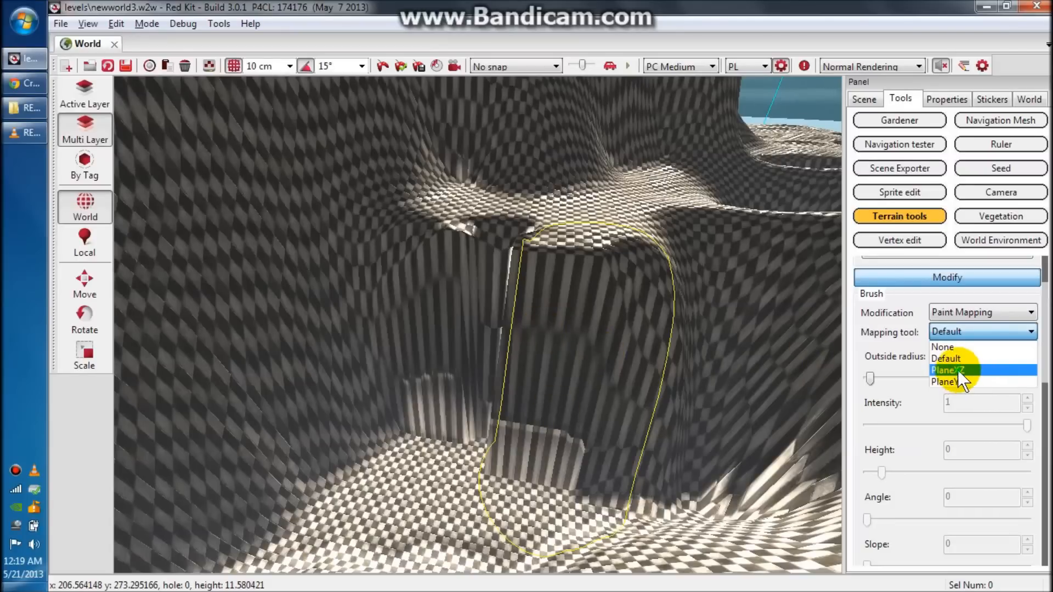
pyautogui.click(951, 370)
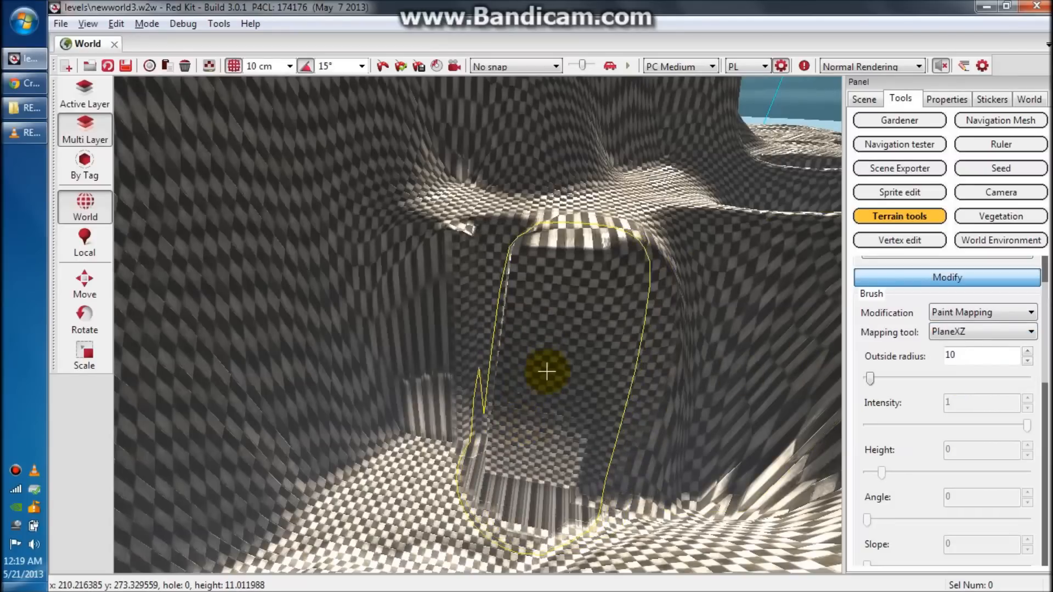
pyautogui.moveTo(447, 319)
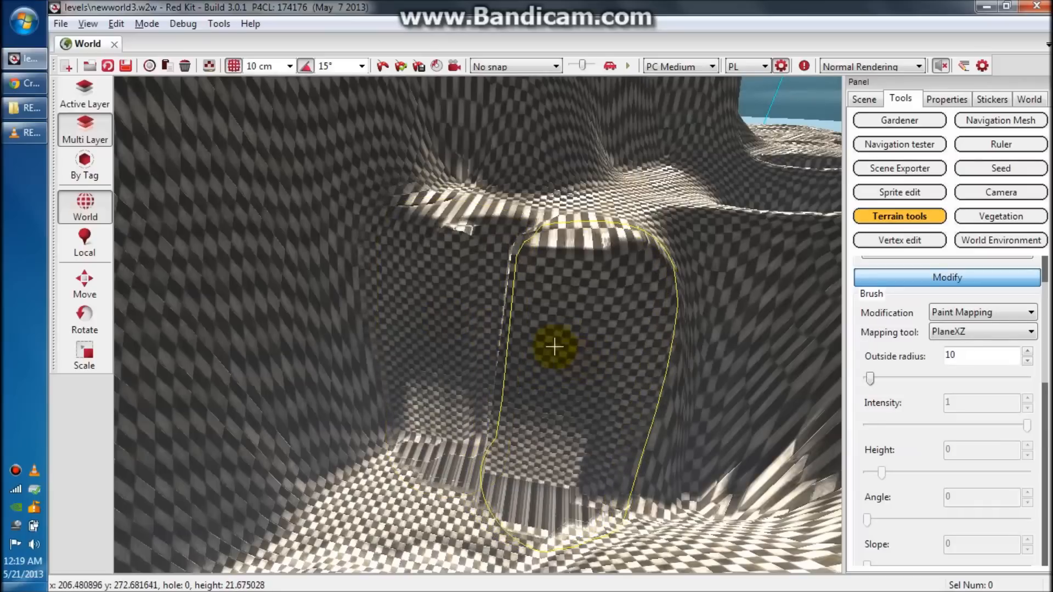
pyautogui.moveTo(563, 361)
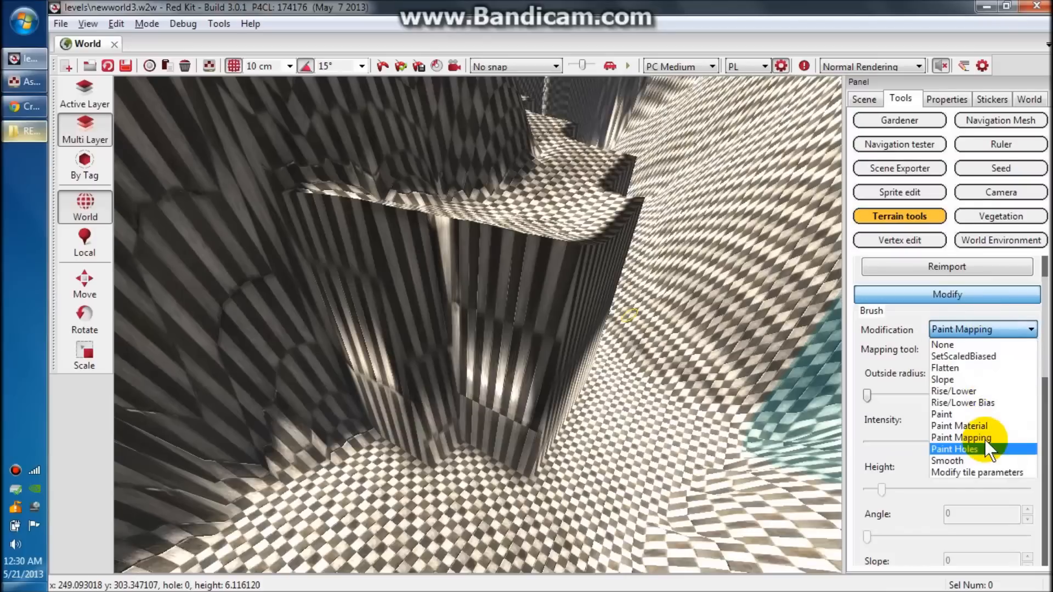
pyautogui.moveTo(971, 437)
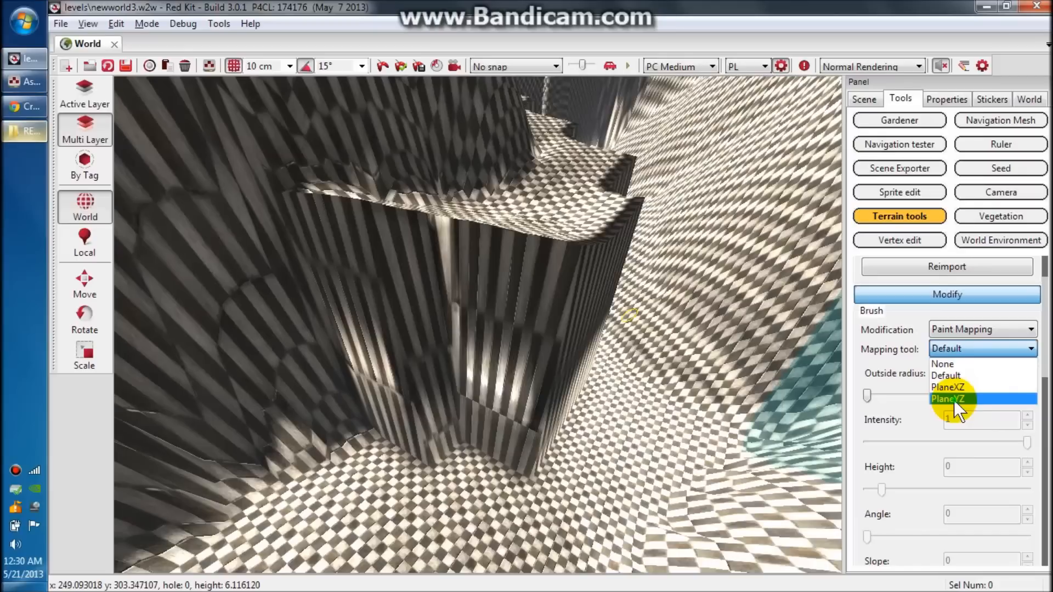
# Set the Paint Mapping projection to PlaneYZ for the wall facing the other axis
pyautogui.click(951, 398)
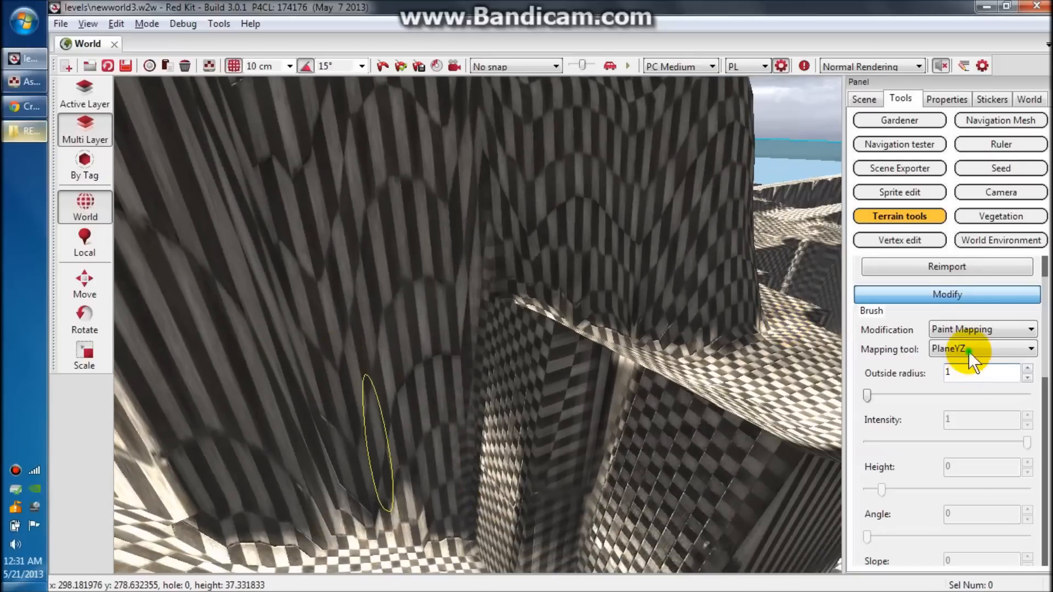
pyautogui.click(981, 349)
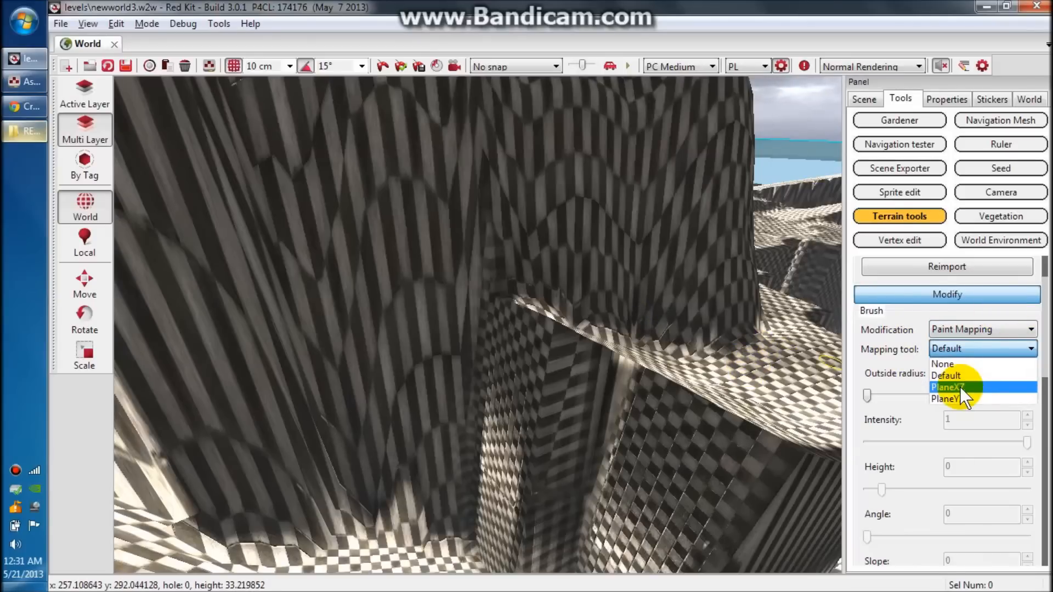
pyautogui.click(949, 398)
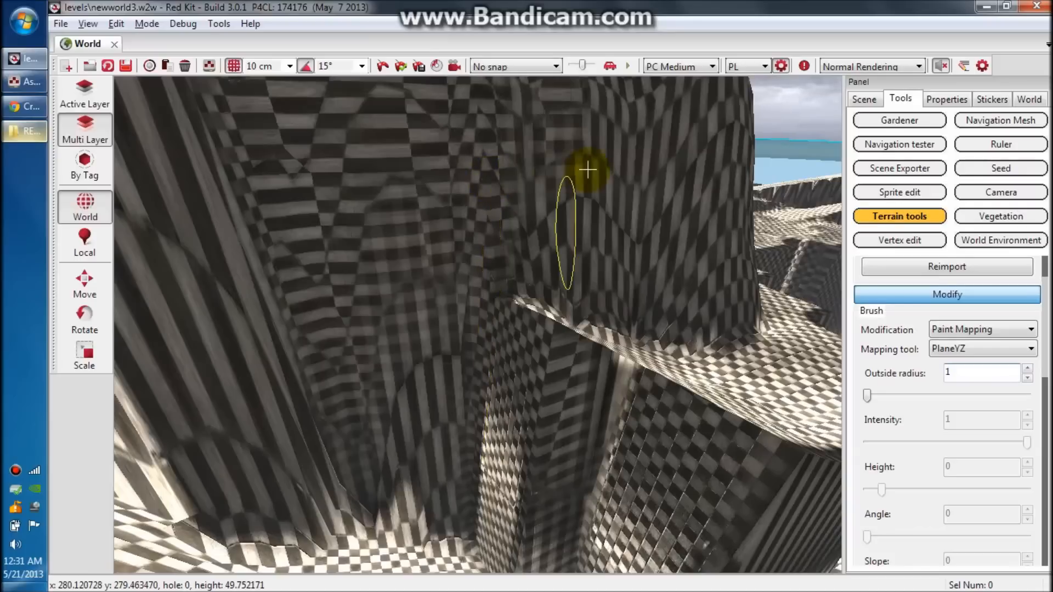
pyautogui.moveTo(598, 195)
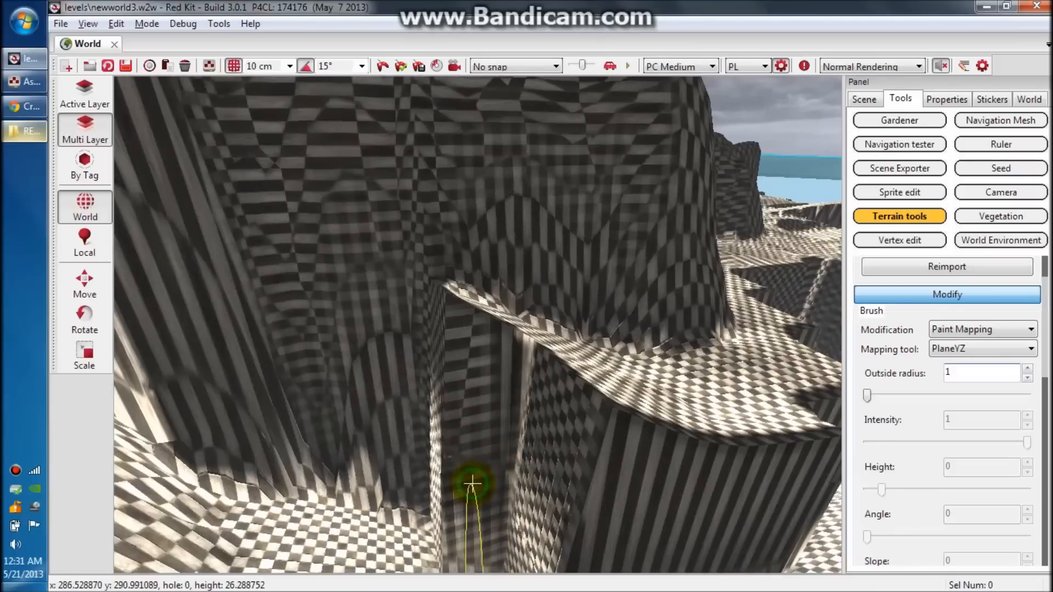
pyautogui.moveTo(480, 420)
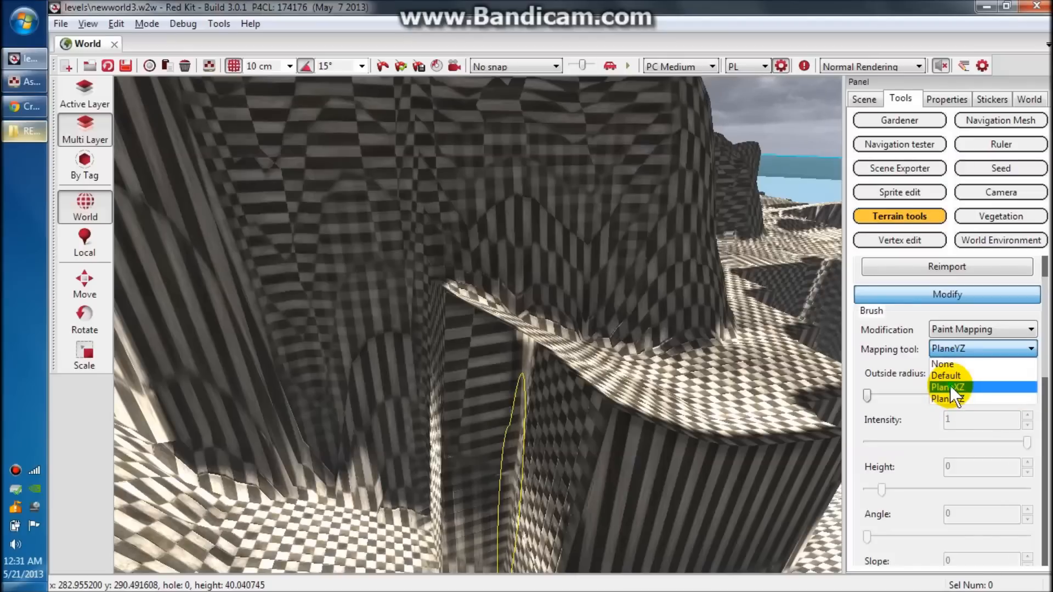
# Return the mapping projection to PlaneXZ for a narrow wall strip in another canyon
pyautogui.click(954, 399)
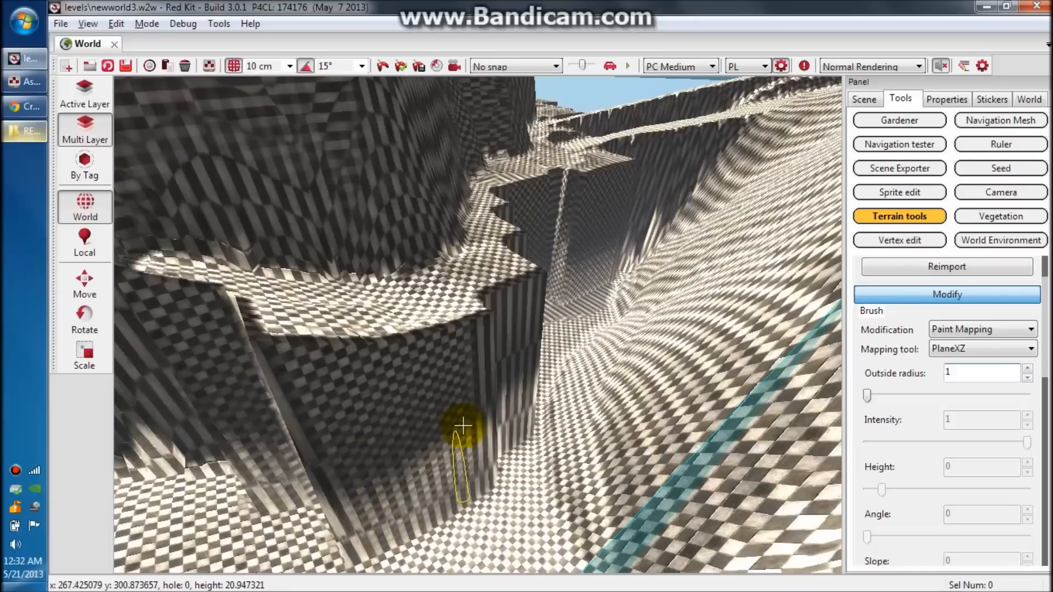
pyautogui.moveTo(410, 478)
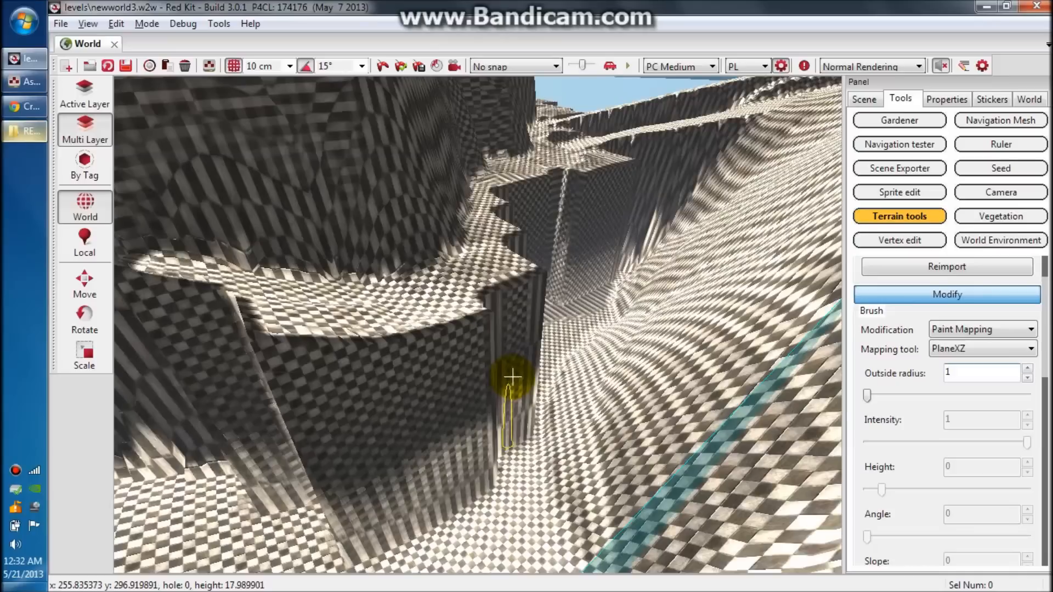
pyautogui.moveTo(530, 375)
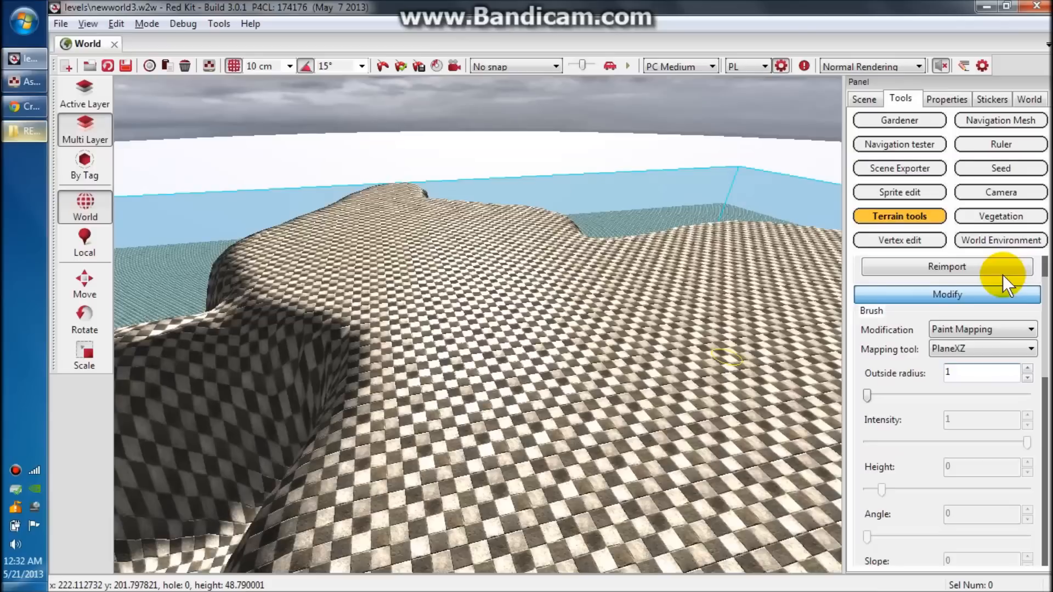
# Change Modification from Paint Mapping to Paint Material to start the white path
pyautogui.click(981, 329)
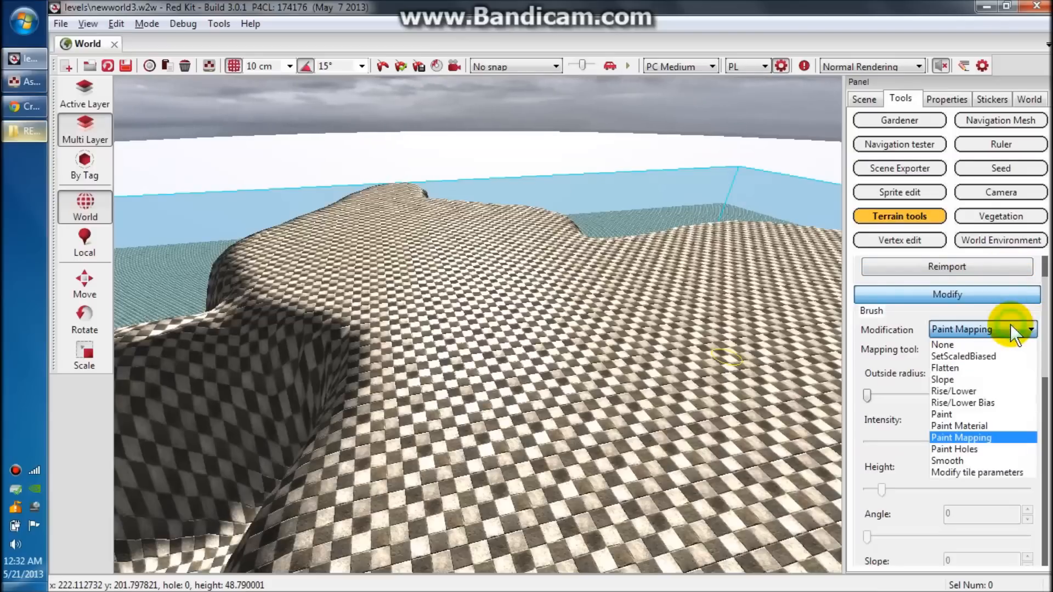
pyautogui.click(959, 426)
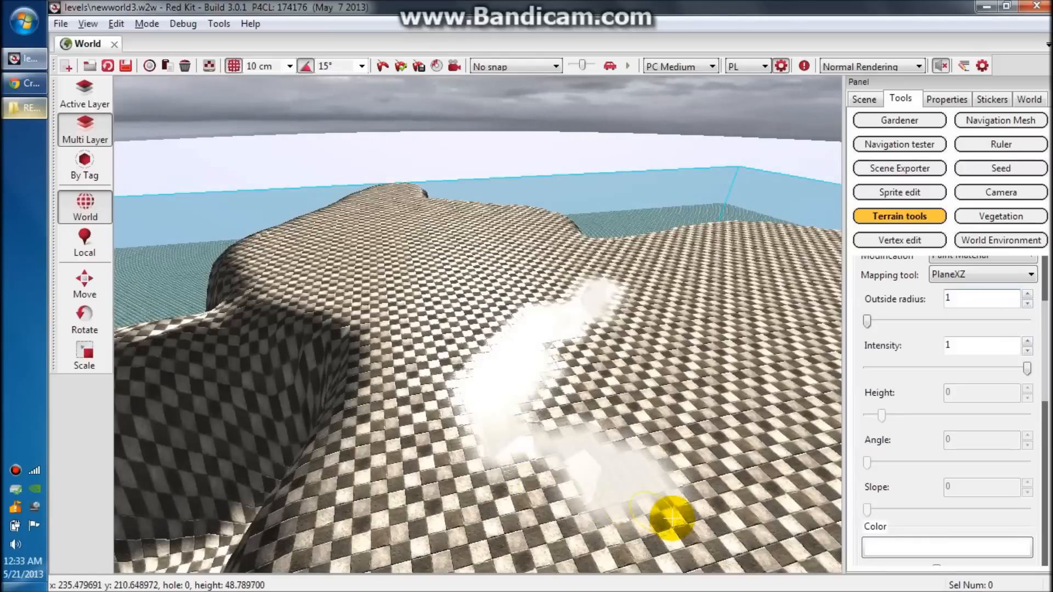
pyautogui.moveTo(772, 410)
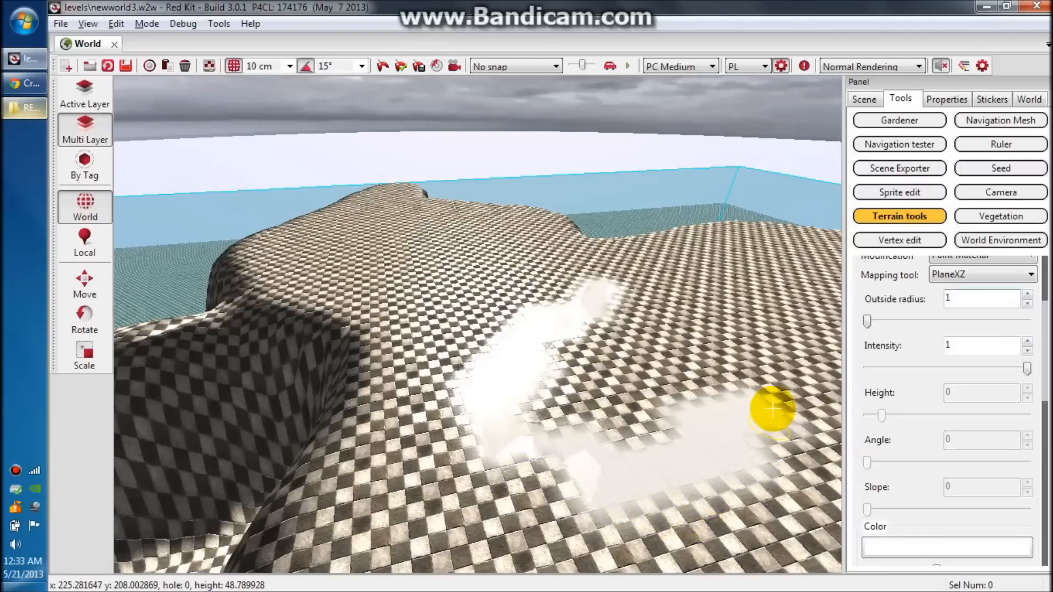
pyautogui.moveTo(675, 379)
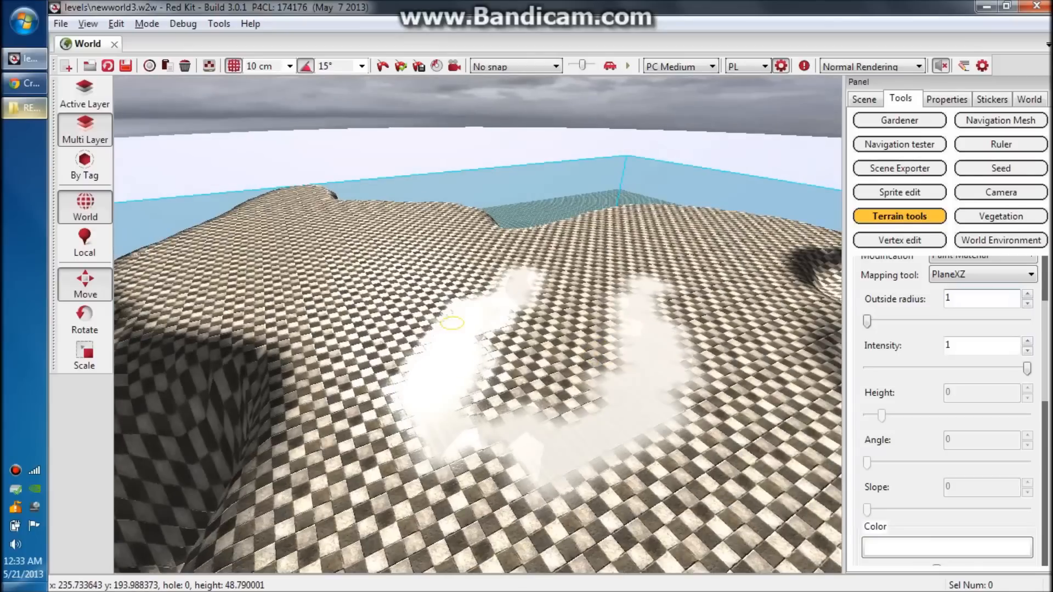
pyautogui.moveTo(667, 272)
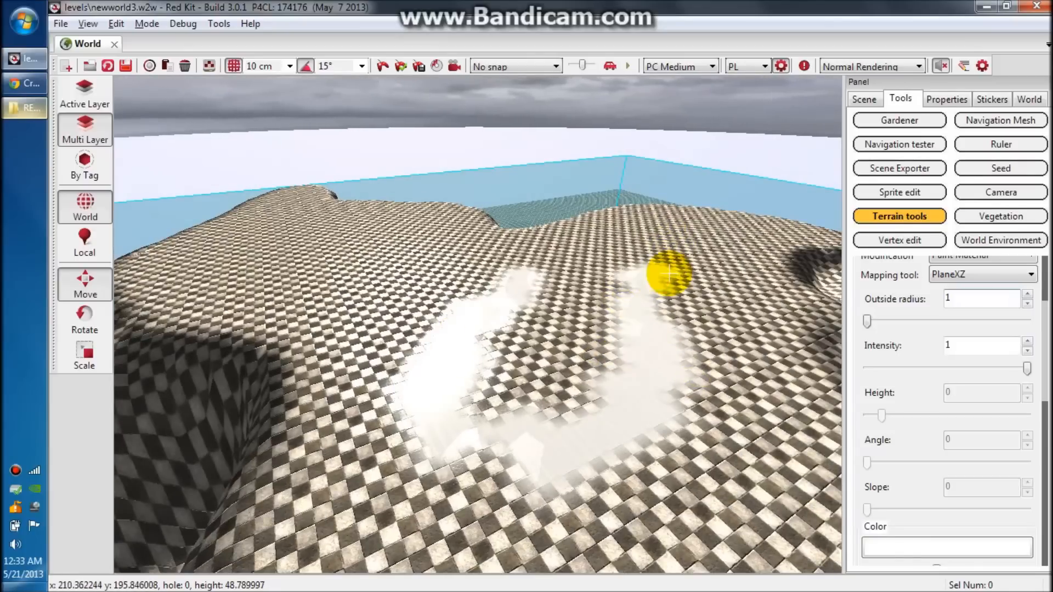
pyautogui.moveTo(706, 252)
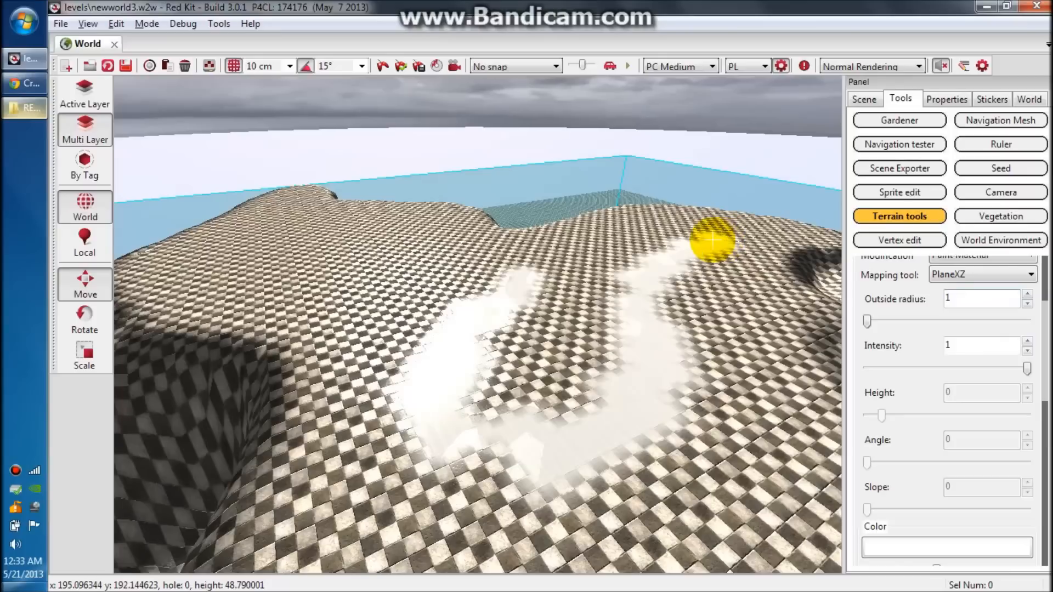
pyautogui.moveTo(655, 224)
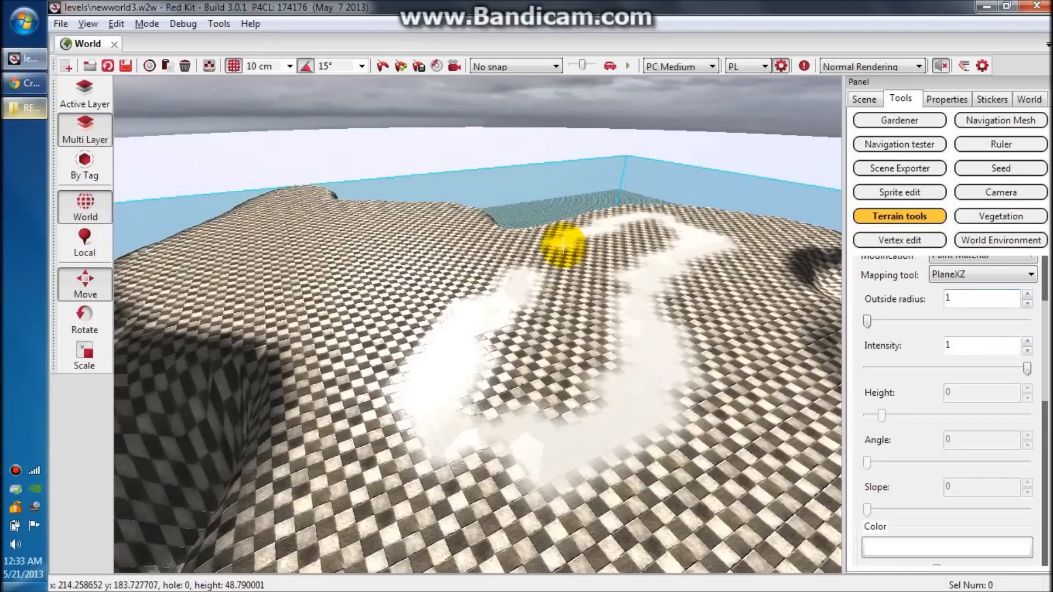
pyautogui.moveTo(541, 282)
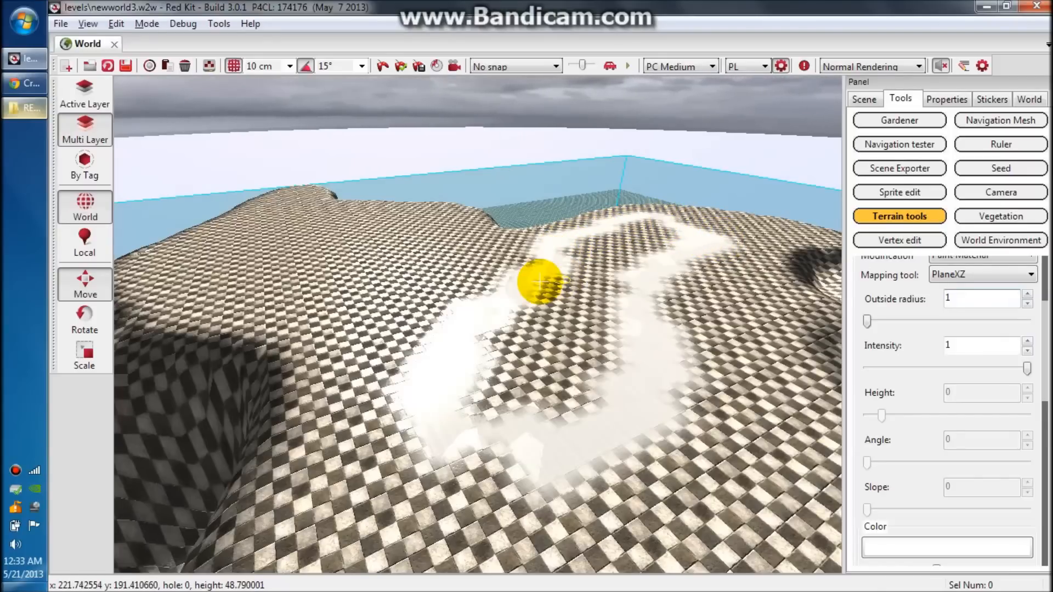
pyautogui.moveTo(520, 251)
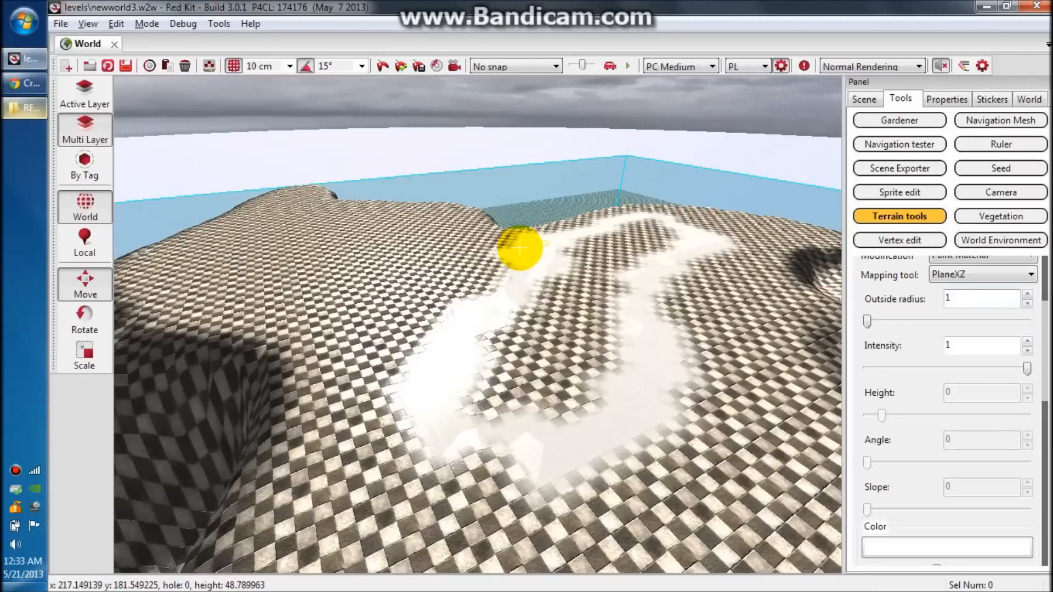
pyautogui.moveTo(490, 278)
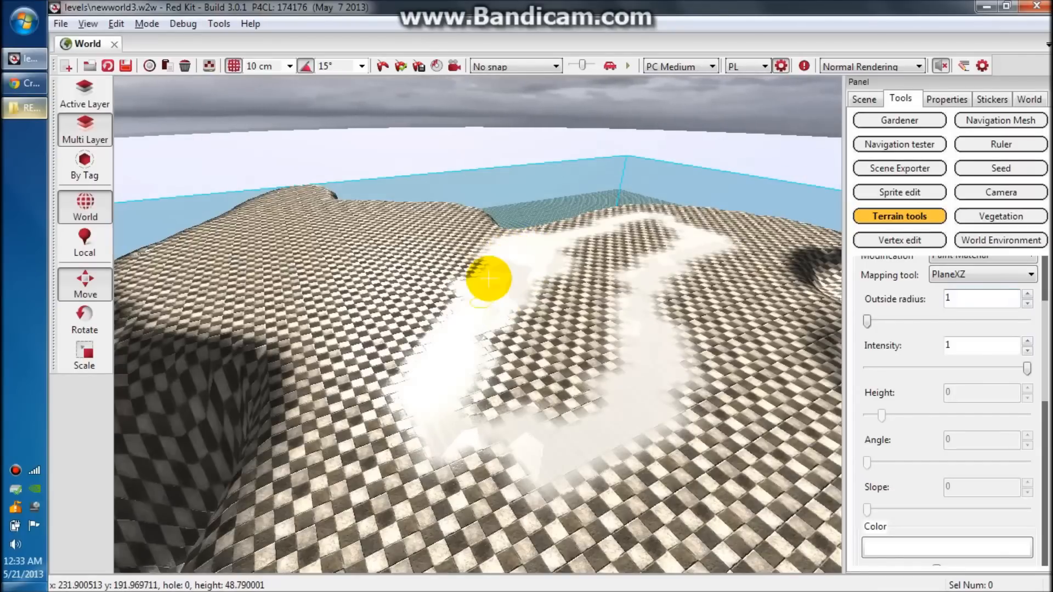
pyautogui.moveTo(457, 268)
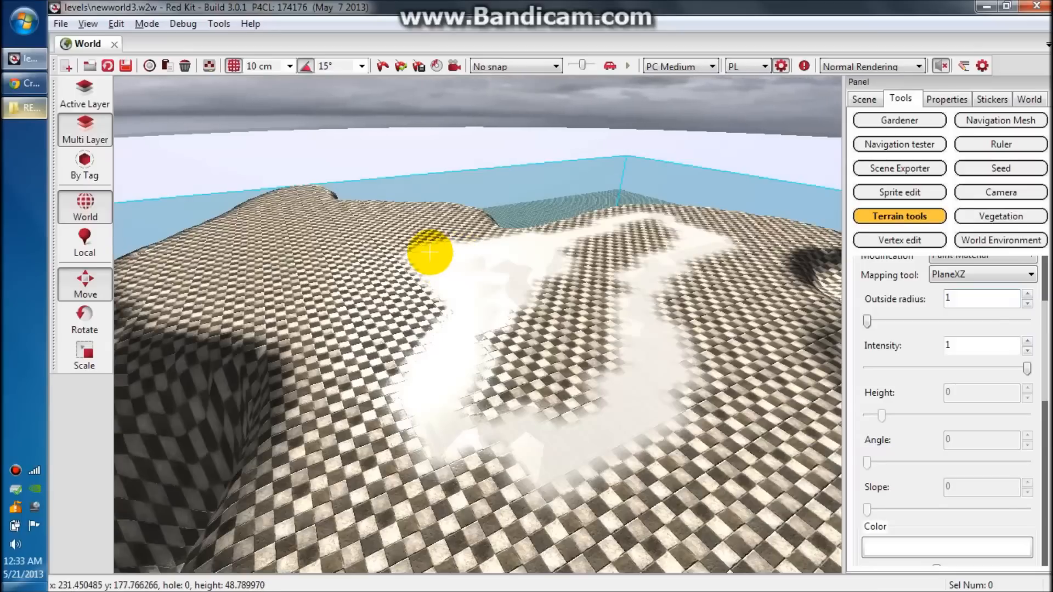
pyautogui.moveTo(548, 323)
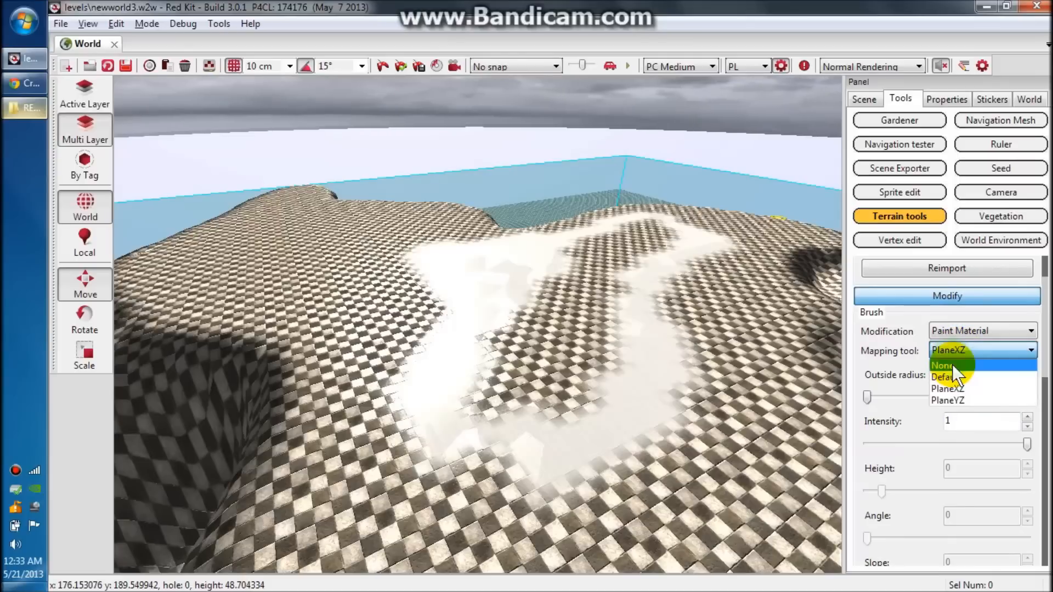
# Set the Paint Material mapping to Default projection while widening the white path
pyautogui.click(943, 376)
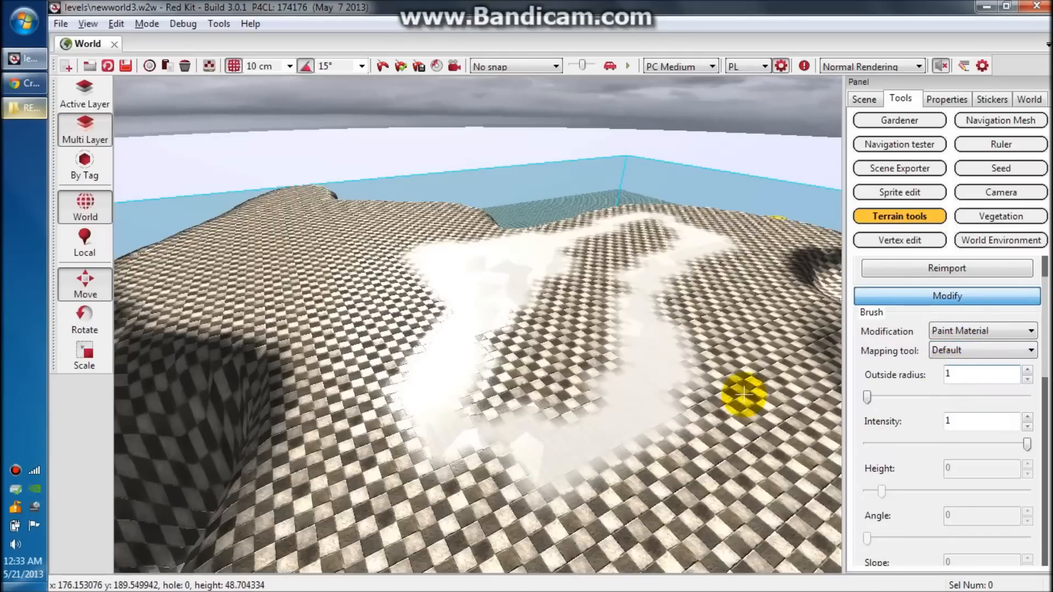
pyautogui.moveTo(638, 441)
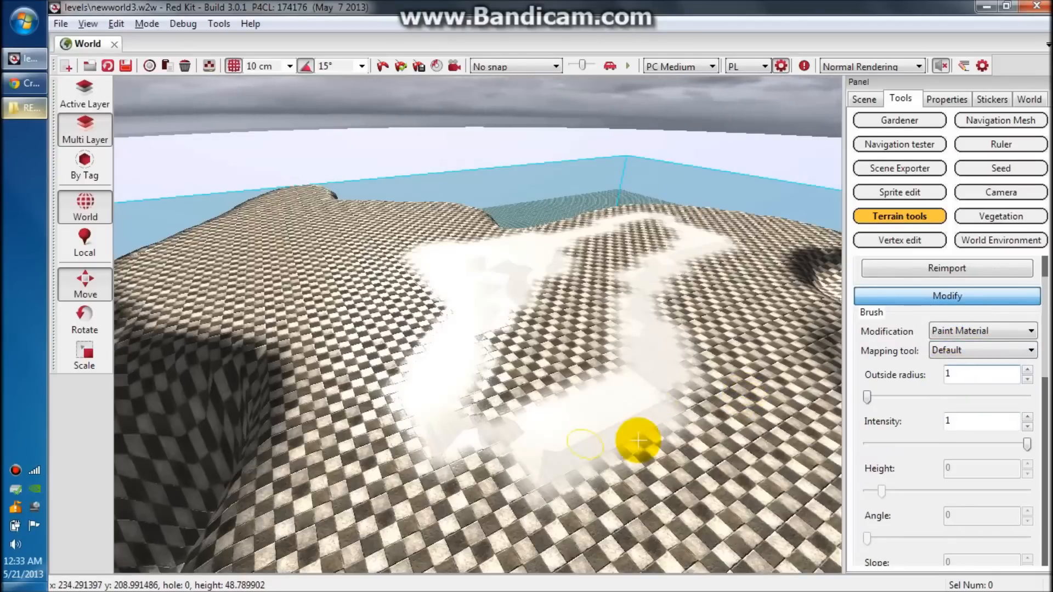
pyautogui.moveTo(557, 470)
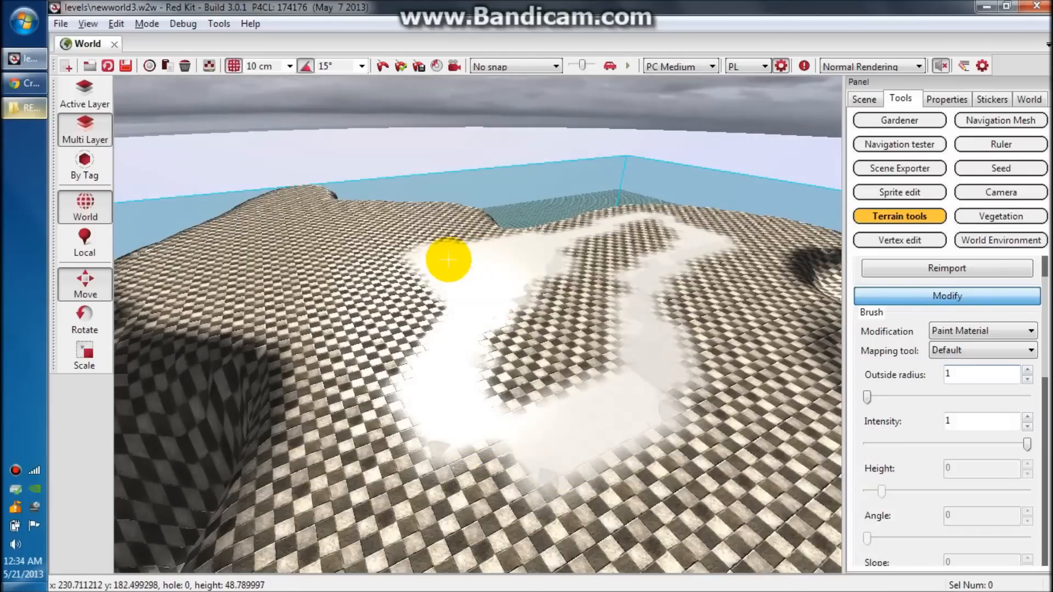
pyautogui.moveTo(685, 235)
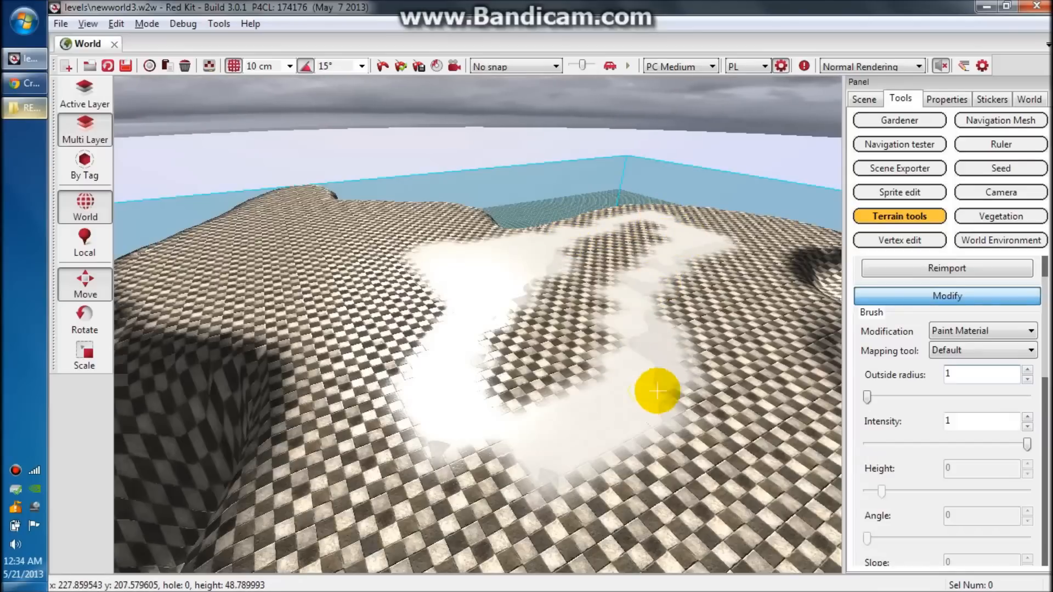
pyautogui.moveTo(709, 248)
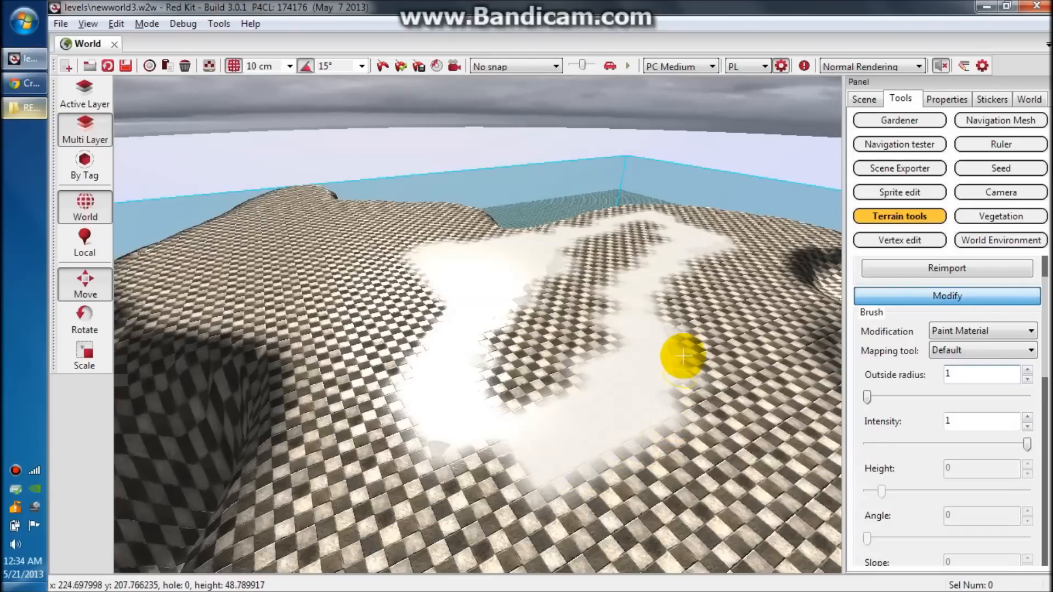
pyautogui.moveTo(614, 466)
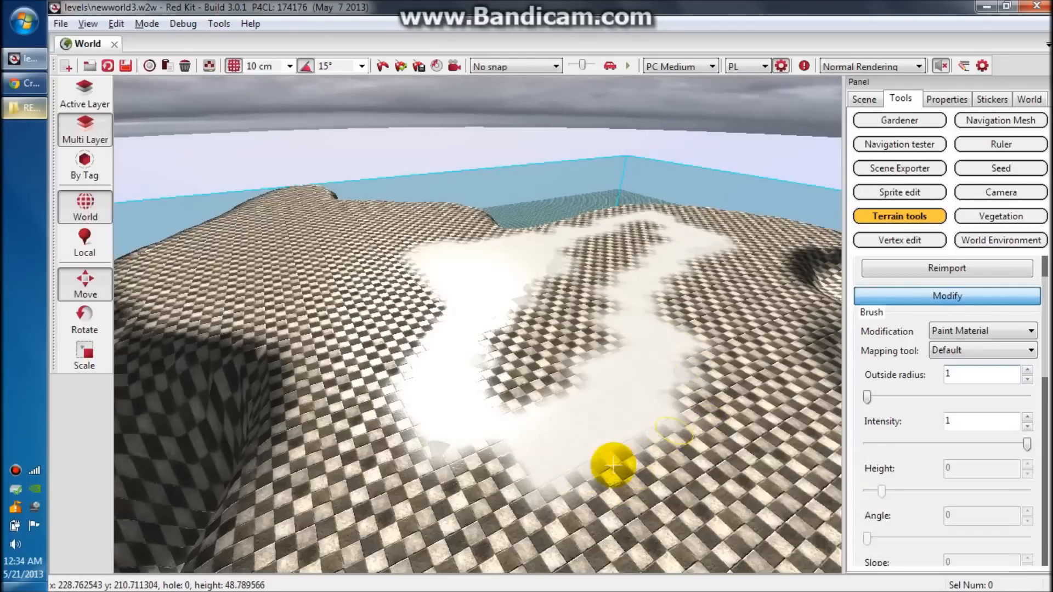
pyautogui.moveTo(514, 453)
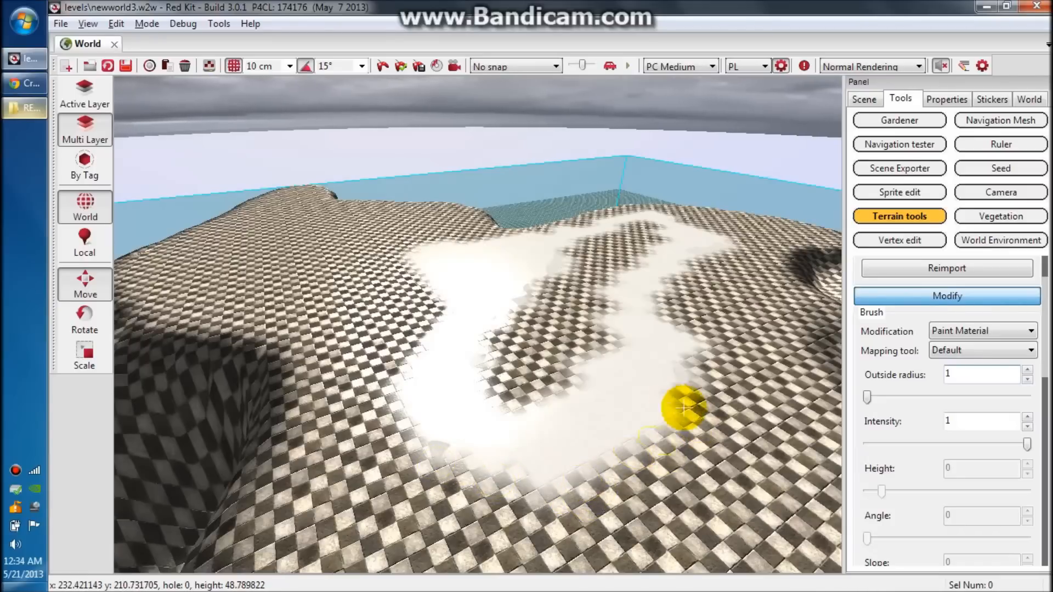
pyautogui.moveTo(766, 387)
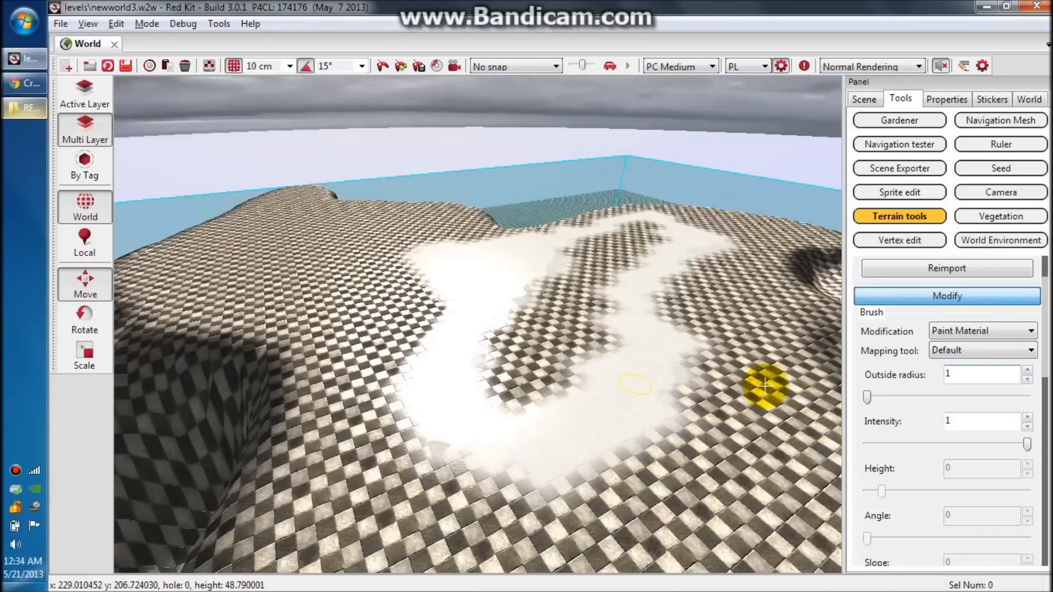
pyautogui.moveTo(802, 381)
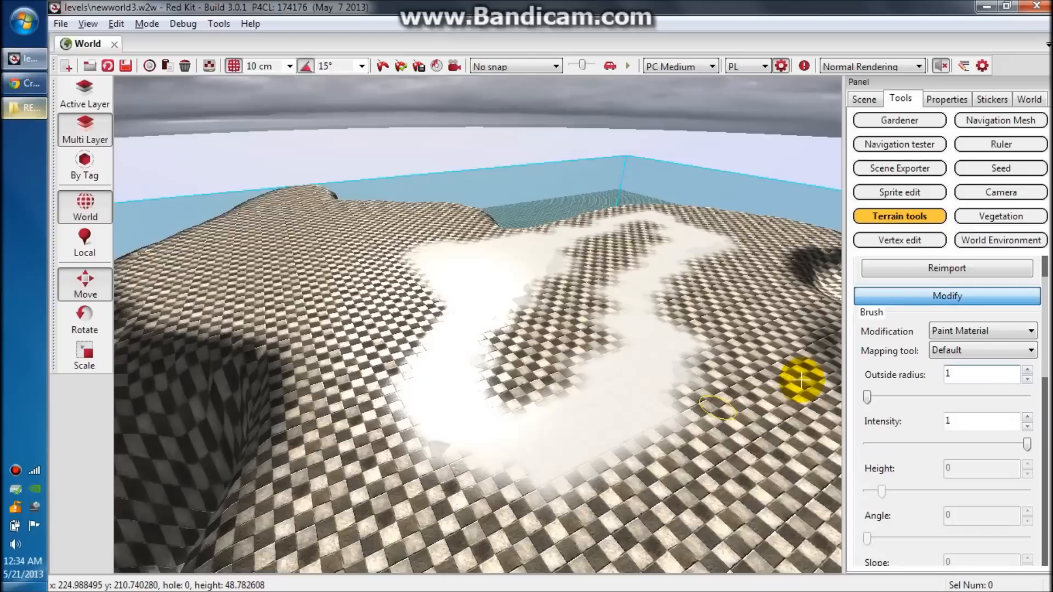
pyautogui.moveTo(668, 274)
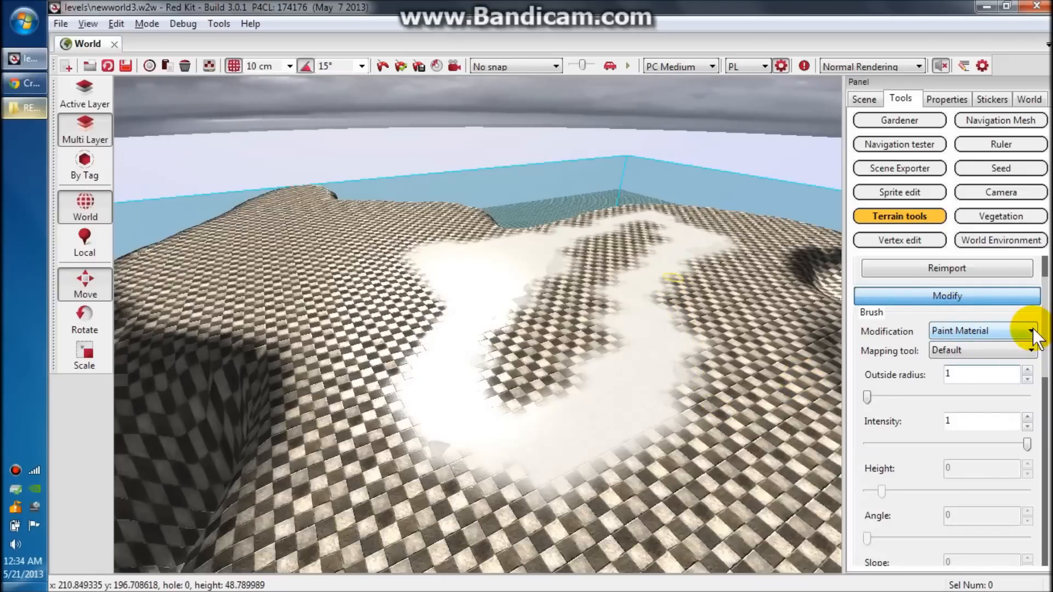
# Use Modify tile parameters to raise the tile's mask map resolution from 257 to 1024
pyautogui.click(1027, 330)
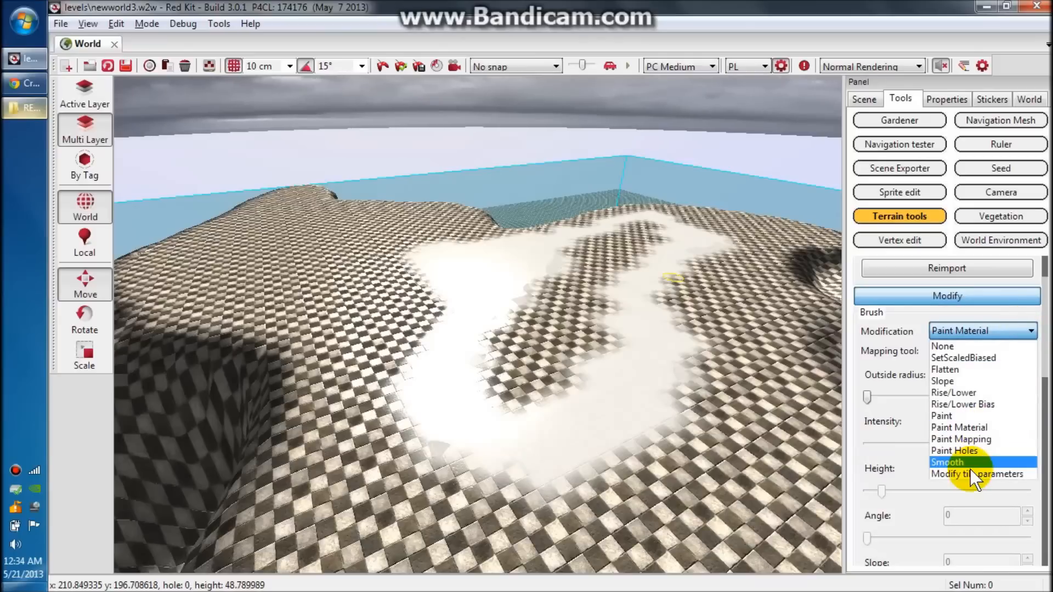
pyautogui.click(977, 473)
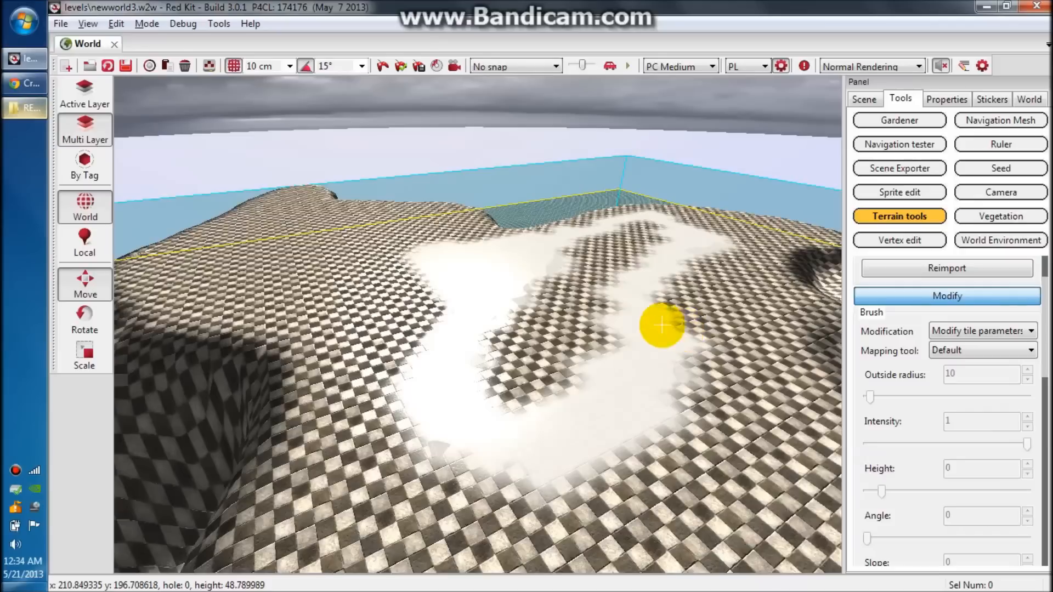
pyautogui.click(946, 295)
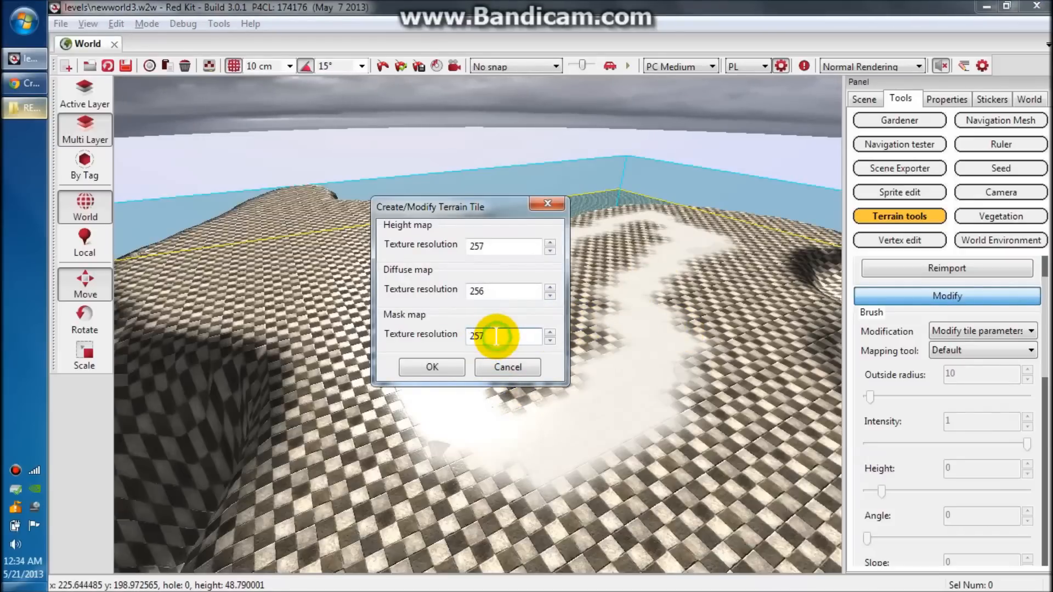
pyautogui.doubleClick(476, 336)
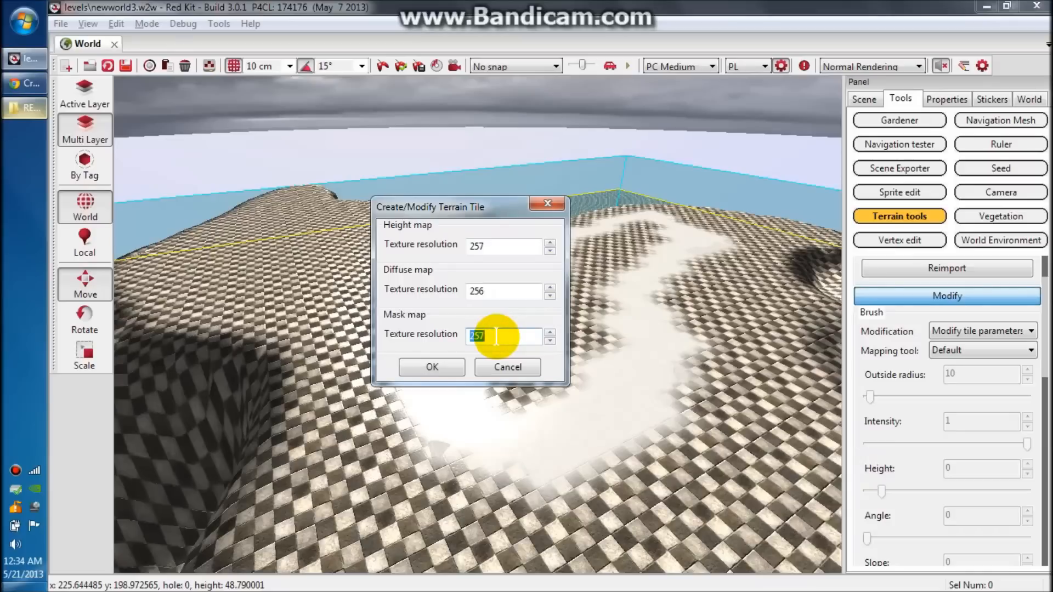
pyautogui.write('1023')
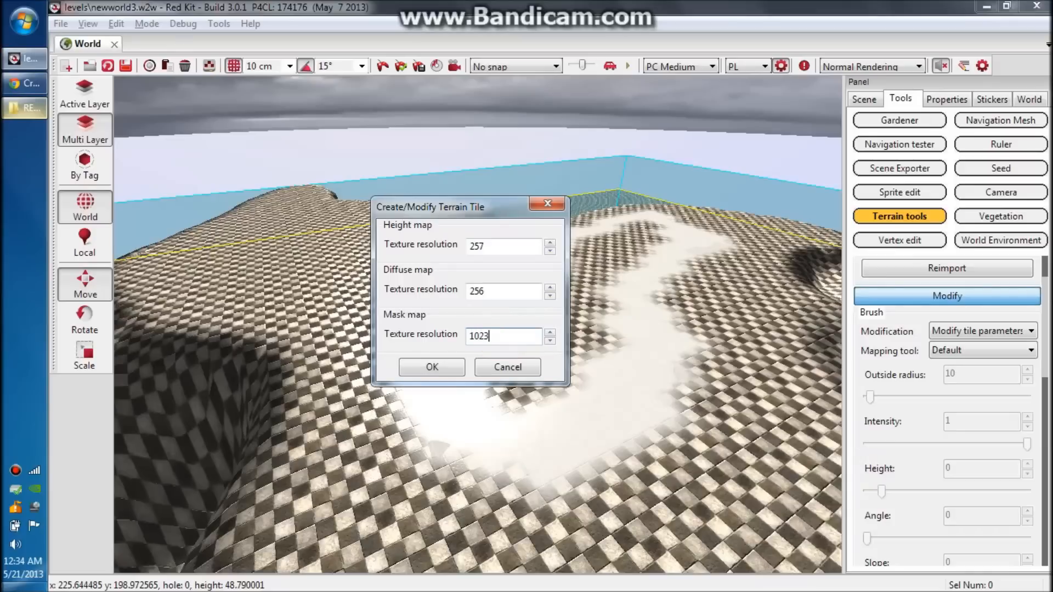
pyautogui.click(550, 332)
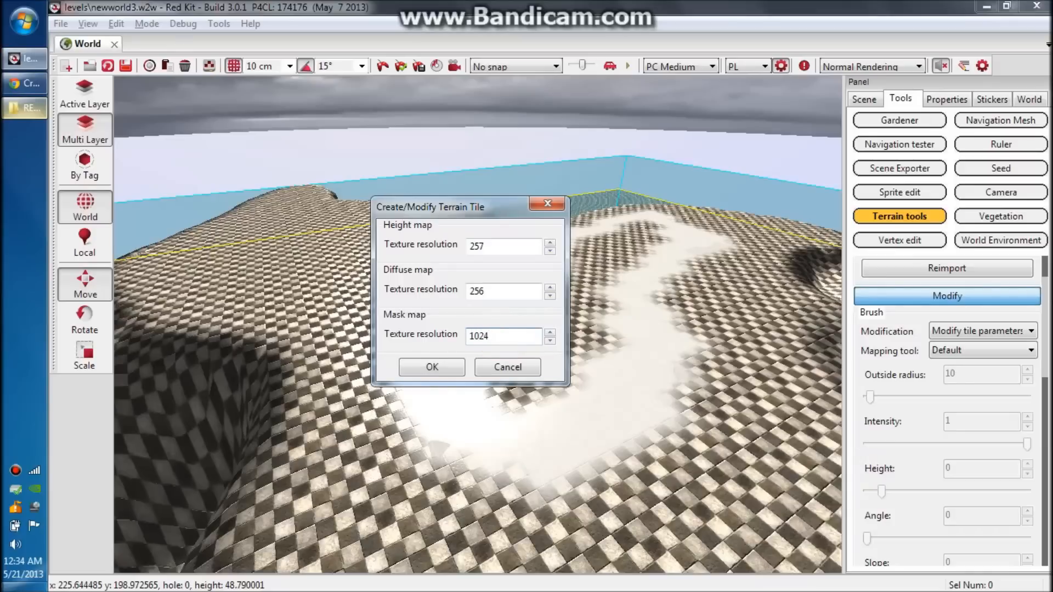
pyautogui.click(431, 367)
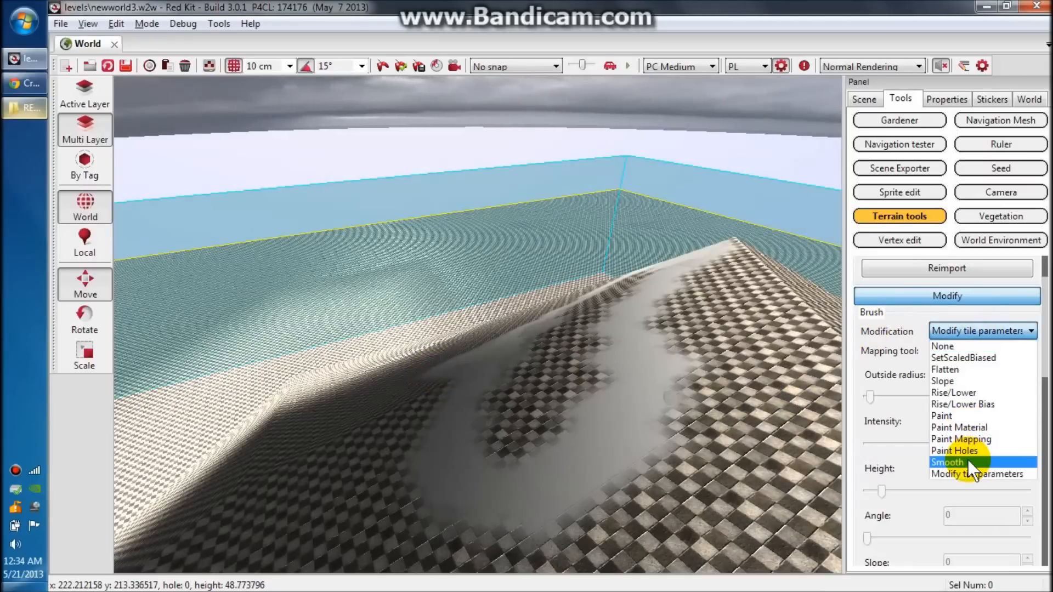
# Choose the Smooth brush and drag its Outside radius to the maximum 500
pyautogui.click(947, 462)
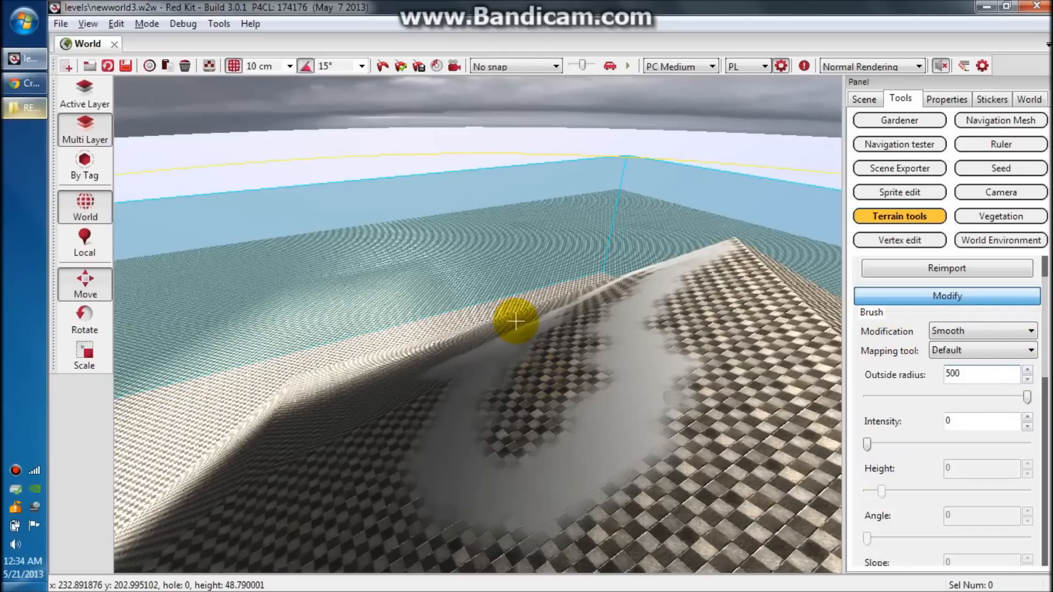
pyautogui.moveTo(503, 419)
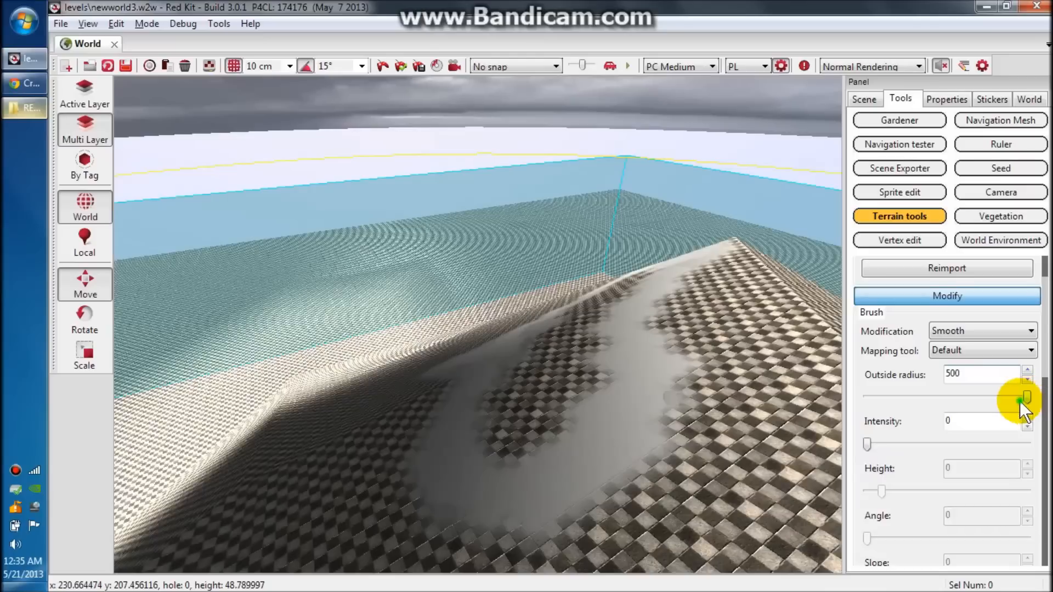
pyautogui.moveTo(981, 352)
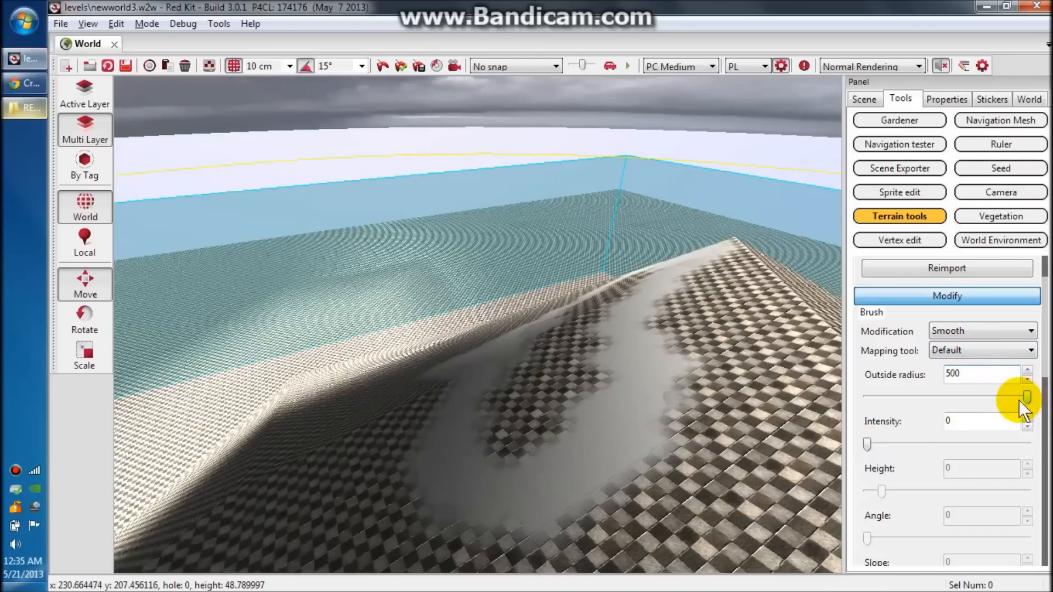
pyautogui.moveTo(1023, 397); pyautogui.dragTo(911, 445)
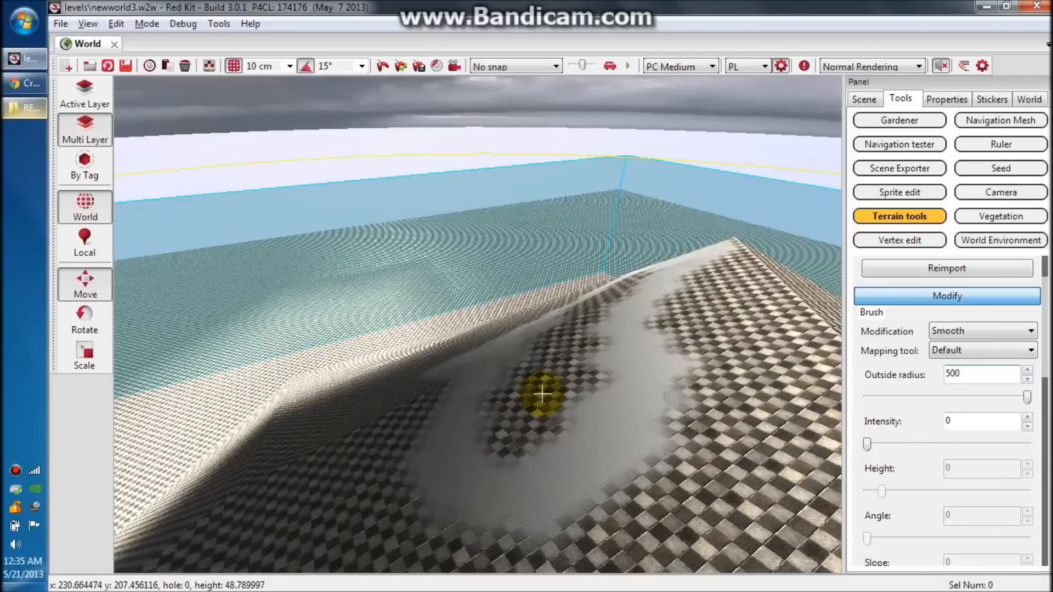
pyautogui.moveTo(542, 388)
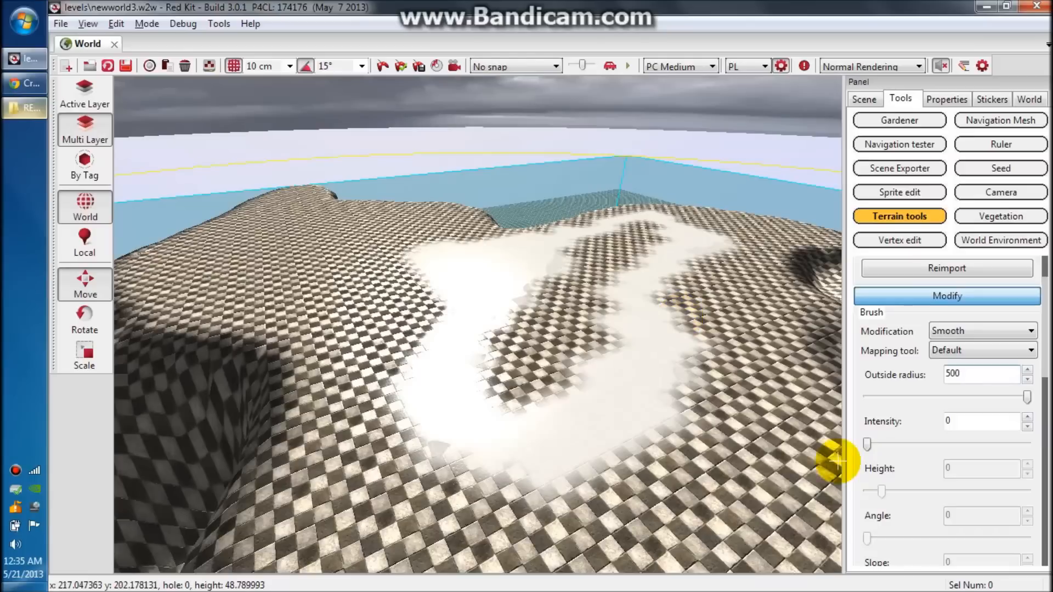
# Reopen the terrain tile dialog via Modify tile parameters and confirm mask resolution 1024
pyautogui.click(981, 330)
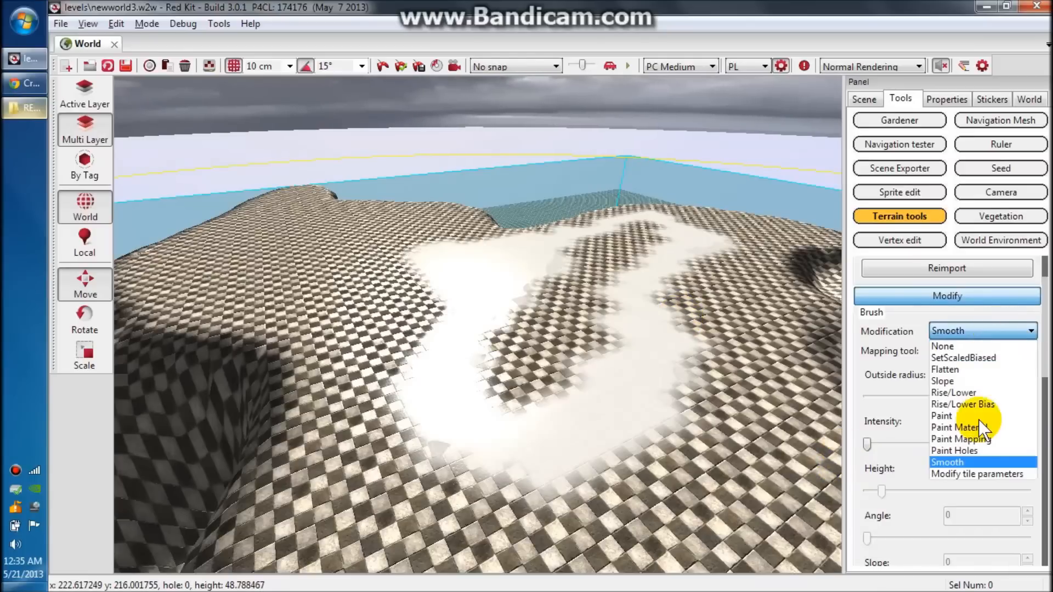
pyautogui.moveTo(967, 478)
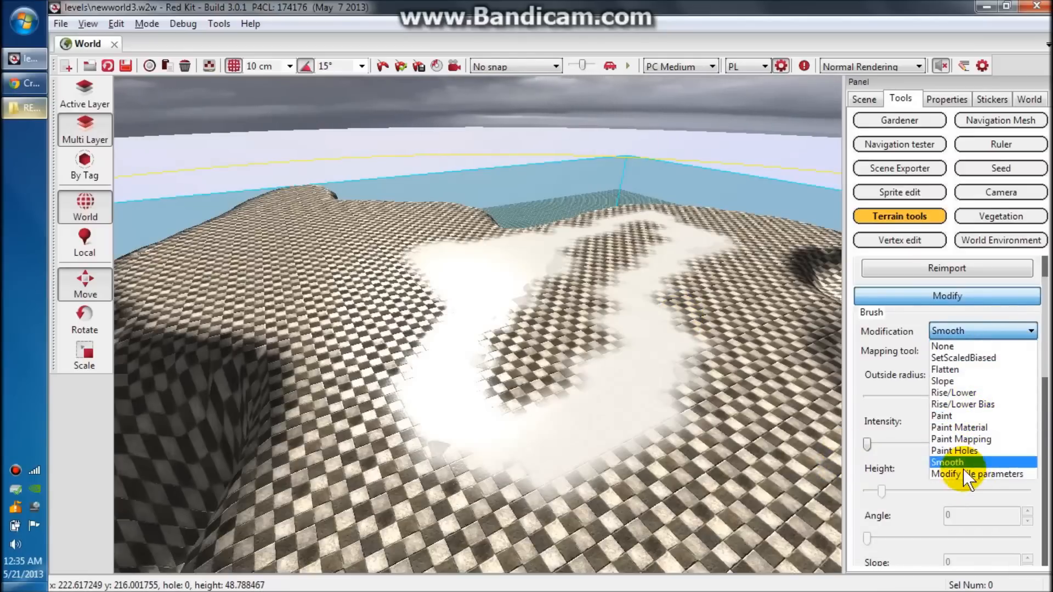
pyautogui.click(977, 474)
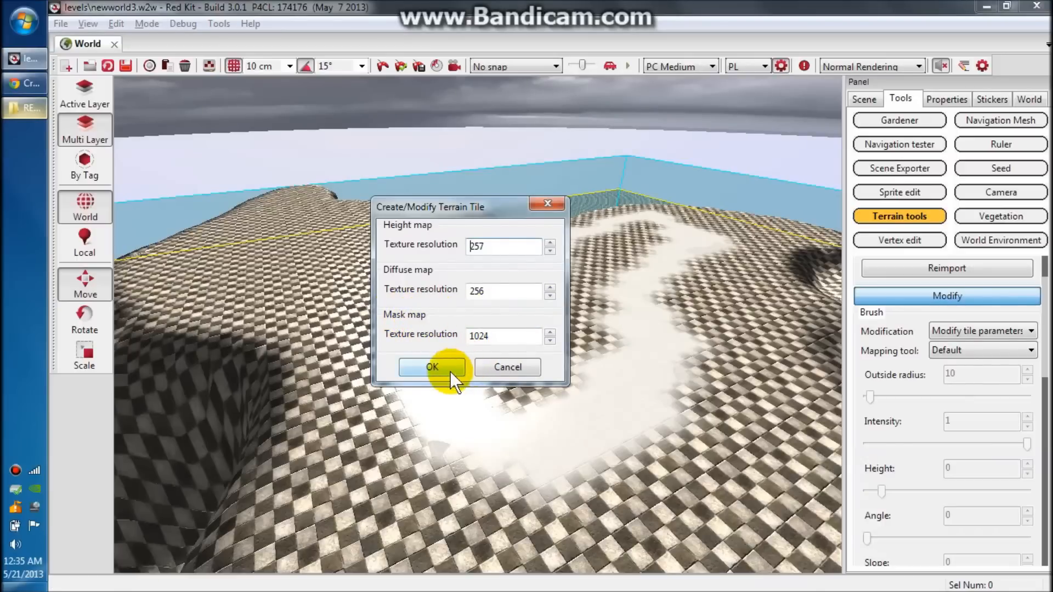
pyautogui.click(431, 367)
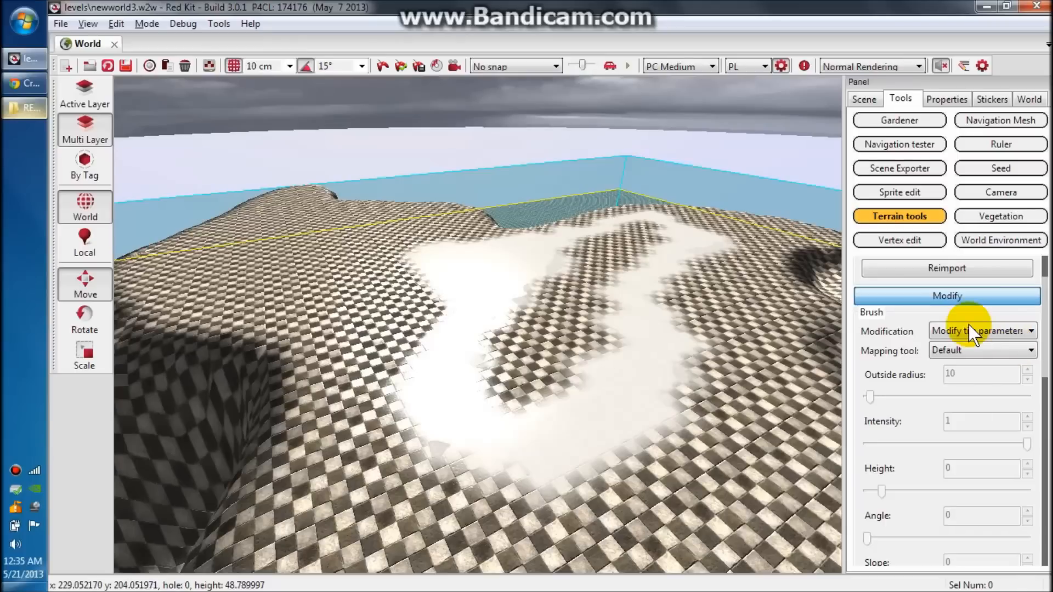
# Switch to Paint Material, target tile 000x000, and pick the grid2 material
pyautogui.click(981, 330)
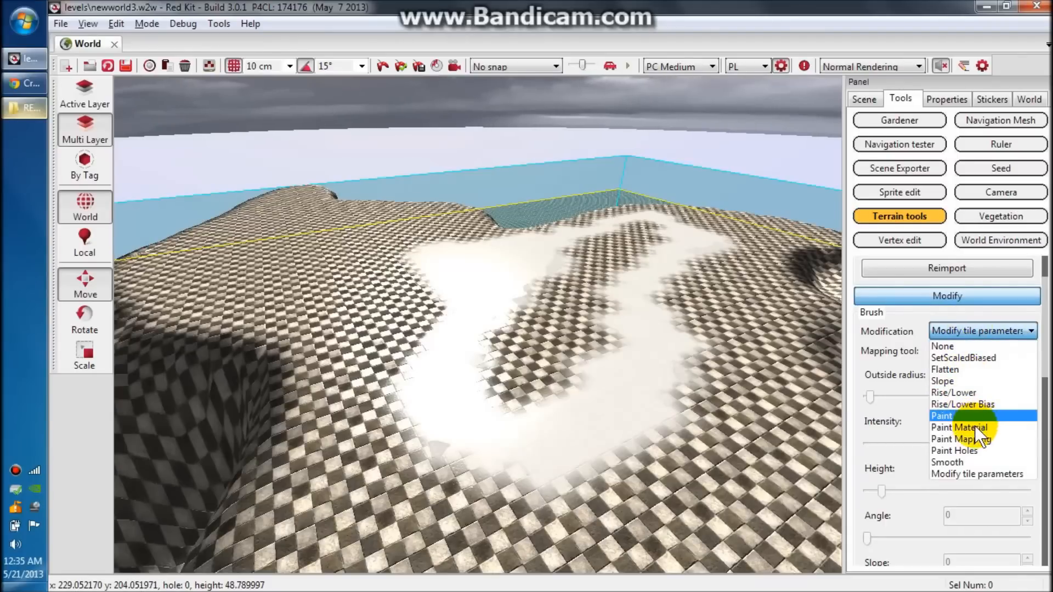
pyautogui.click(960, 428)
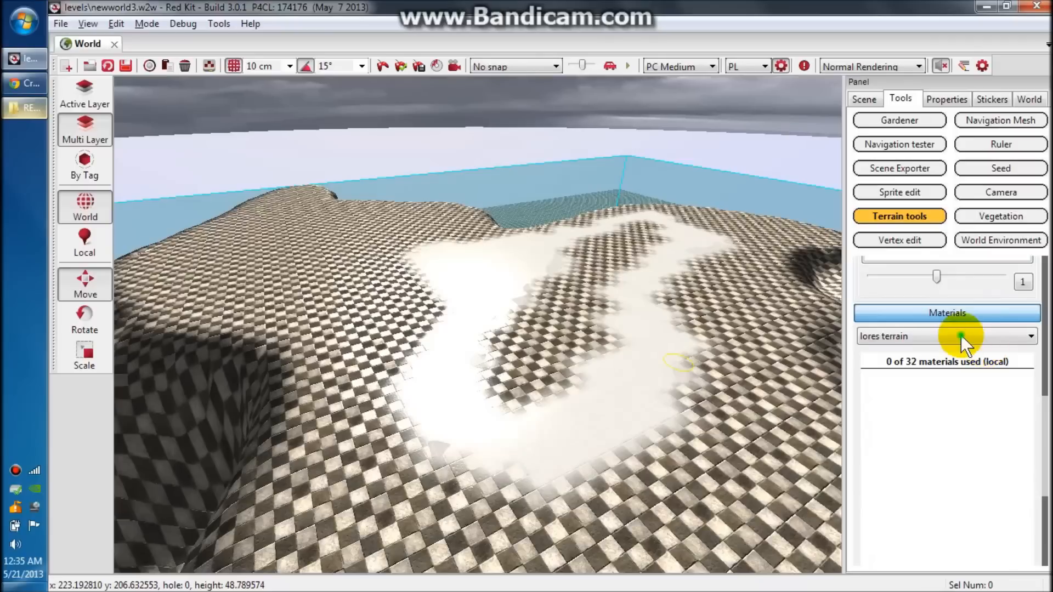
pyautogui.click(947, 336)
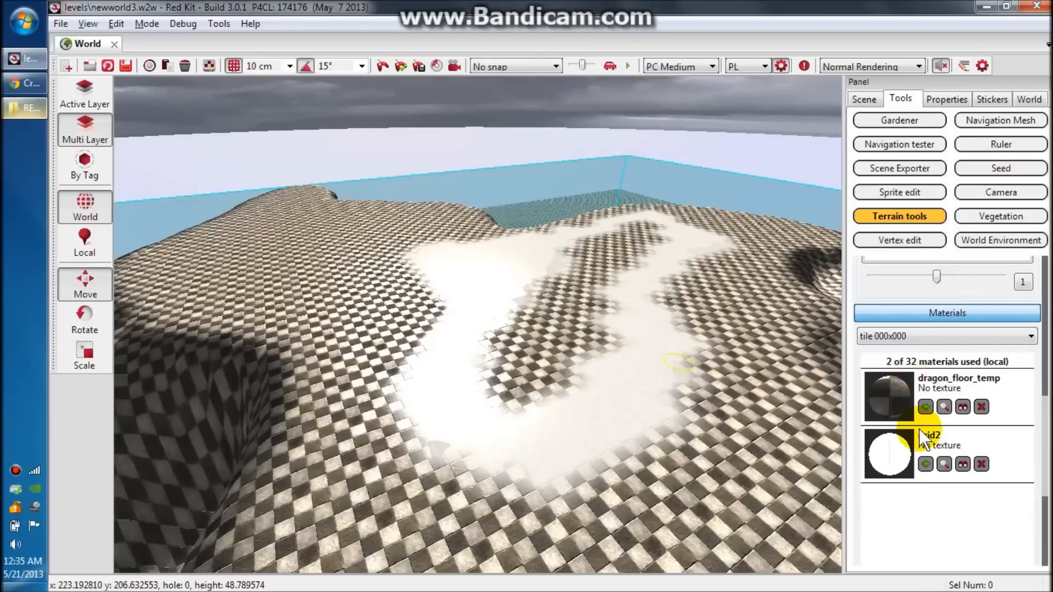
pyautogui.click(947, 454)
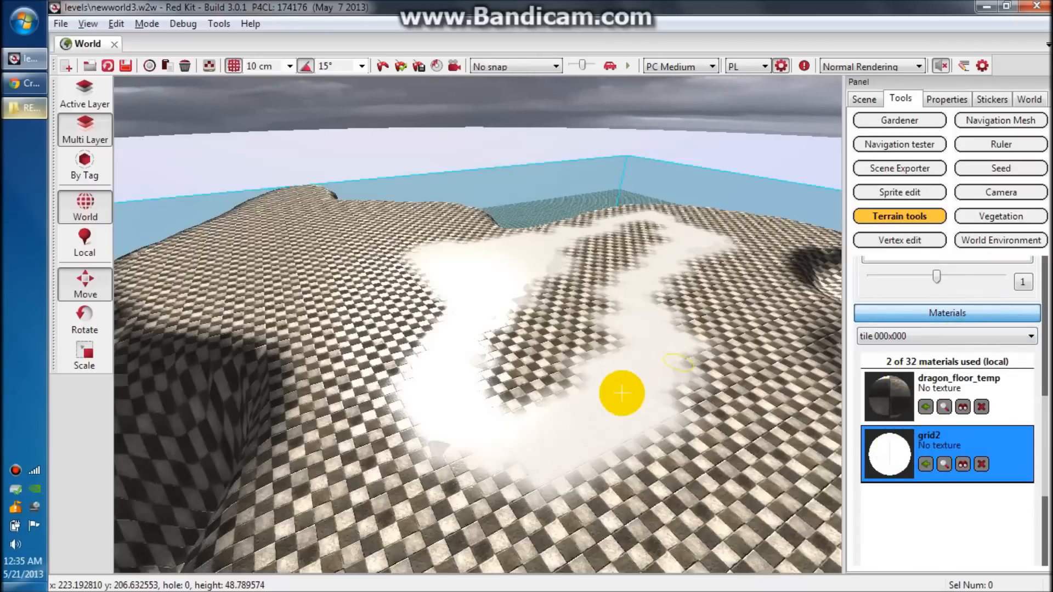
pyautogui.moveTo(497, 409)
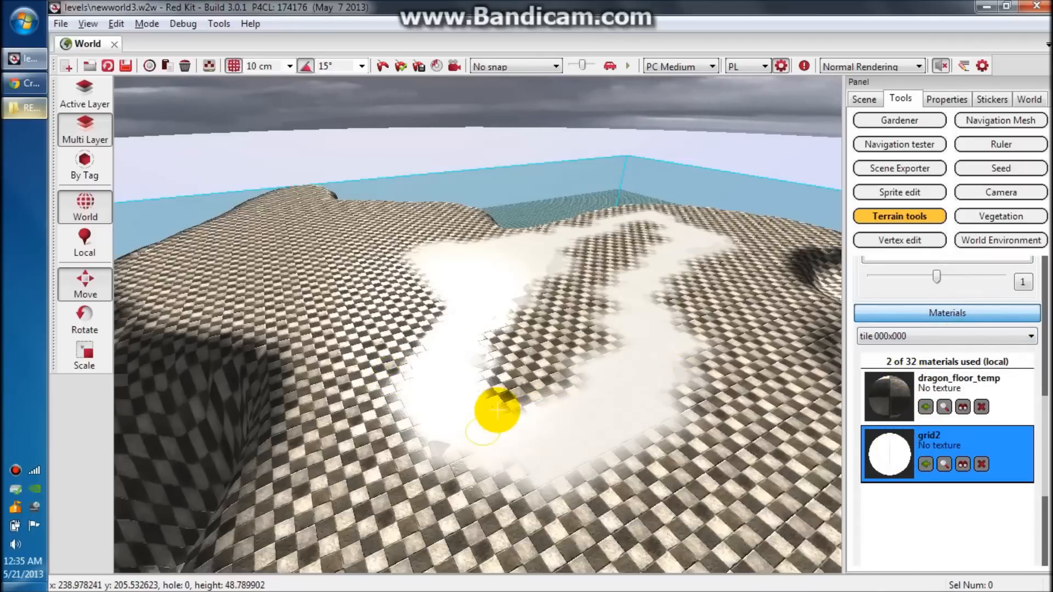
pyautogui.moveTo(430, 369)
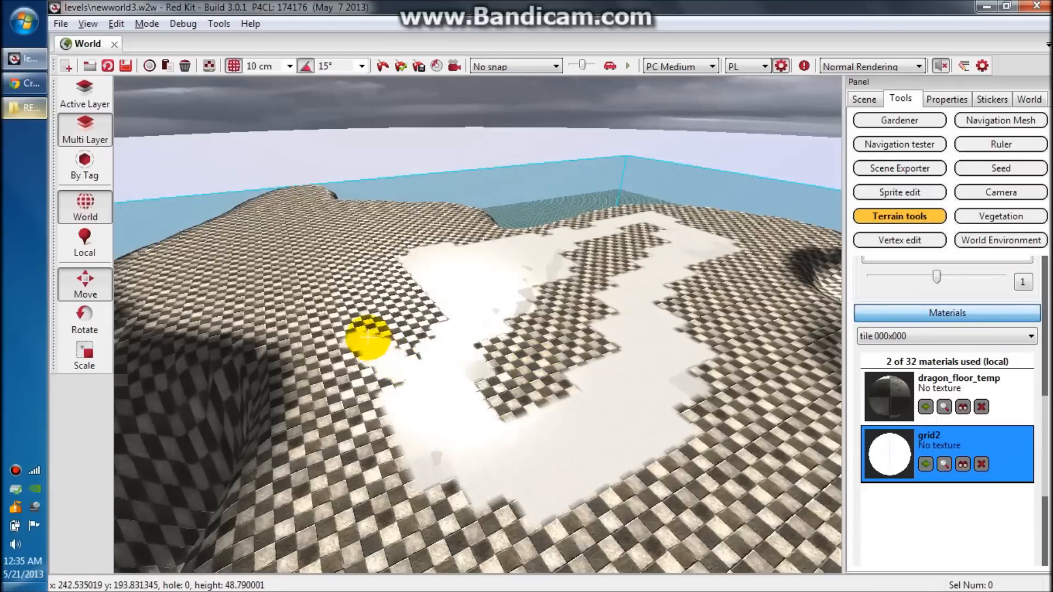
pyautogui.moveTo(356, 263)
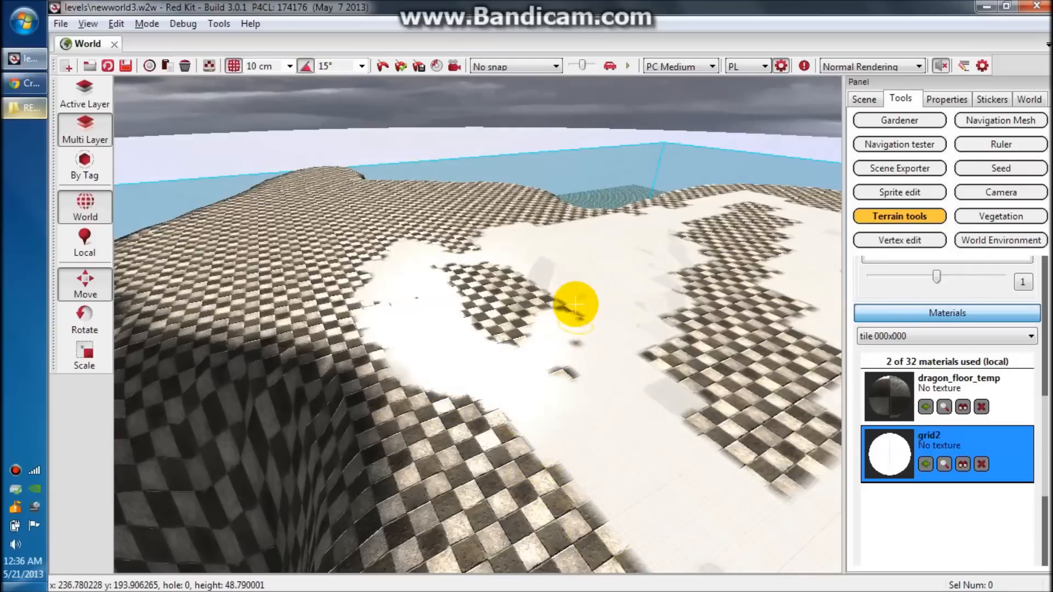
pyautogui.moveTo(541, 270)
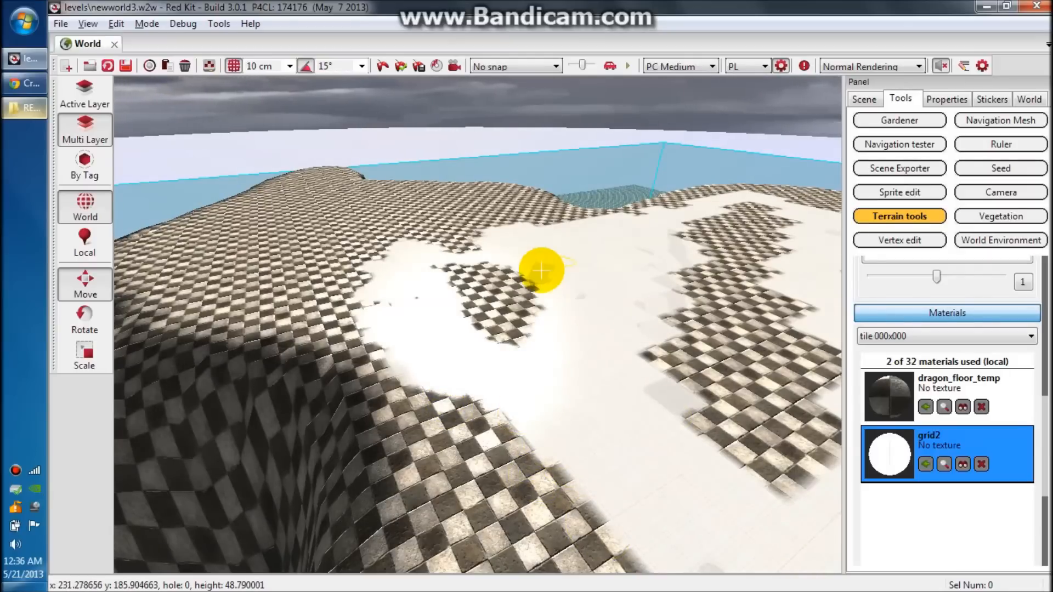
pyautogui.moveTo(560, 258)
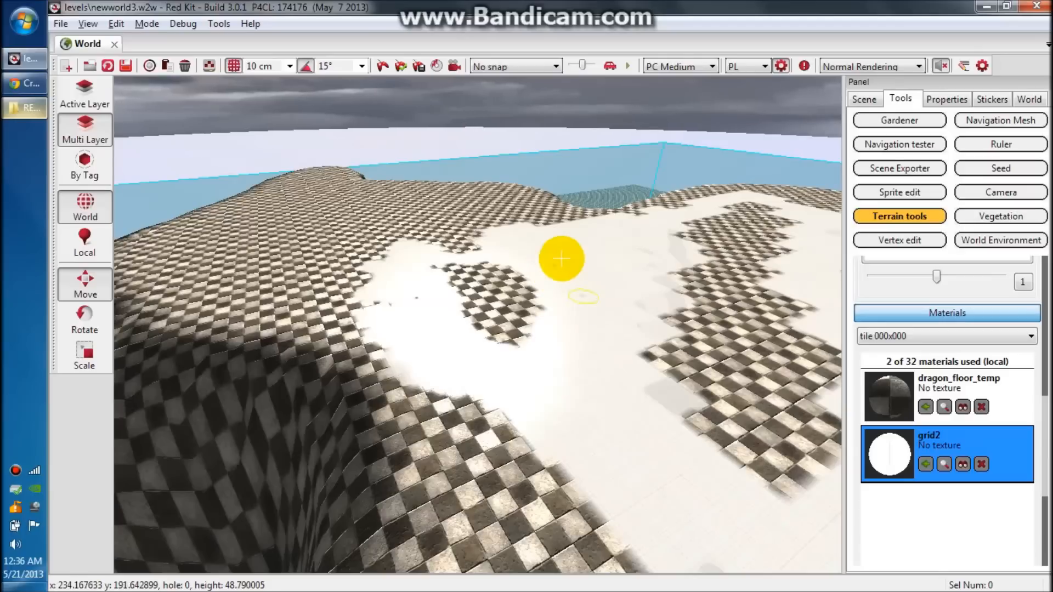
pyautogui.moveTo(456, 255)
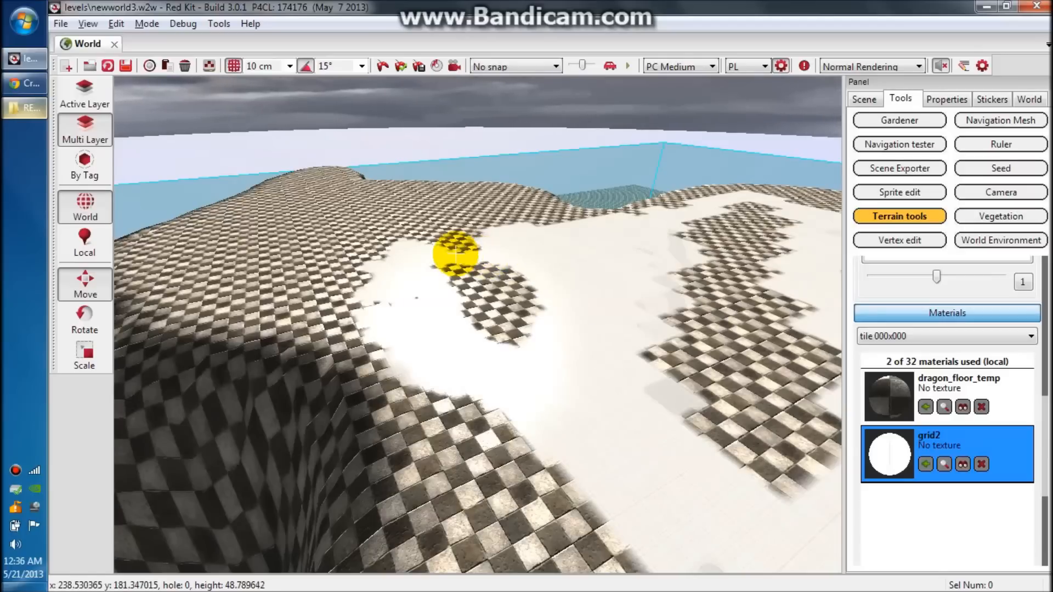
pyautogui.moveTo(410, 248)
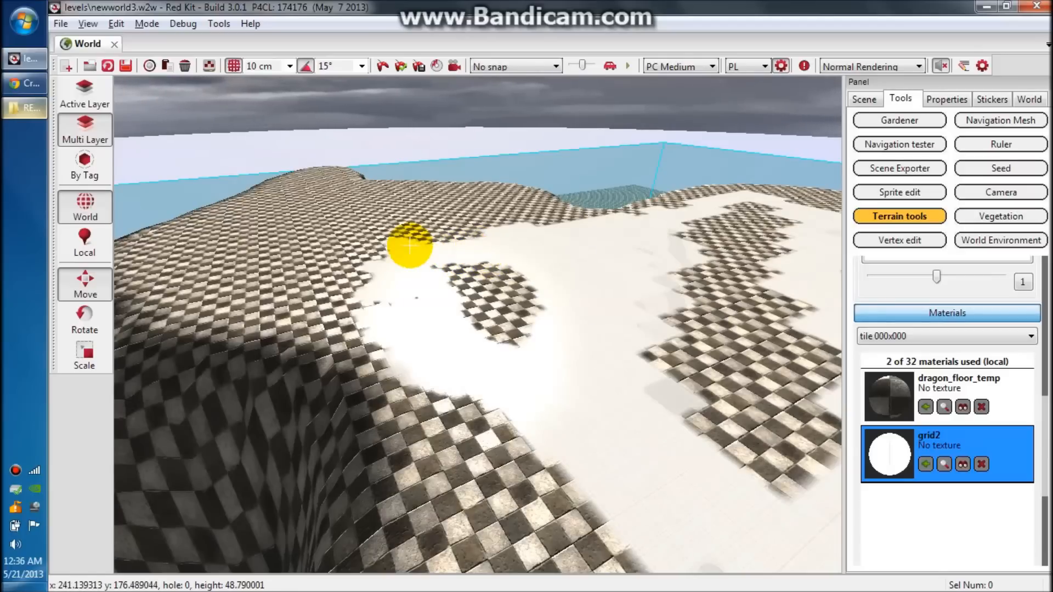
pyautogui.moveTo(379, 255)
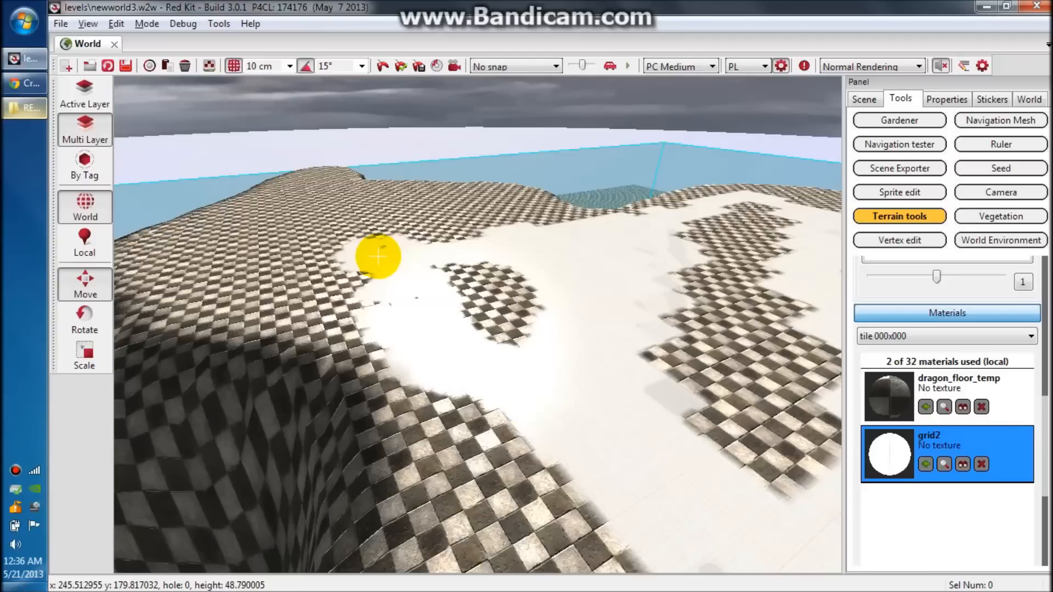
pyautogui.moveTo(376, 316)
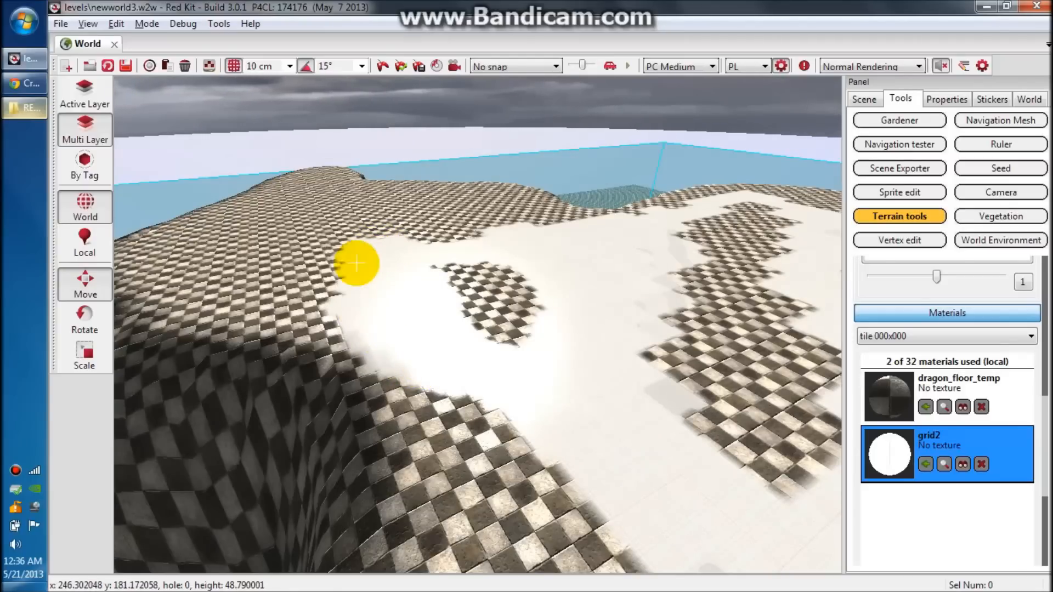
pyautogui.moveTo(363, 243)
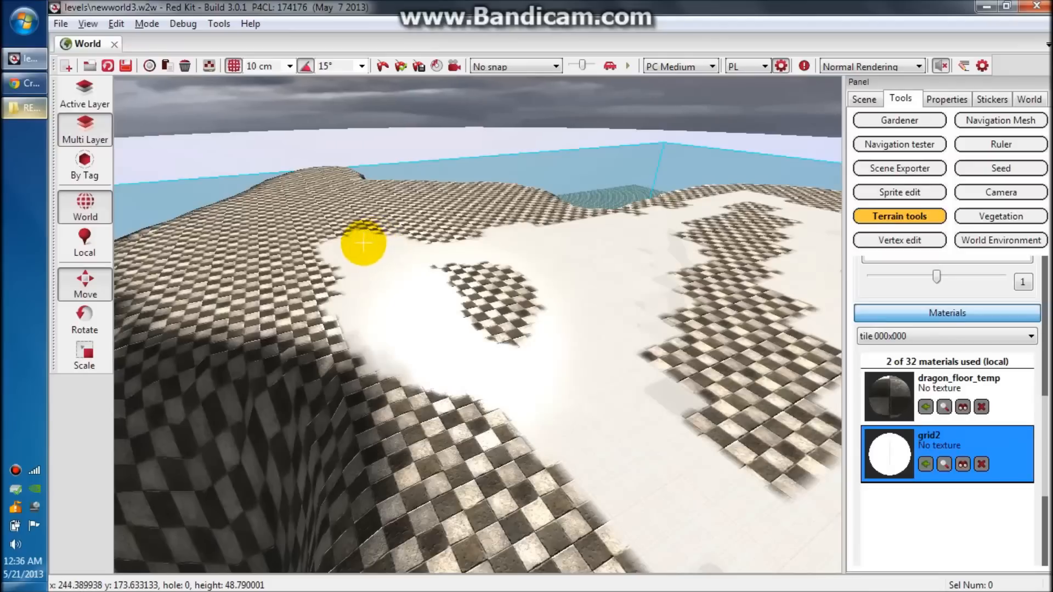
pyautogui.moveTo(541, 353)
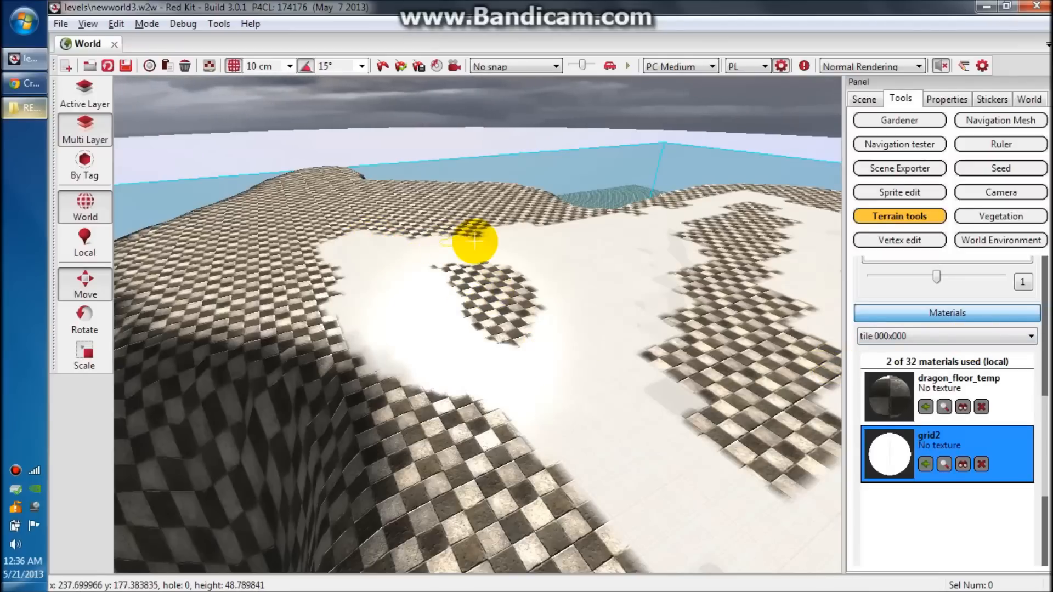
pyautogui.moveTo(584, 362)
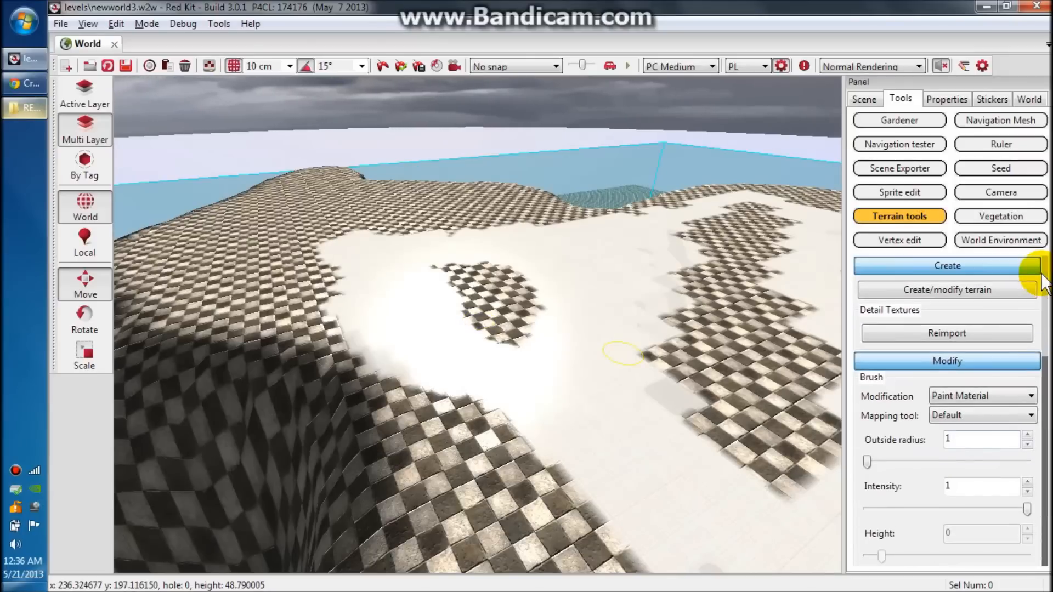
# Switch to Paint Holes with Outside radius 3 to cut through the white path
pyautogui.click(981, 395)
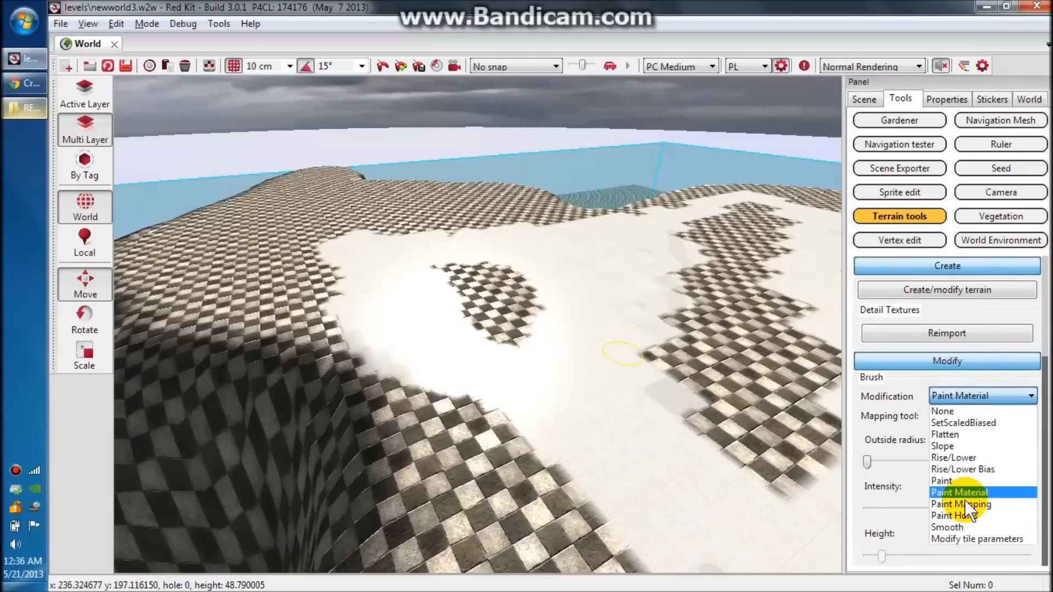
pyautogui.click(954, 515)
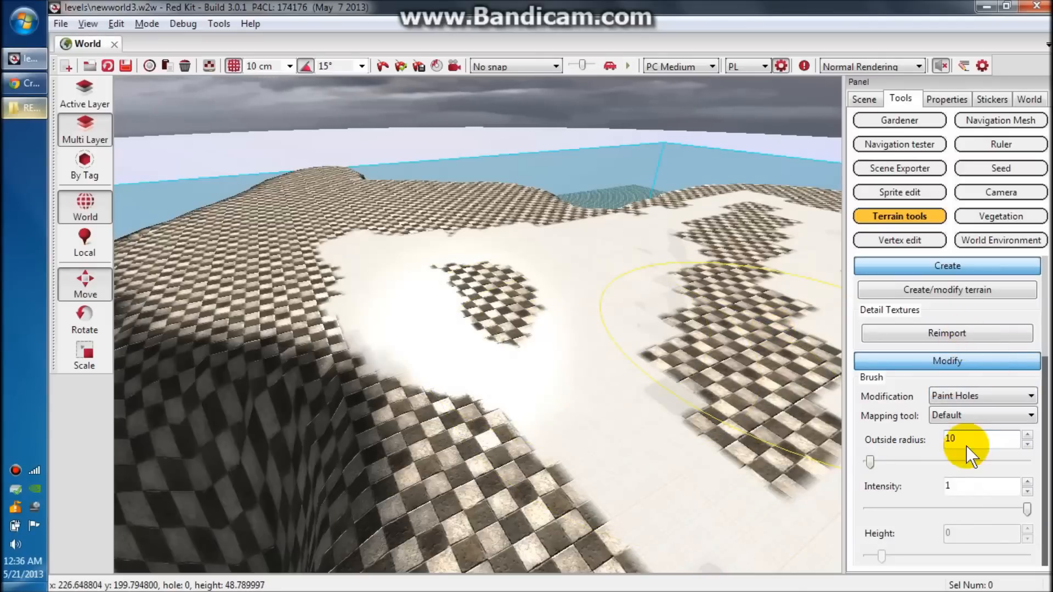
pyautogui.click(980, 440)
pyautogui.write('3')
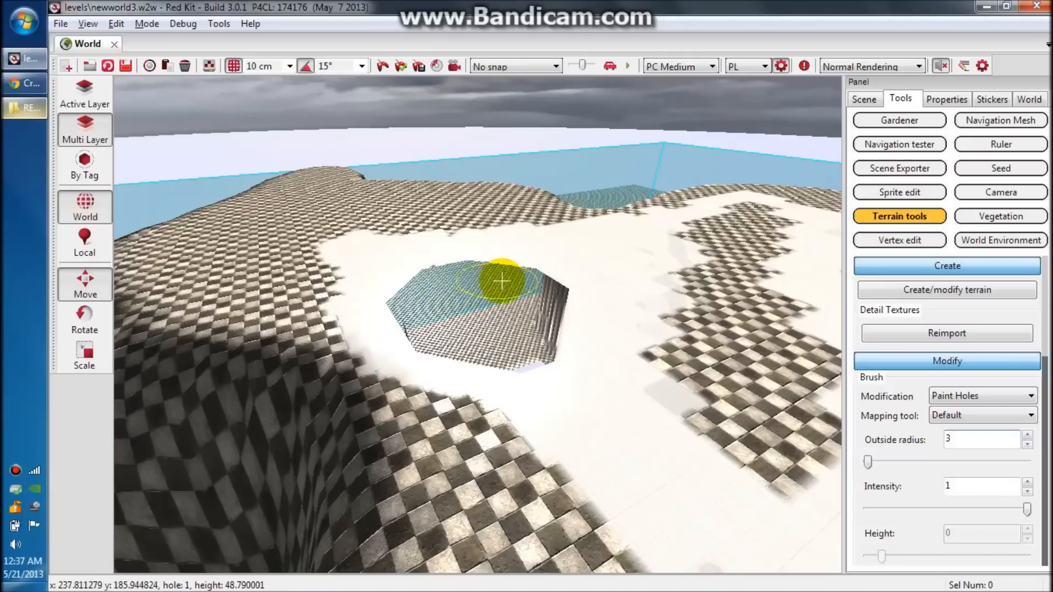
pyautogui.moveTo(449, 277)
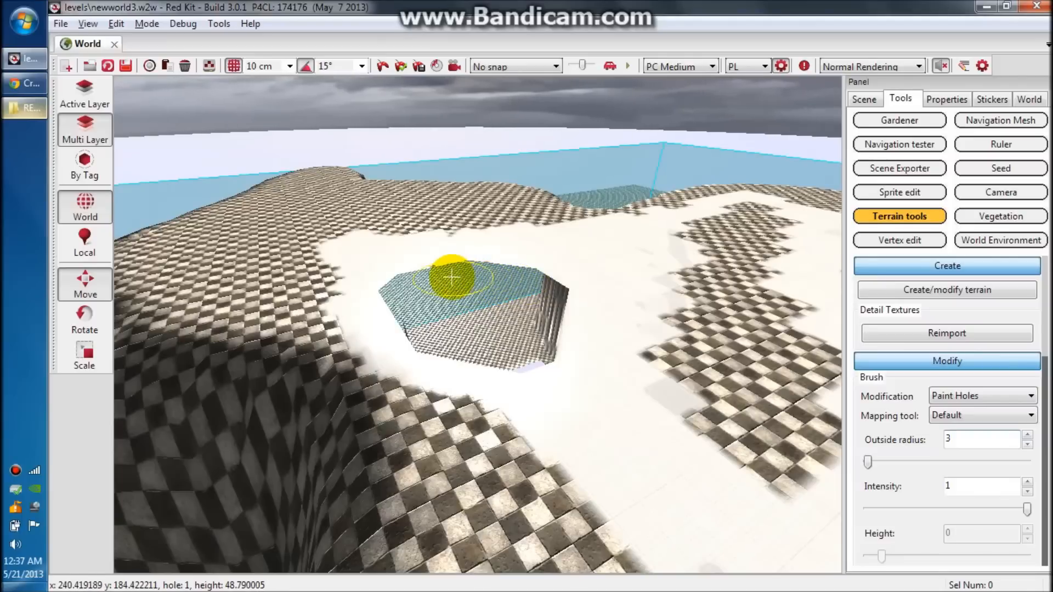
pyautogui.moveTo(519, 282)
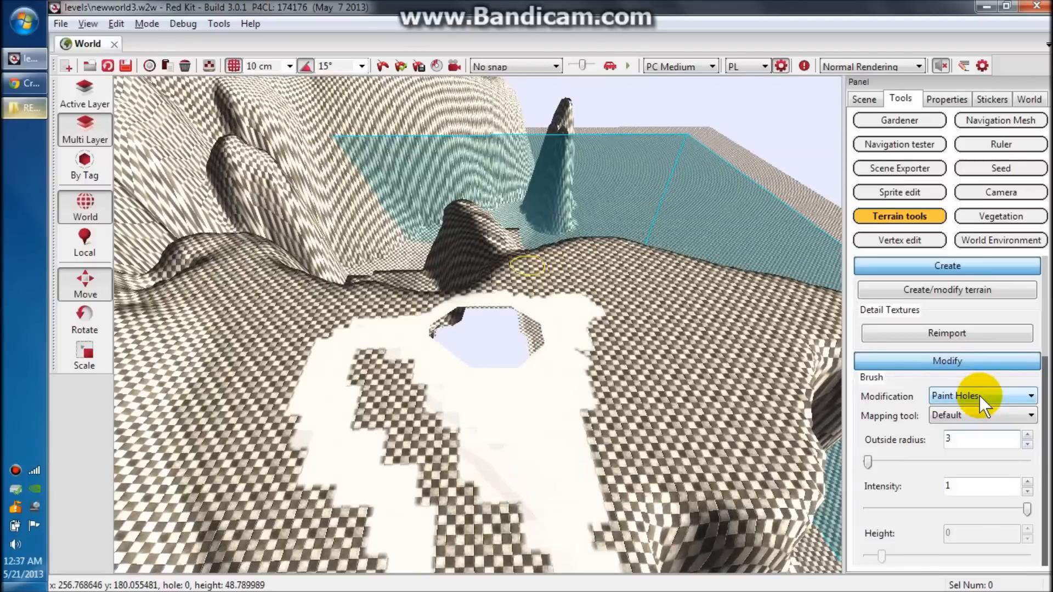
pyautogui.click(980, 395)
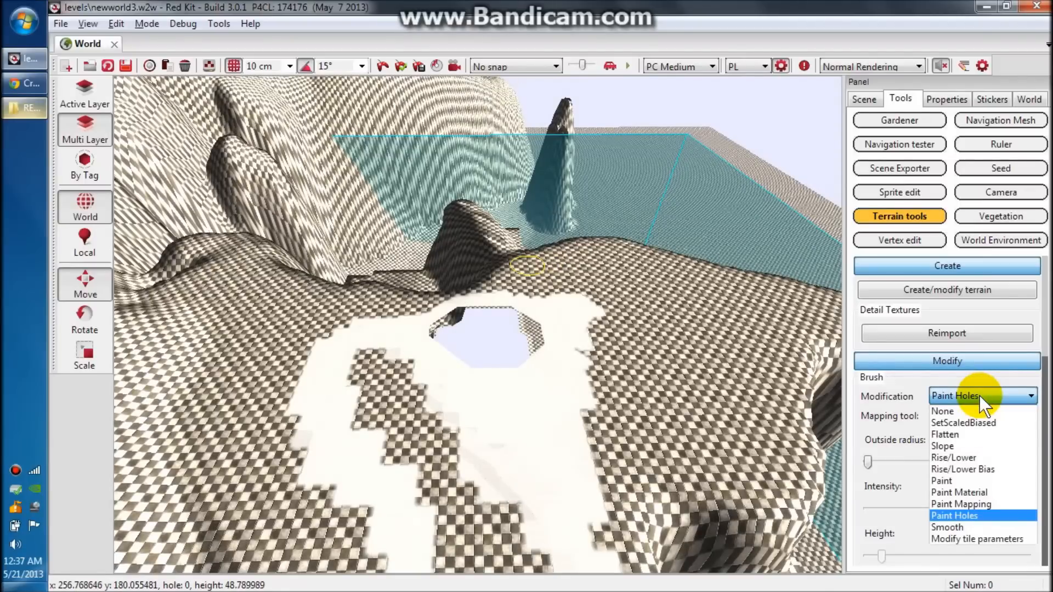